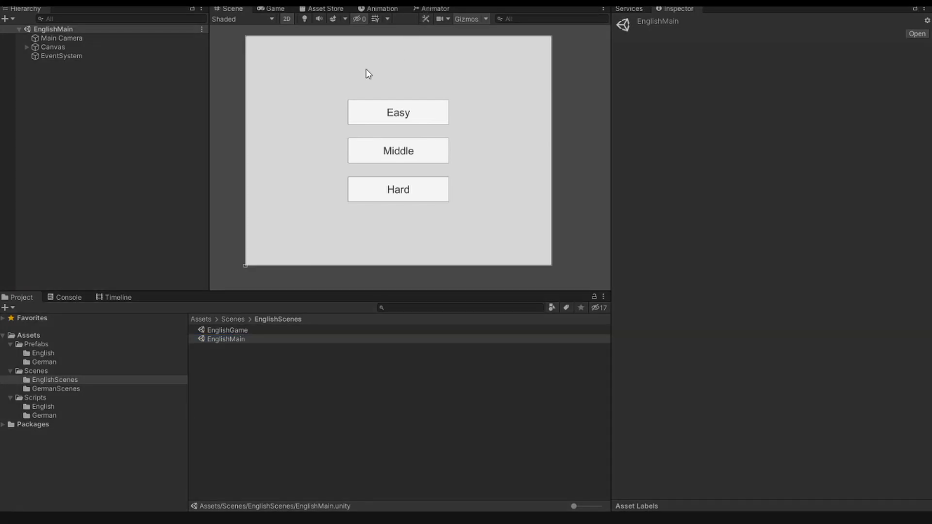
# - Preview the game, then start a private static method returning English_SodokuObject below CreateSodokuObject
pyautogui.click(274, 9)
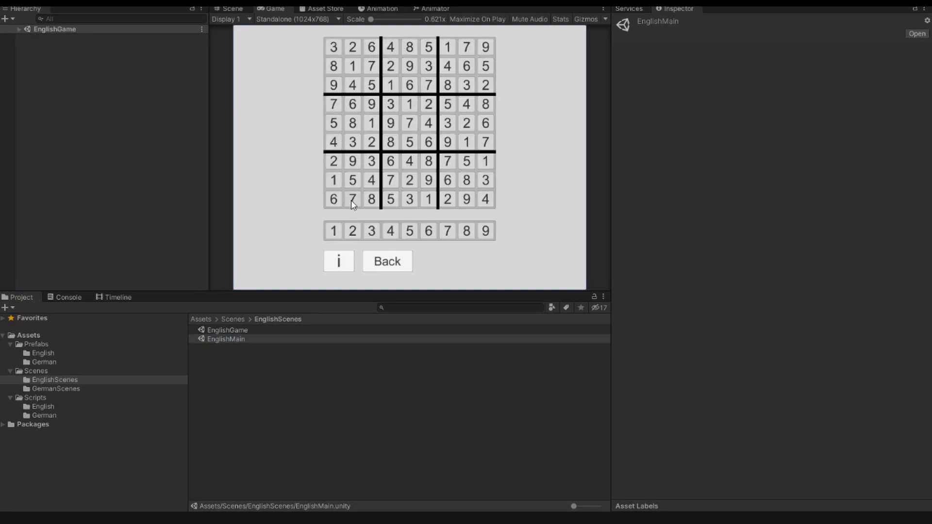
pyautogui.moveTo(317, 120)
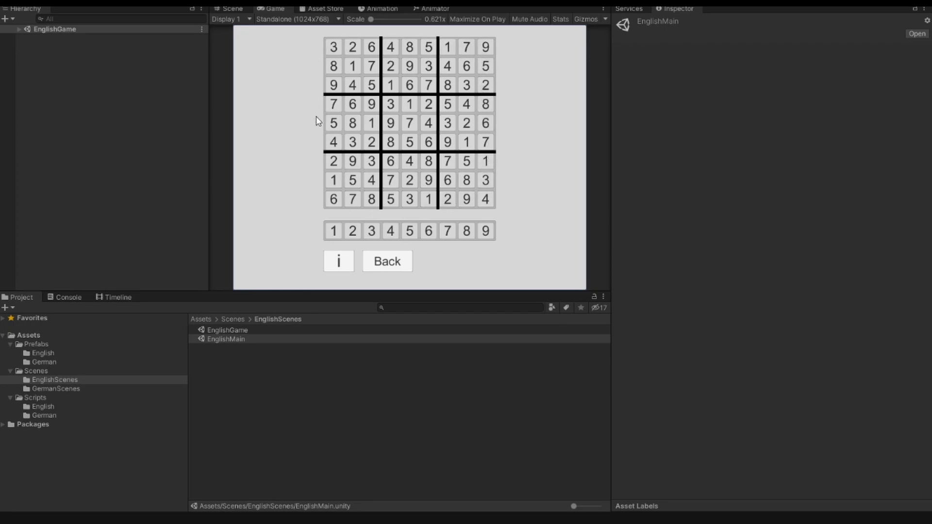
pyautogui.moveTo(523, 190)
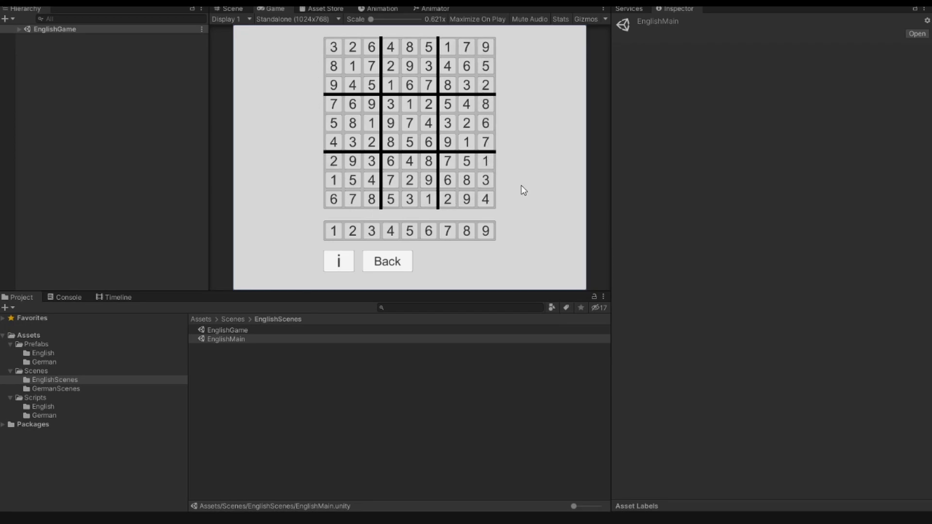
pyautogui.moveTo(399, 49)
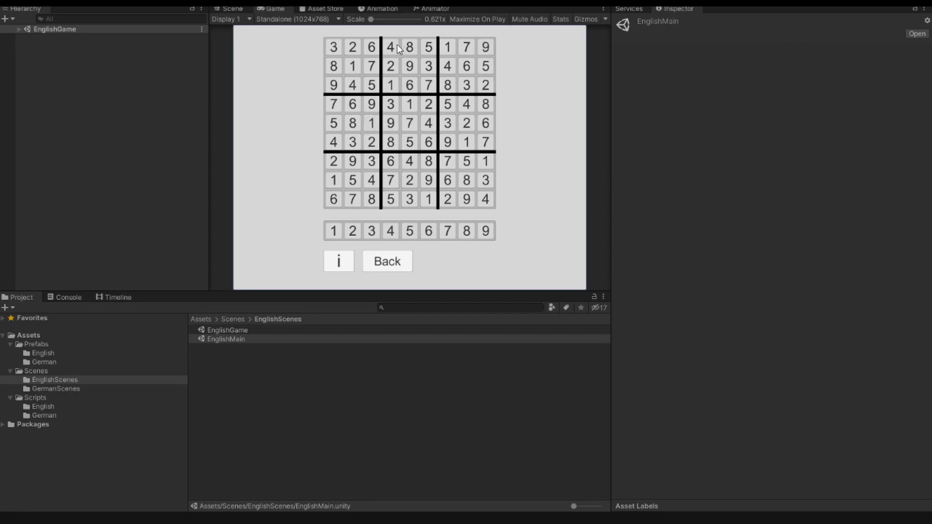
pyautogui.moveTo(303, 155)
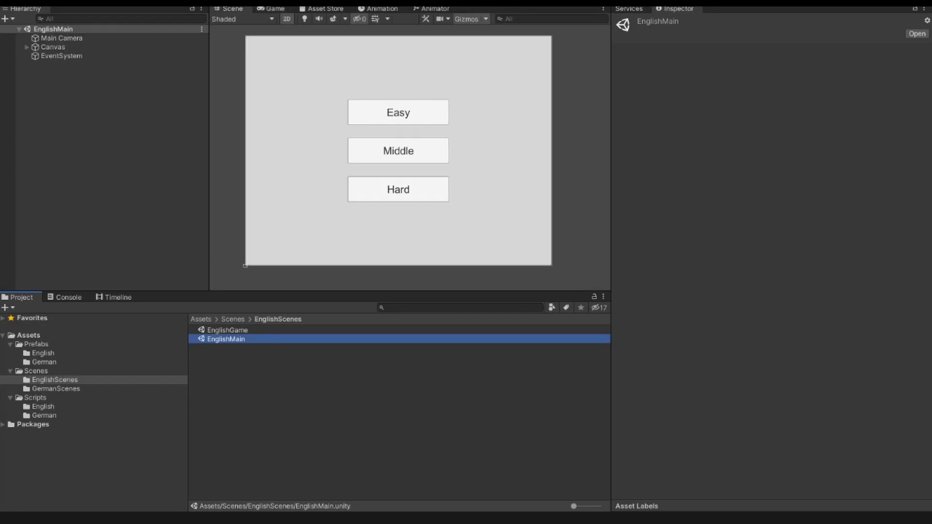
pyautogui.moveTo(348, 203)
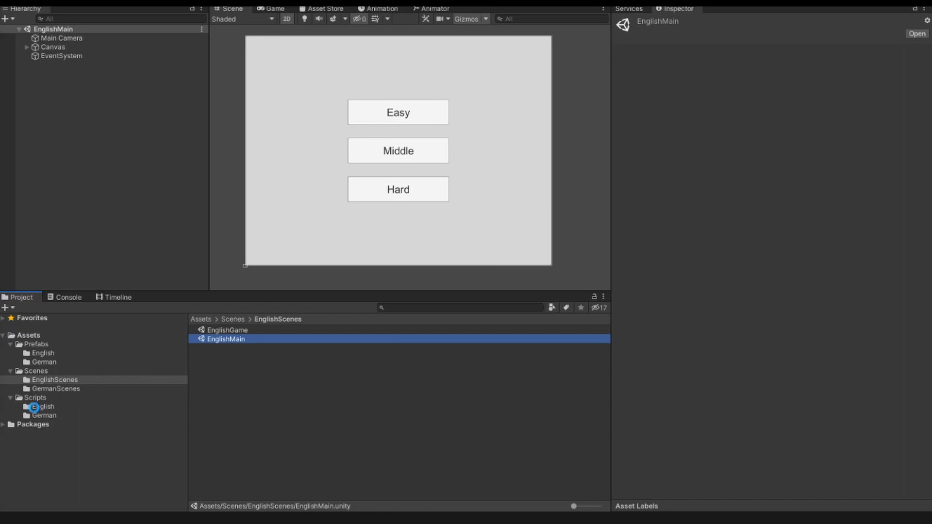
pyautogui.click(41, 406)
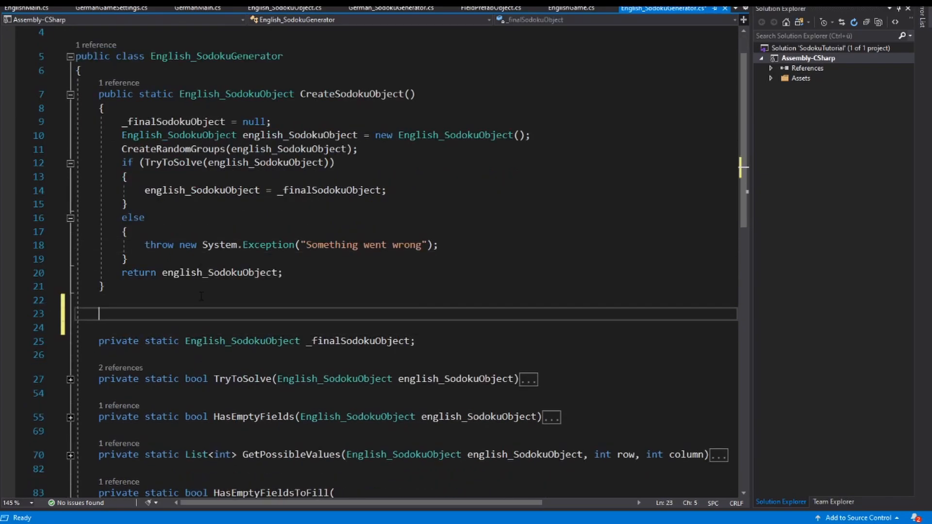
pyautogui.write('private')
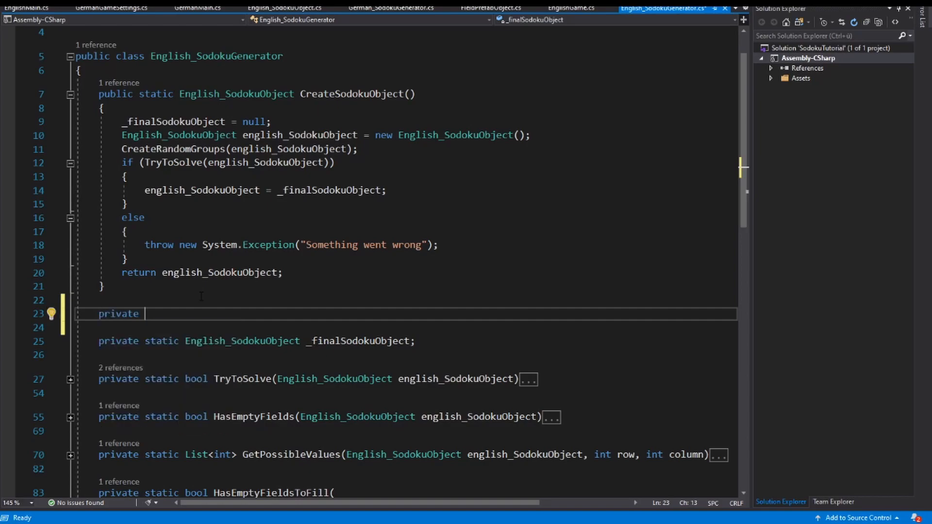
pyautogui.write('static void')
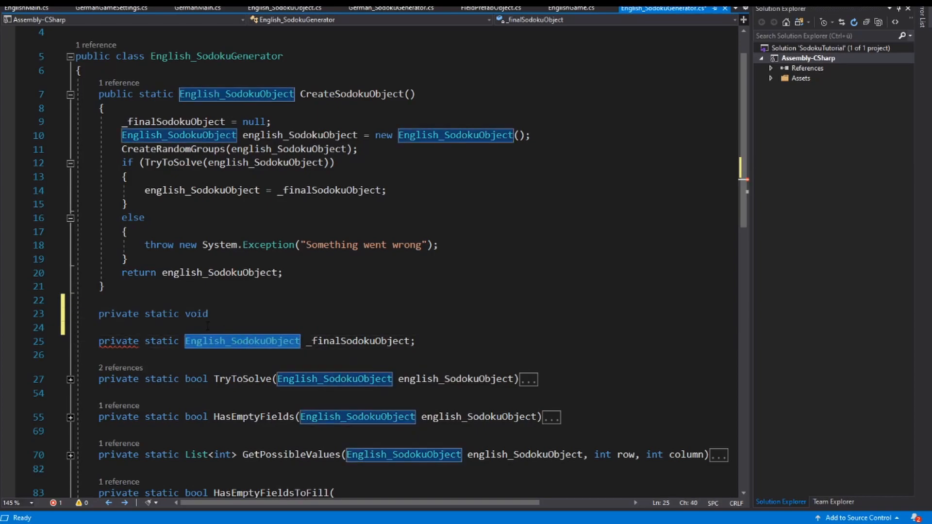
pyautogui.write('English_SodokuObject')
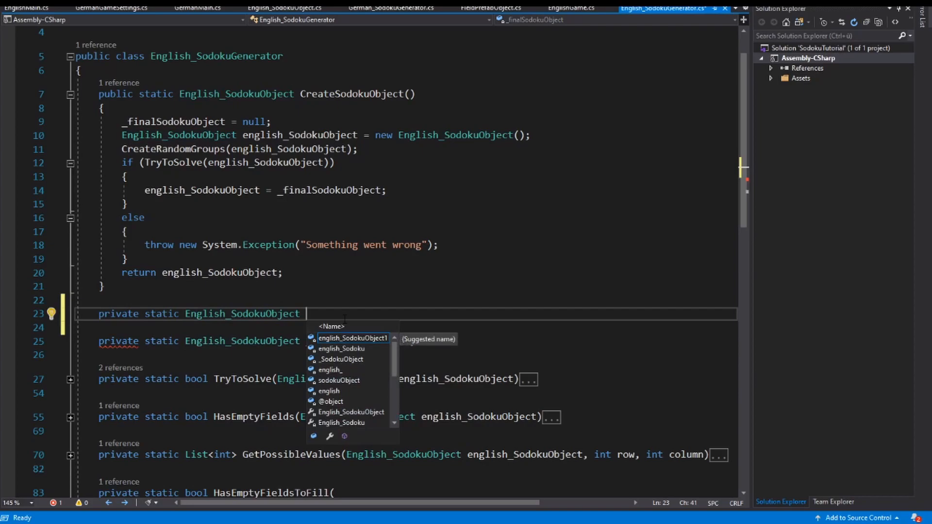
# - Name it RemoveSomeRandomNumbers with an english_SodokuObject parameter and open its body
pyautogui.write('R')
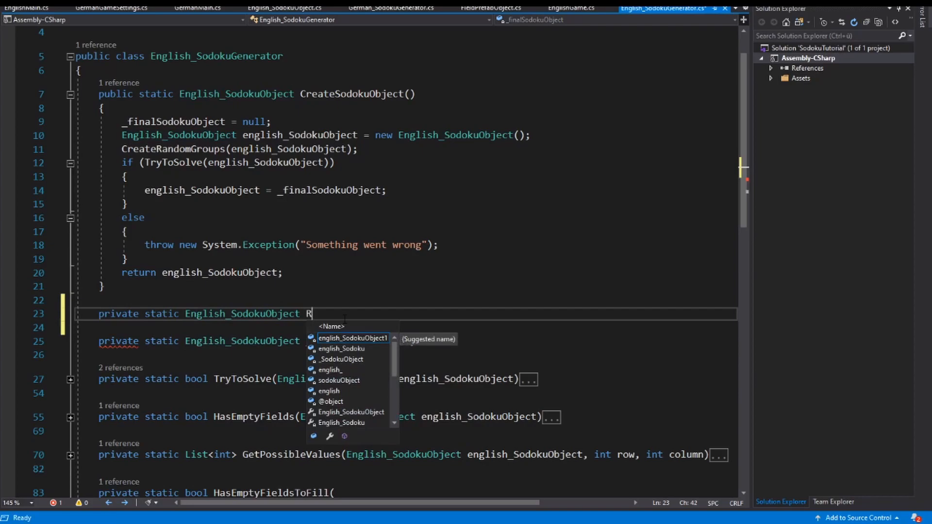
pyautogui.write('emov')
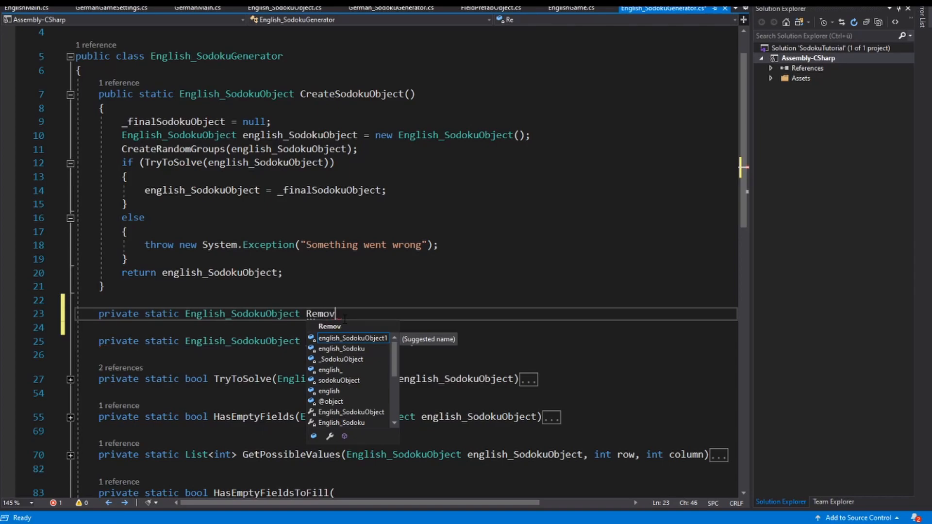
pyautogui.write('eS')
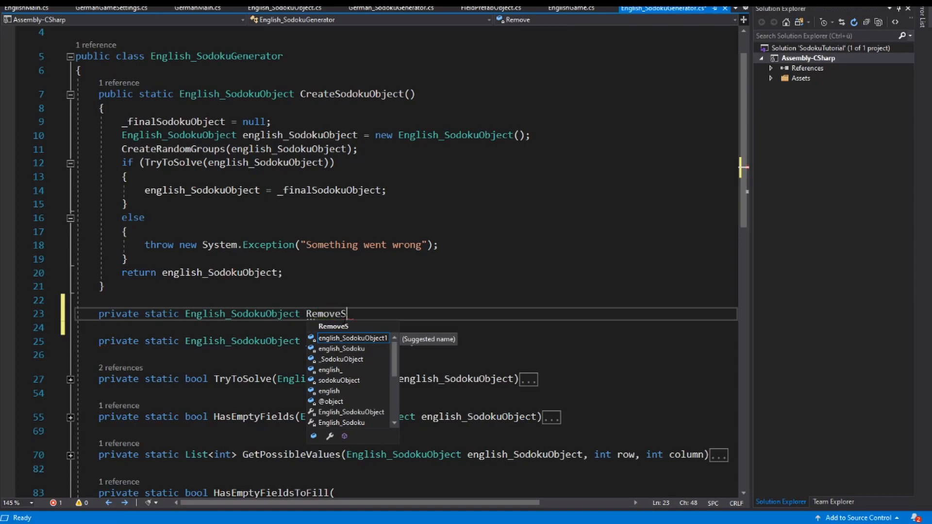
pyautogui.write('omeRandom')
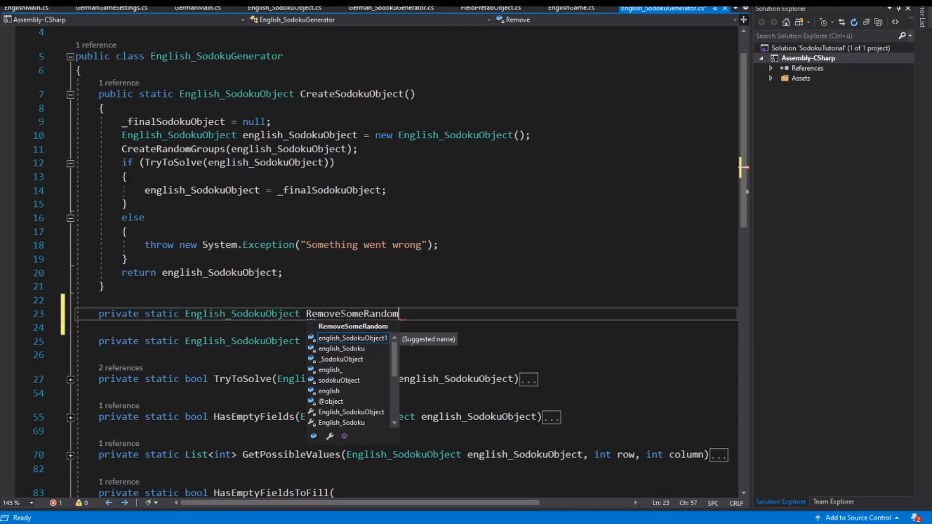
pyautogui.write('Numbers(')
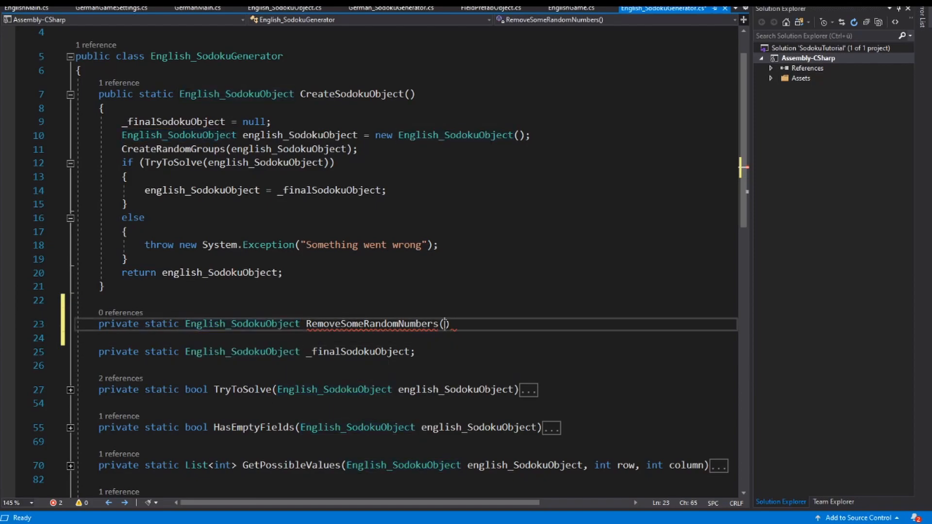
pyautogui.write('English_SodokuObject english_SodokuObject')
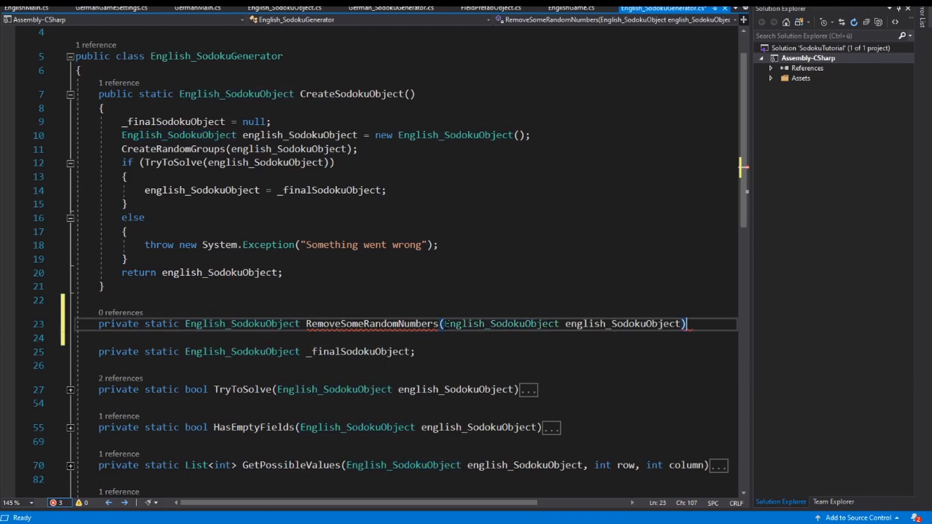
pyautogui.press('Return')
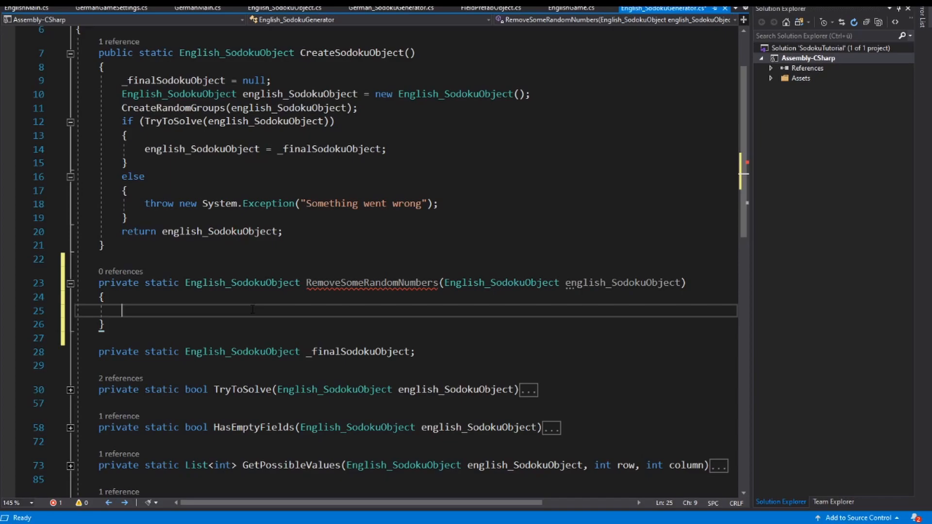
# - Declare newSodokuObject as a new English_SodokuObject inside the method
pyautogui.write('English_SodokuObject')
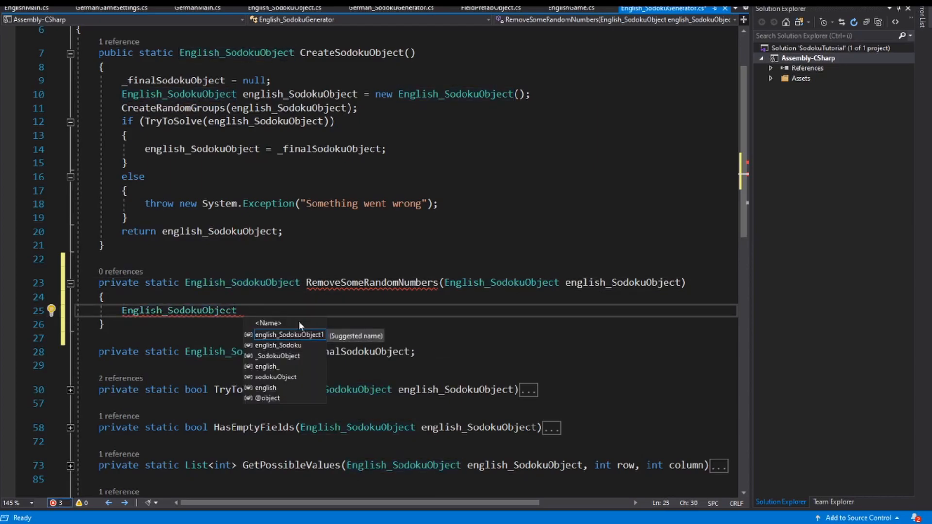
pyautogui.write('newS')
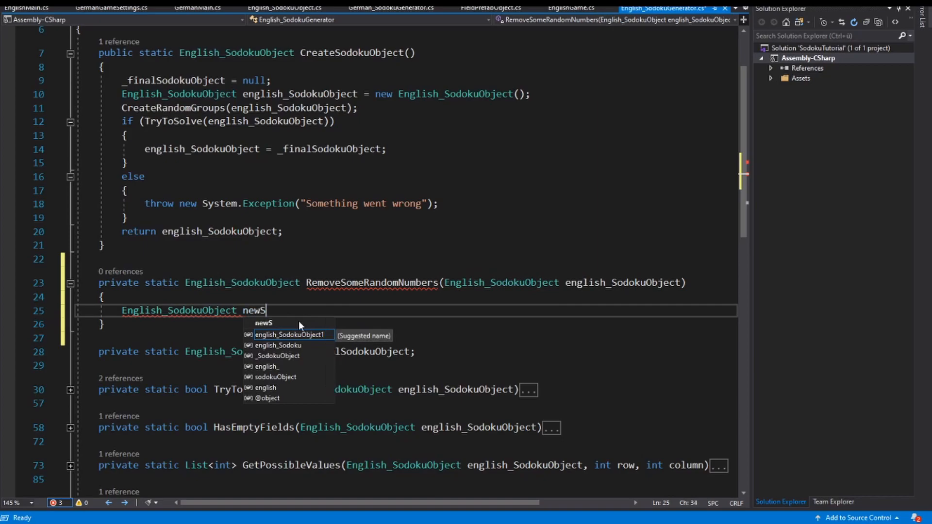
pyautogui.write('odokuObject')
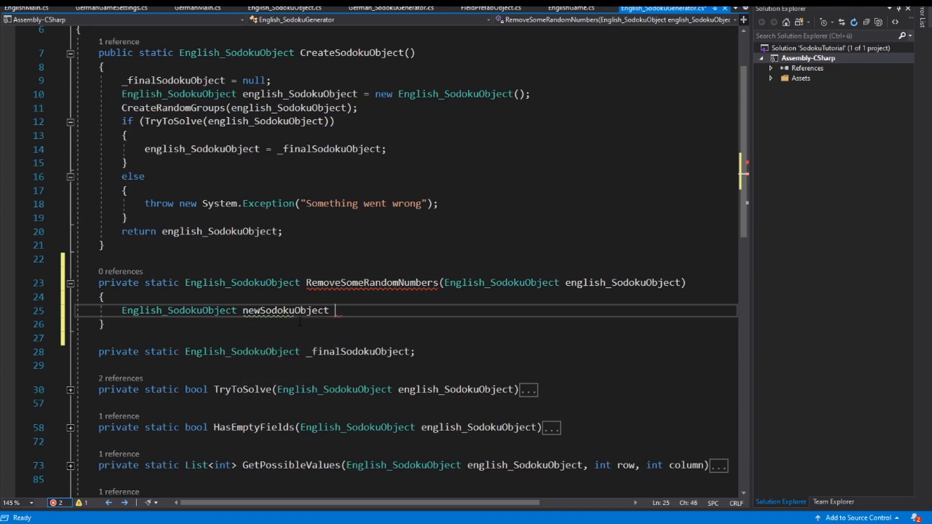
pyautogui.write('=newSodo')
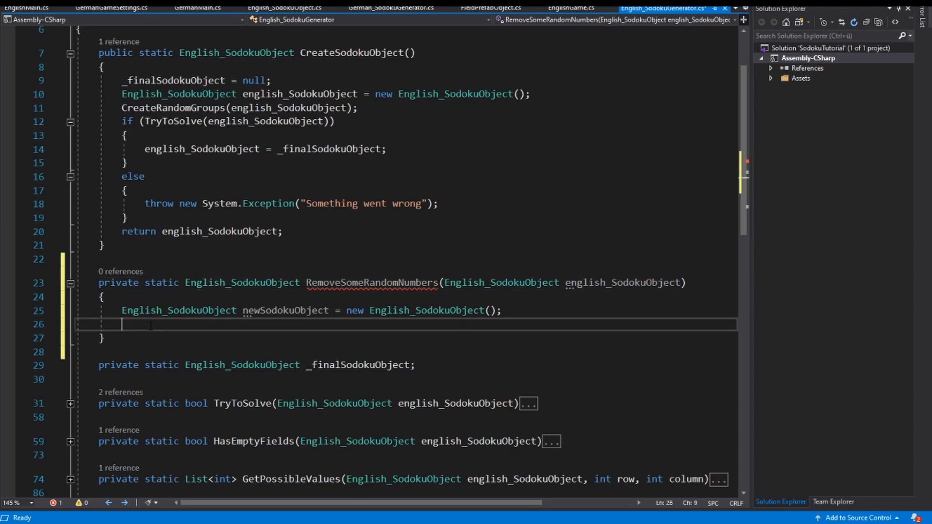
# - Assign newSodokuObject.Values an (int[,]) clone of the input's Values and save
pyautogui.write('newSodokuObject.va')
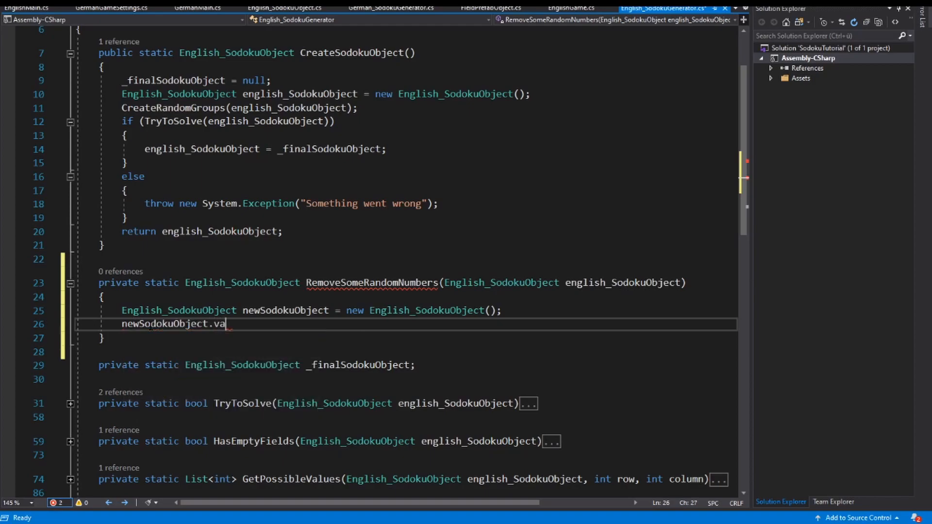
pyautogui.write('lues =')
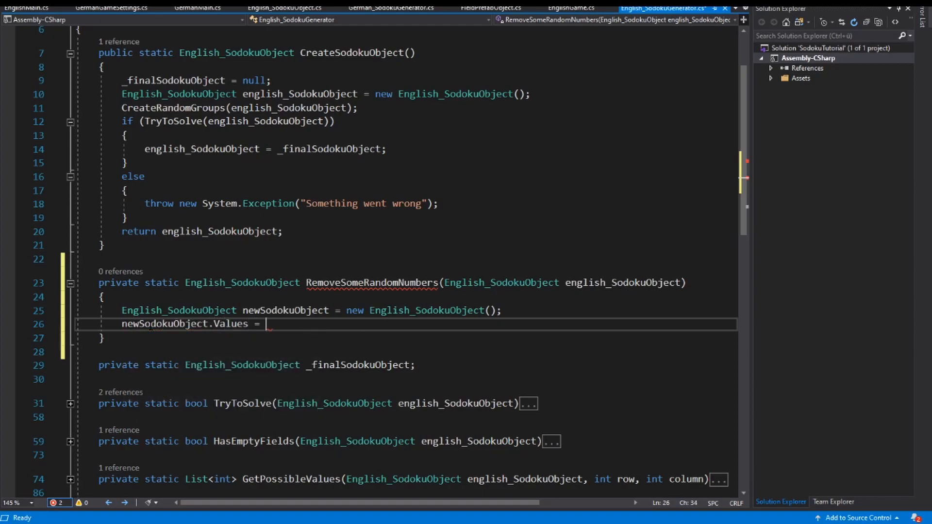
pyautogui.write('english_SodokuObject.Values.Clone();')
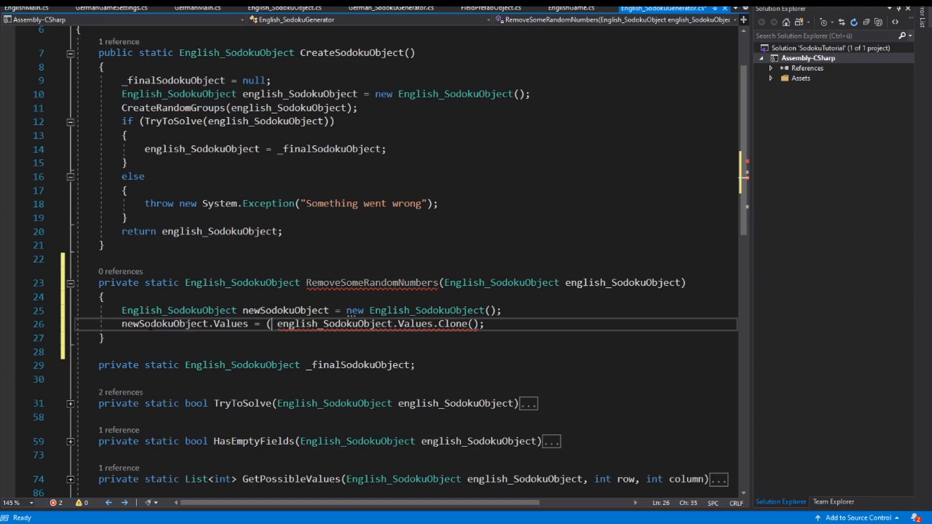
pyautogui.write('int')
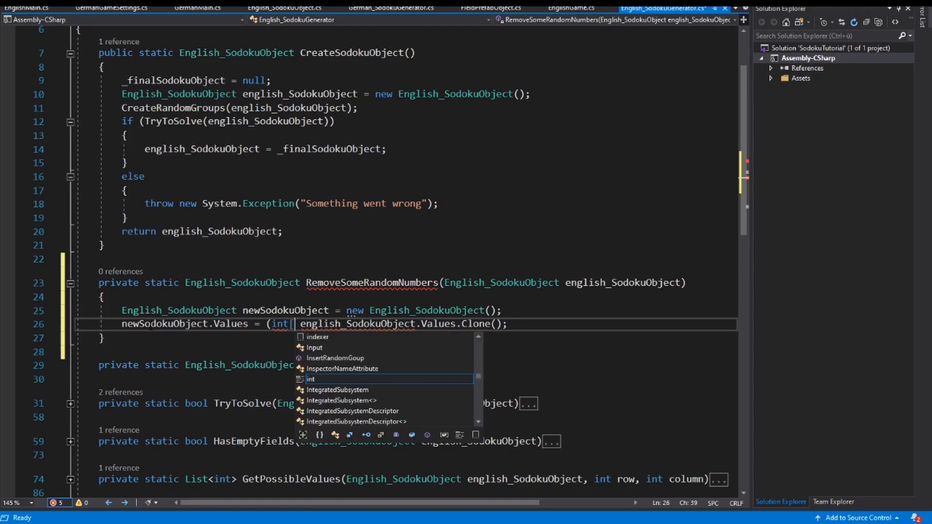
pyautogui.write('[,])')
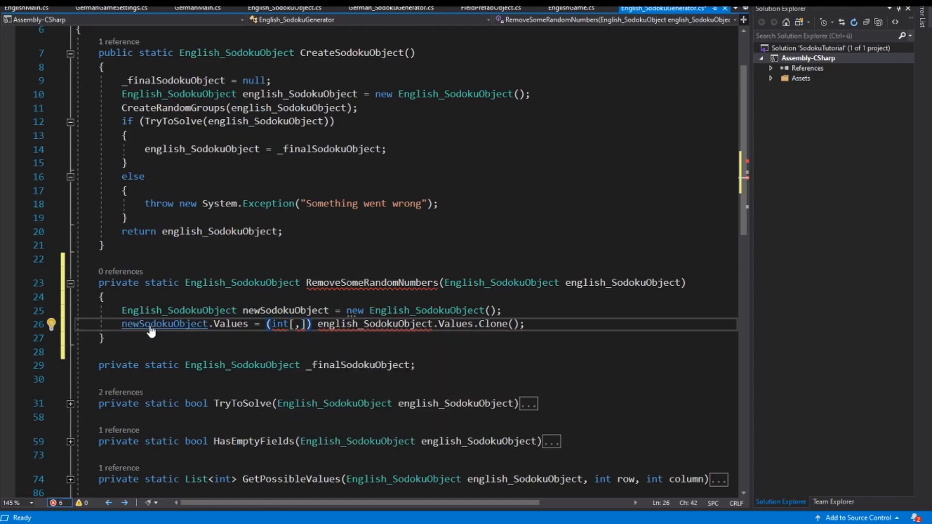
pyautogui.press('ctrl+s')
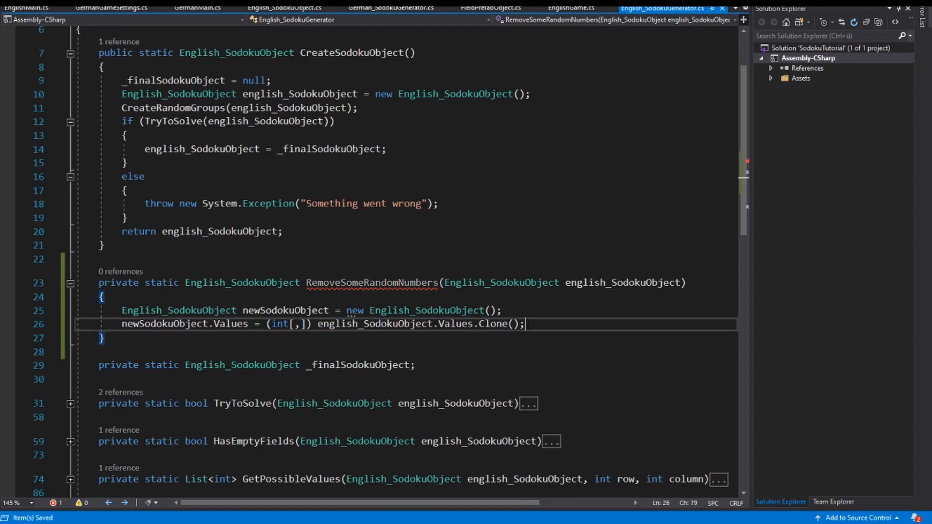
pyautogui.doubleClick(166, 324)
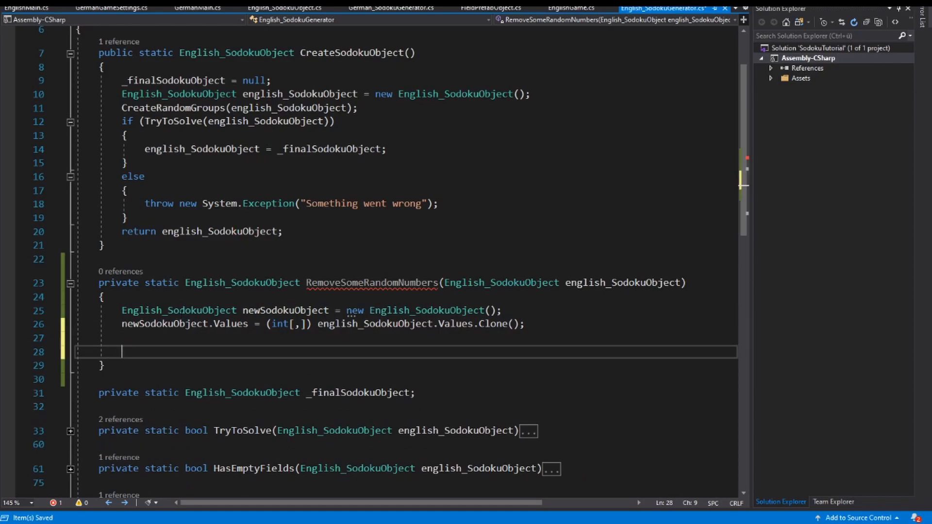
# - Add a for loop over i with a nested for loop over j running below 10
pyautogui.doubleClick(165, 325)
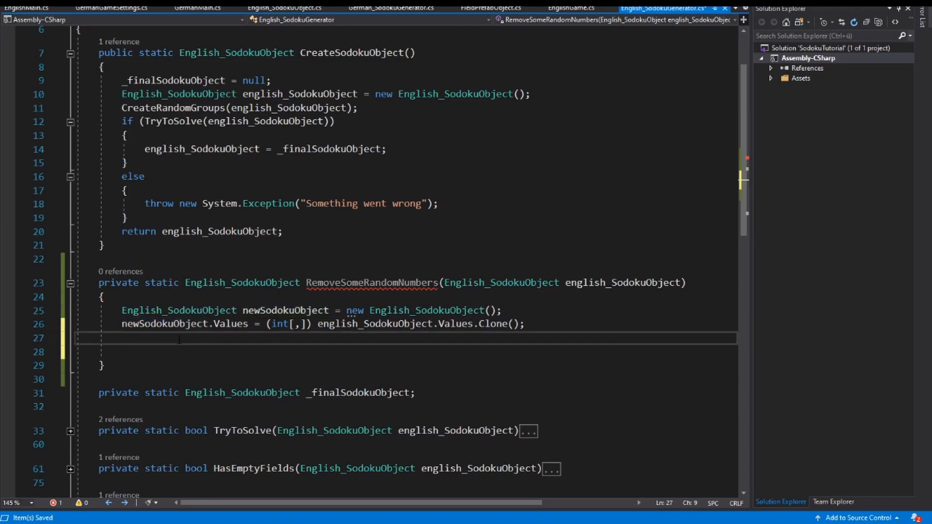
pyautogui.write('for (int i = 0; i < length; i++)')
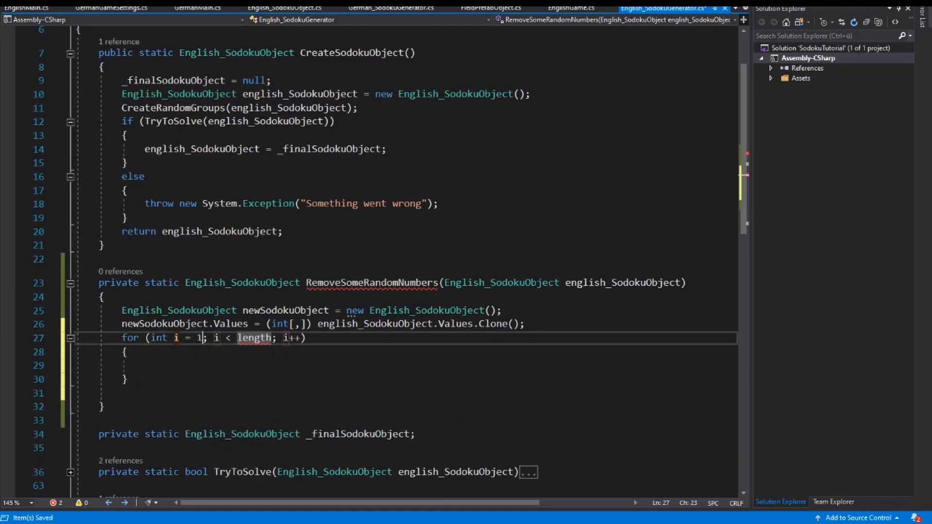
pyautogui.moveTo(255, 338)
pyautogui.write('10')
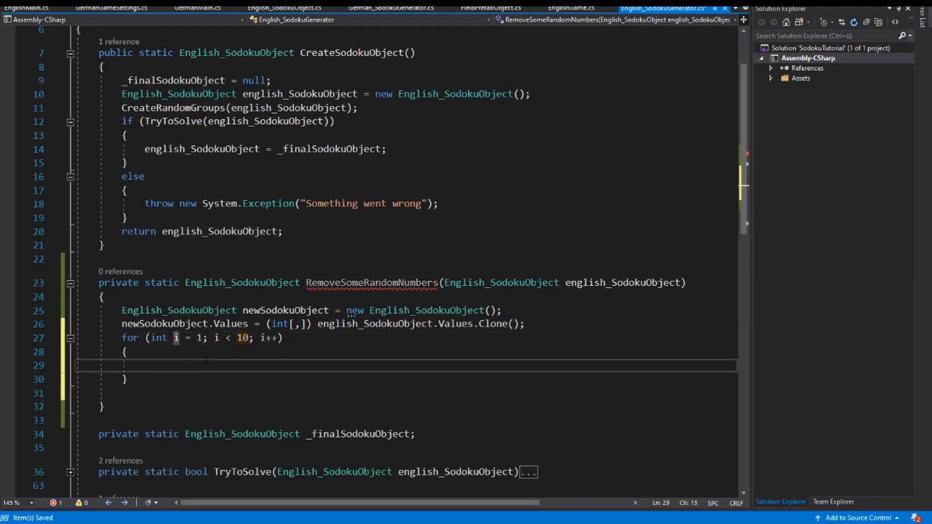
pyautogui.write('for (int j = 0; j < length; j++')
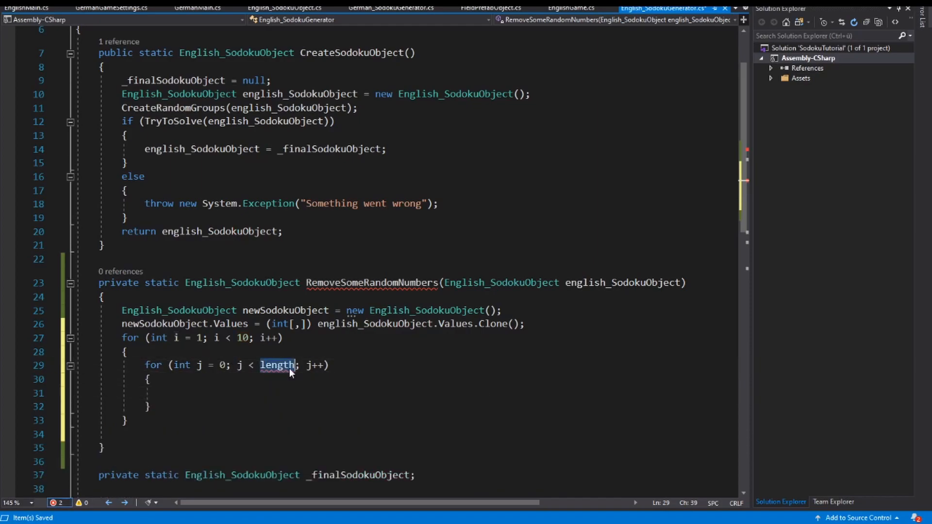
pyautogui.write('10')
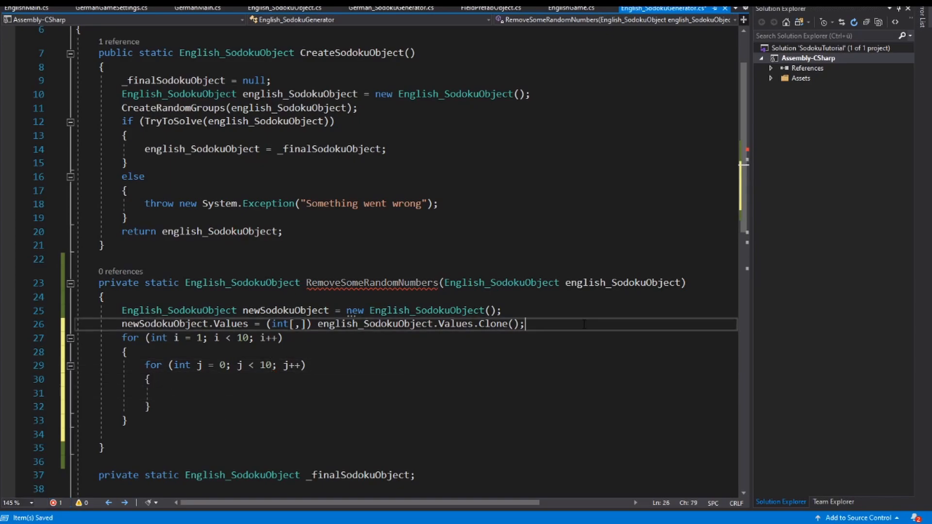
# - Declare List<int> values and add i * j to it inside the inner loop
pyautogui.write('List')
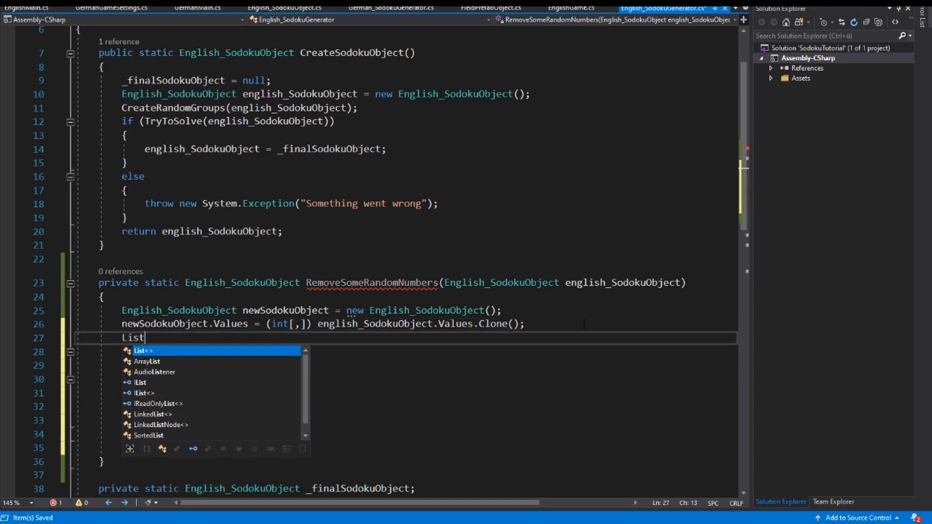
pyautogui.write('<int> v')
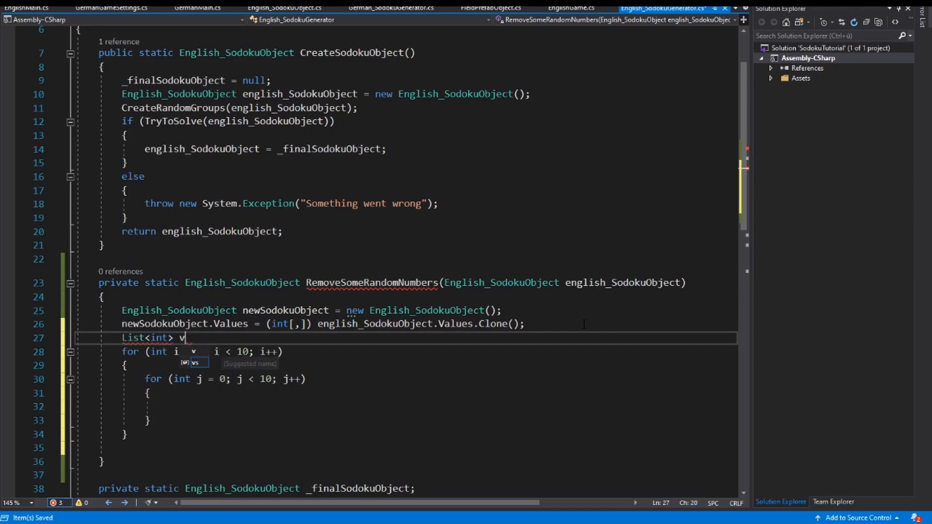
pyautogui.write('alues = new List<int>();')
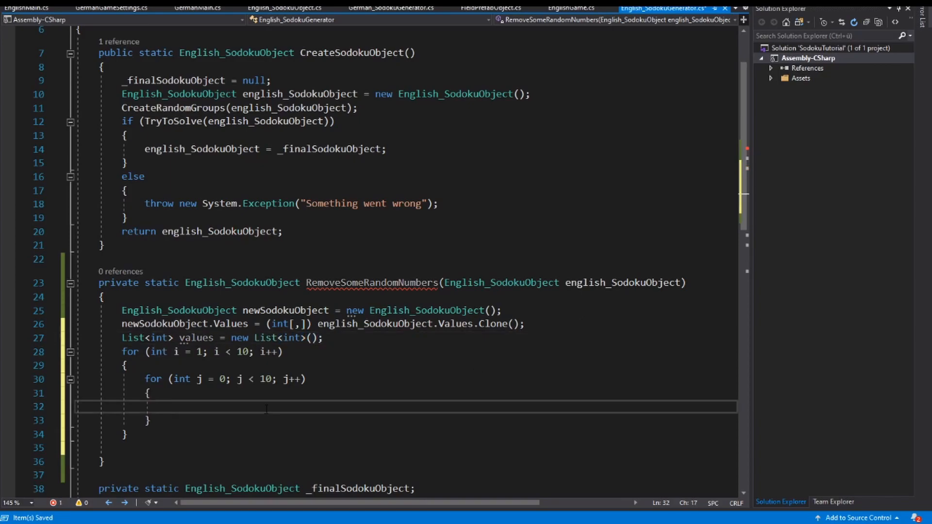
pyautogui.write('values.a')
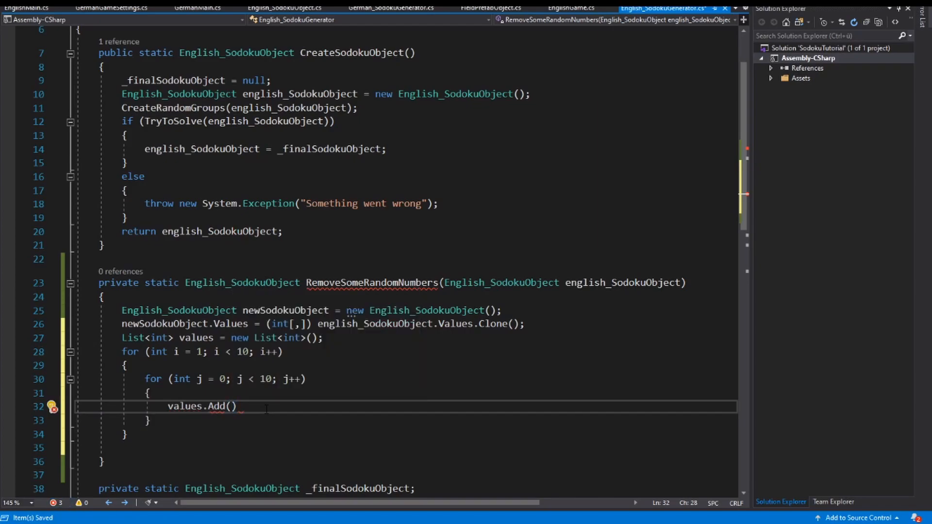
pyautogui.write('i*')
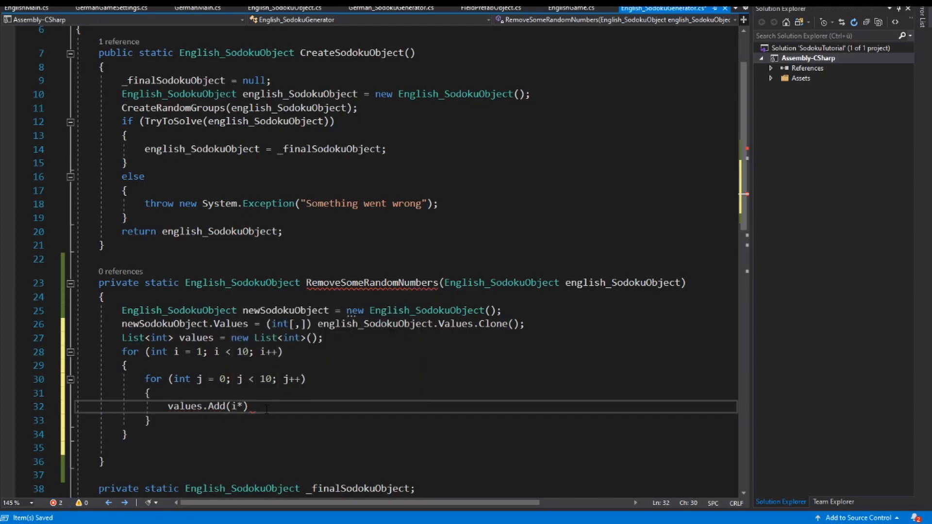
pyautogui.write('j')
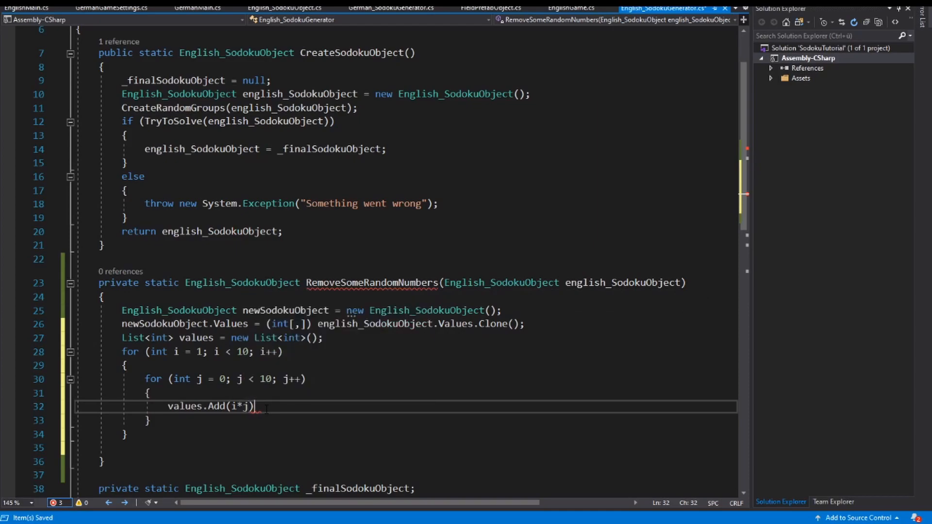
pyautogui.write(';')
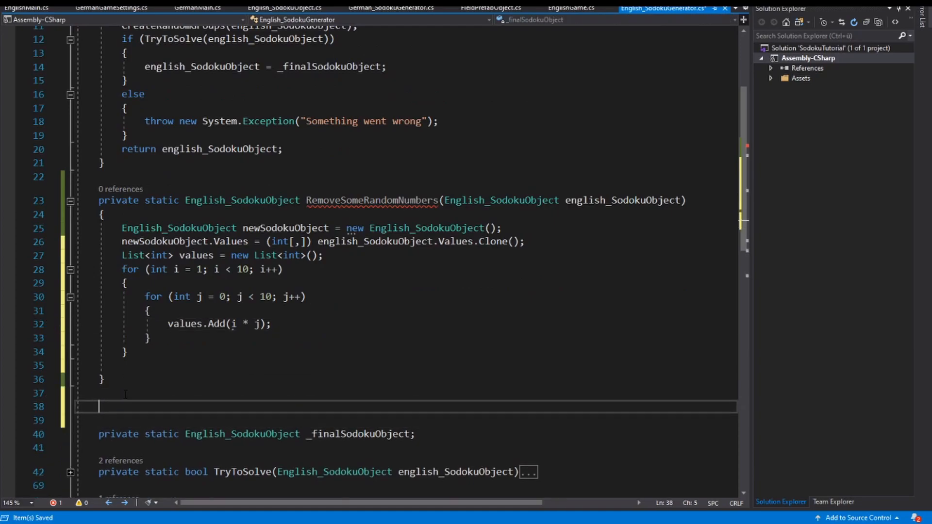
# - Declare a private static List<int> GetValues() method
pyautogui.write('private static c')
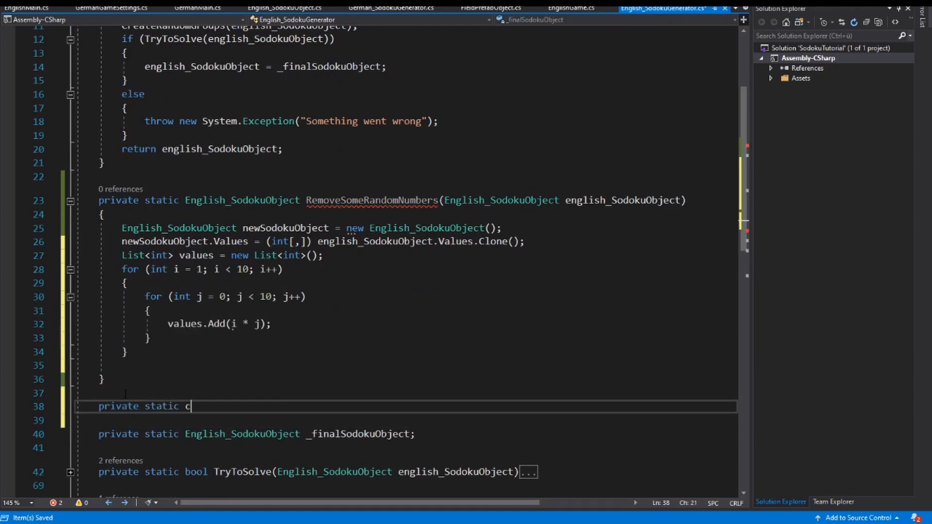
pyautogui.write('List')
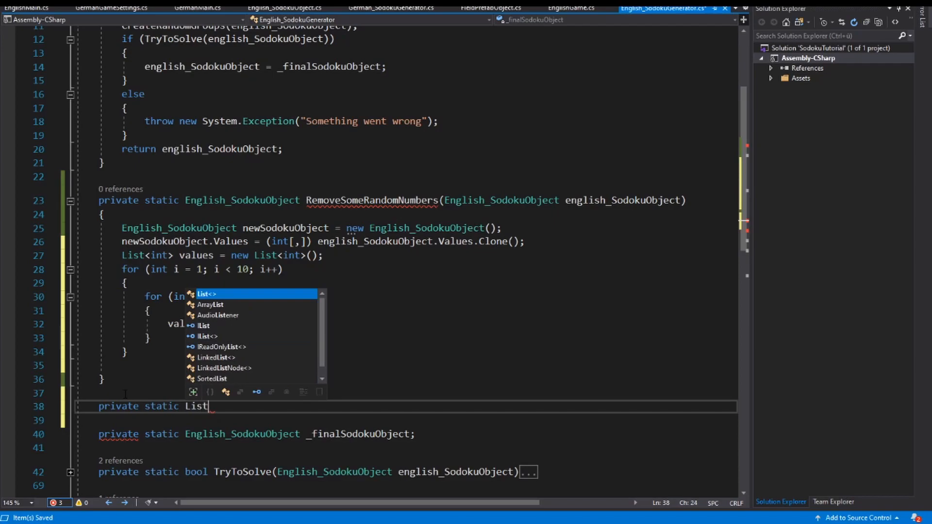
pyautogui.write('<int>')
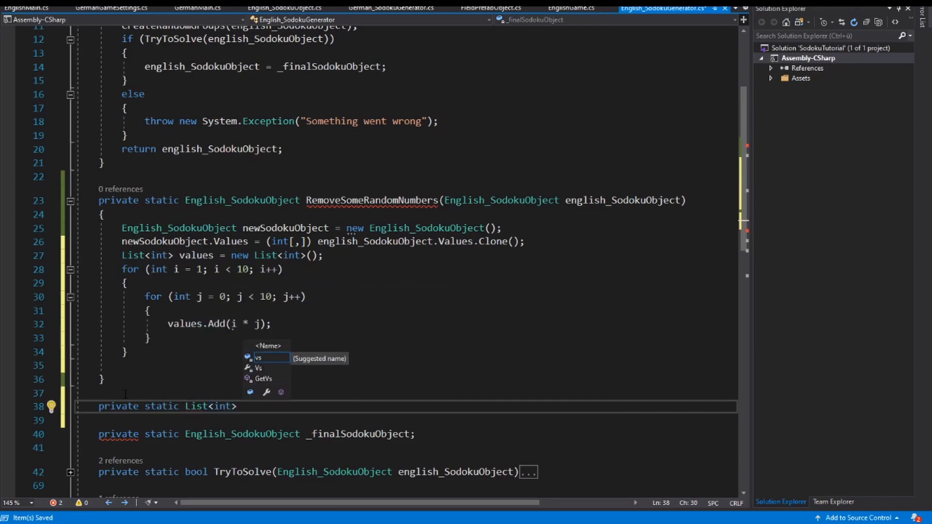
pyautogui.write('GetValues')
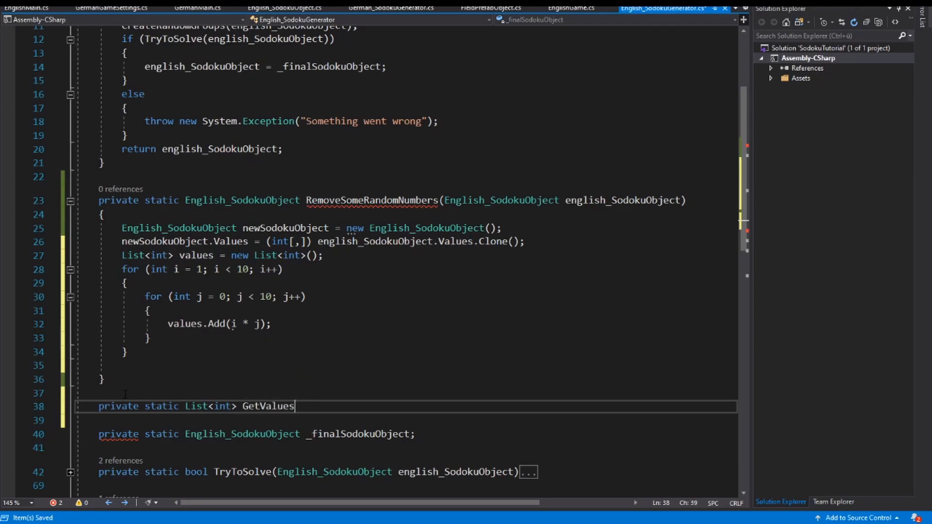
pyautogui.write('()')
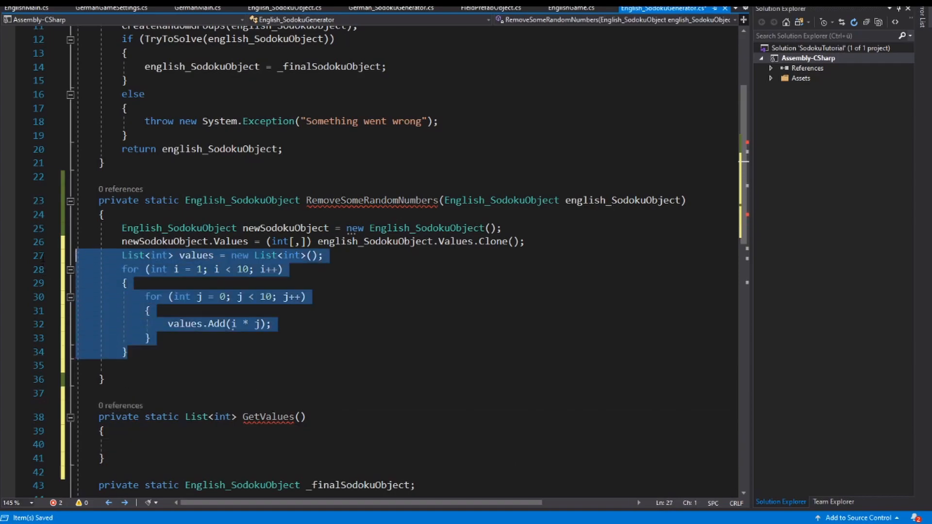
# - Move the list and loops into GetValues and return values from it
pyautogui.press('Delete')
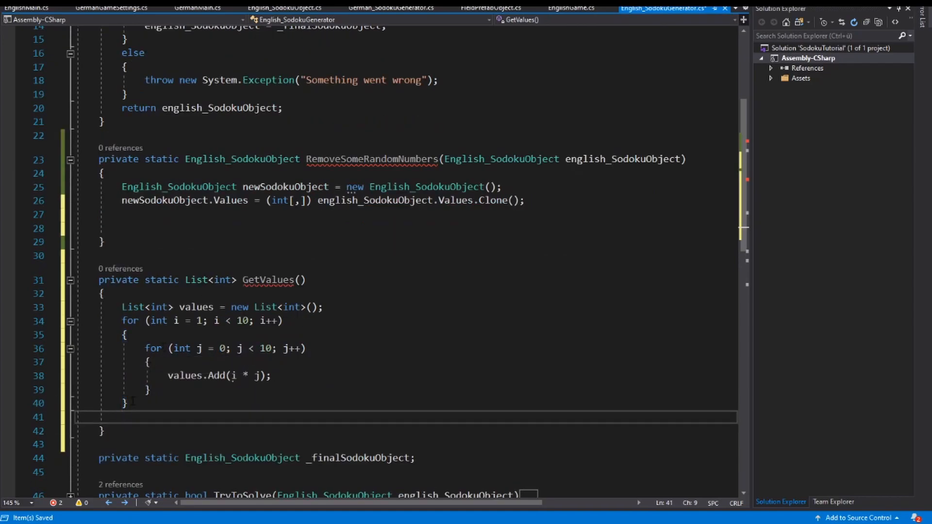
pyautogui.write('return values;')
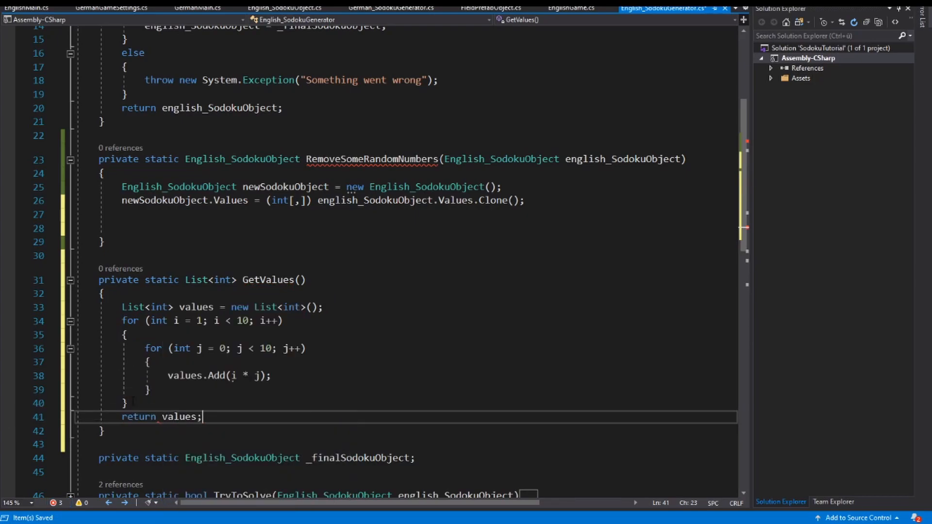
pyautogui.doubleClick(139, 417)
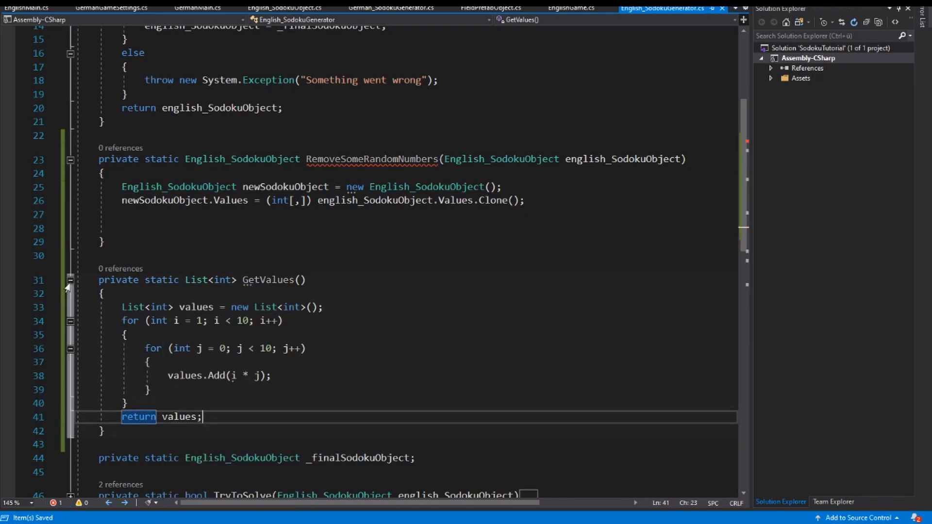
# - Declare List<int> values initialised from GetValues() in RemoveSomeRandomNumbers
pyautogui.write('La')
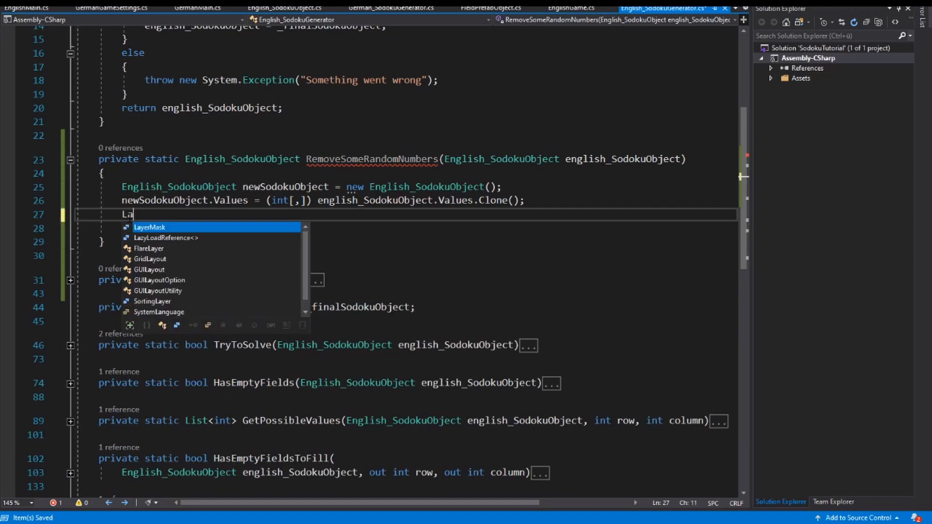
pyautogui.write('List<>')
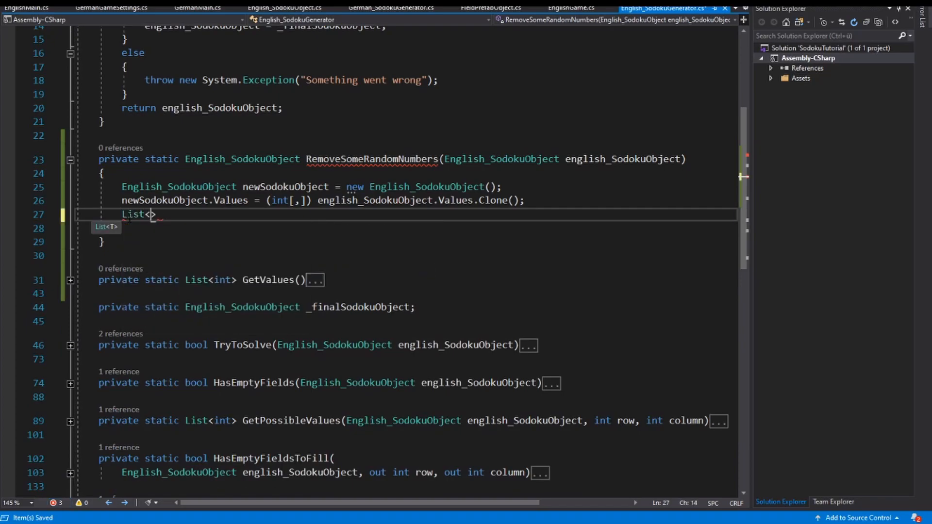
pyautogui.write('int> vali')
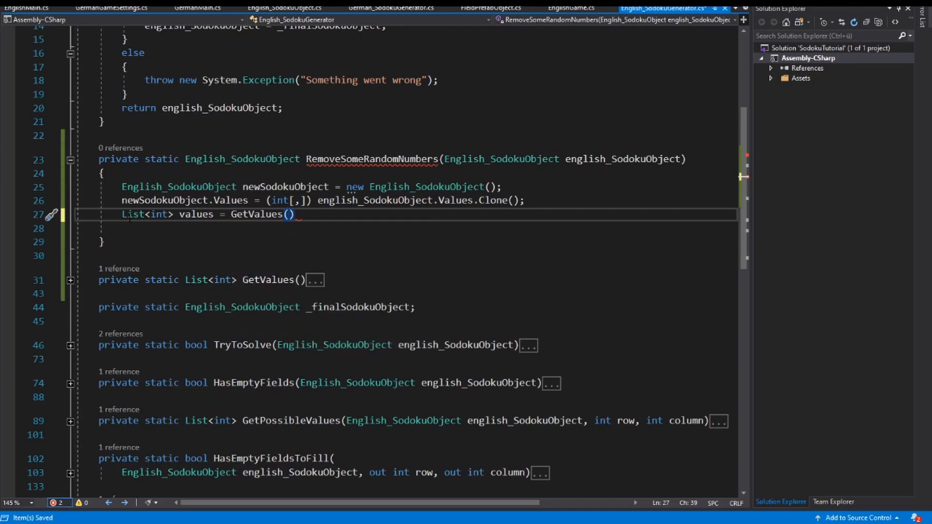
pyautogui.write(';')
pyautogui.press('enter')
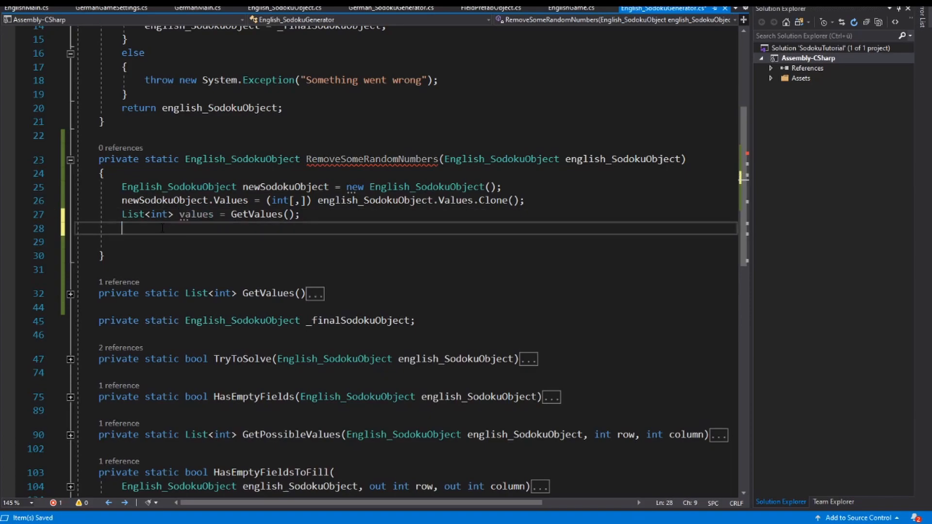
# - Add bool isFinish = false and an empty while (!isFinish) loop
pyautogui.write('while(')
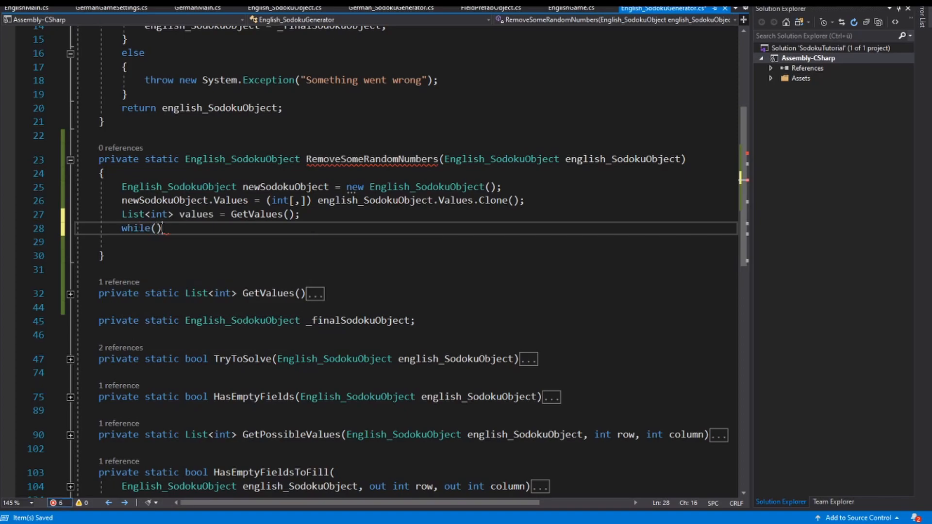
pyautogui.press('enter')
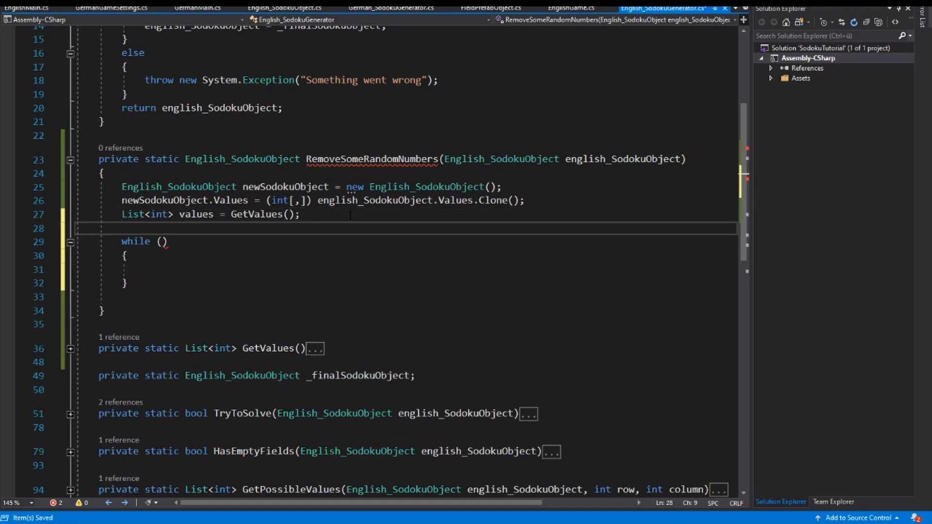
pyautogui.write('bool')
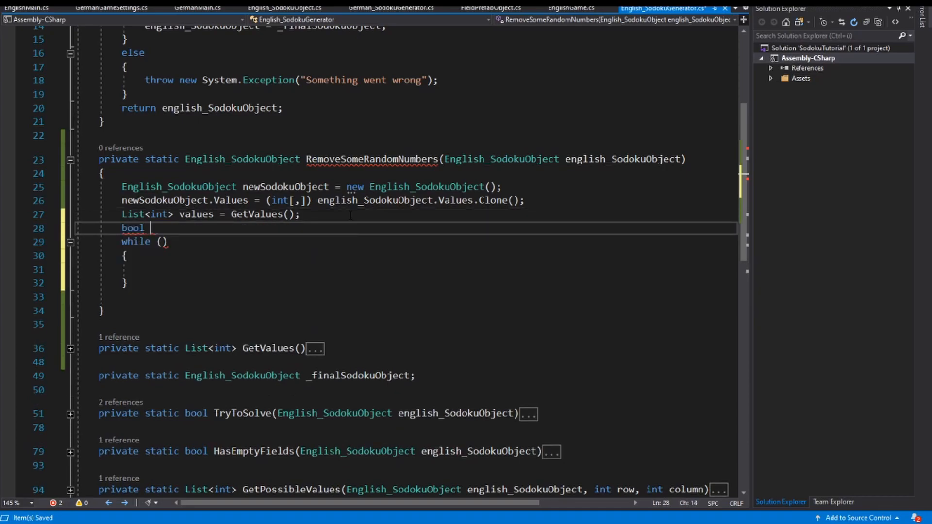
pyautogui.write('isFinish')
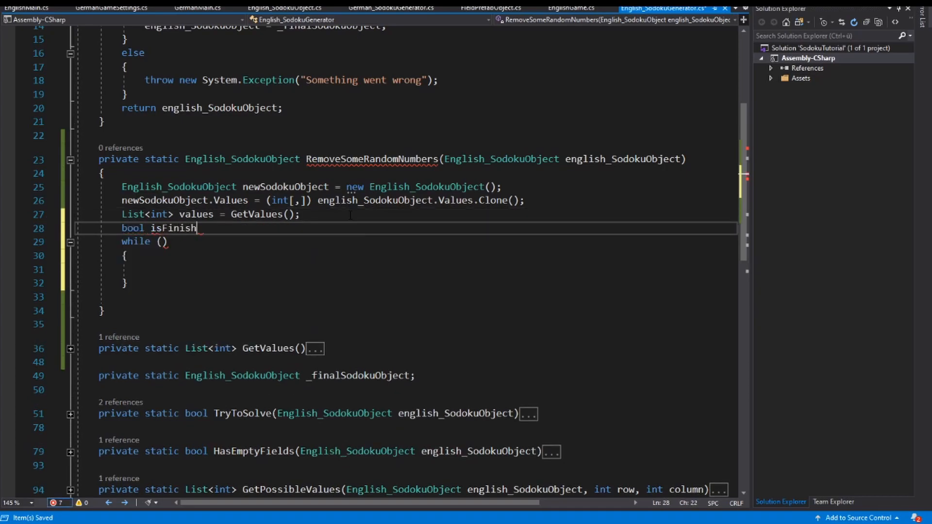
pyautogui.write('= false')
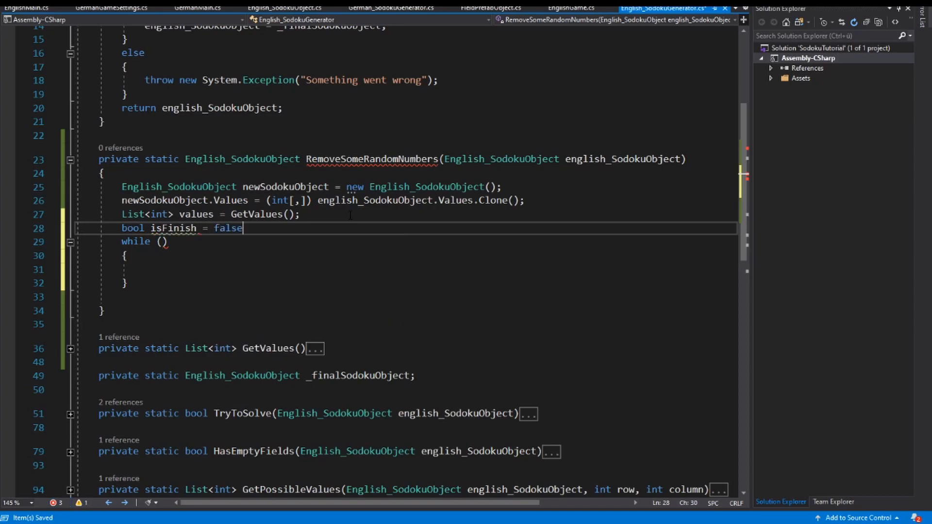
pyautogui.write(';')
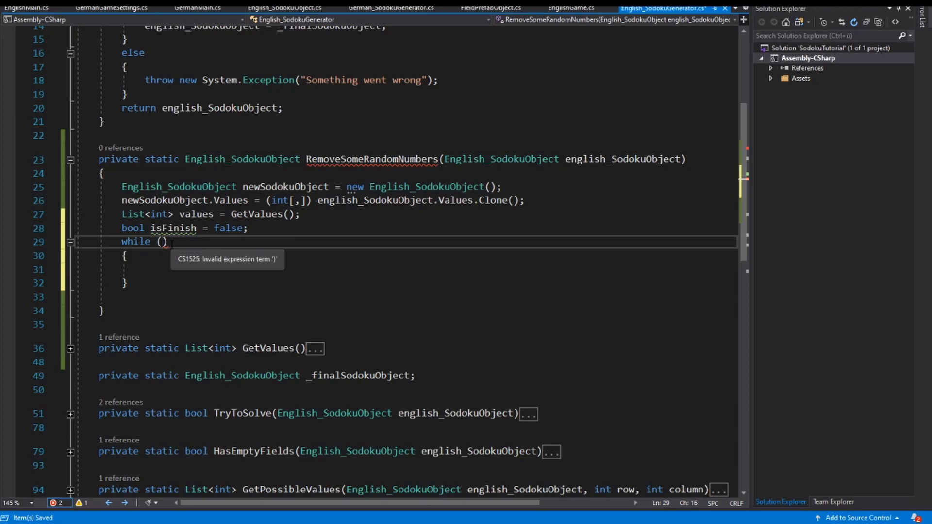
pyautogui.write('!isFinish')
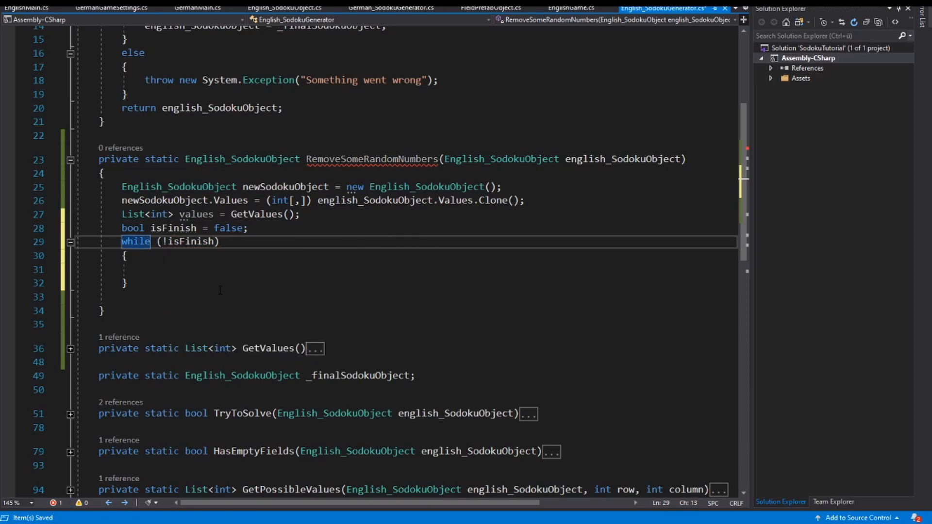
pyautogui.moveTo(151, 271)
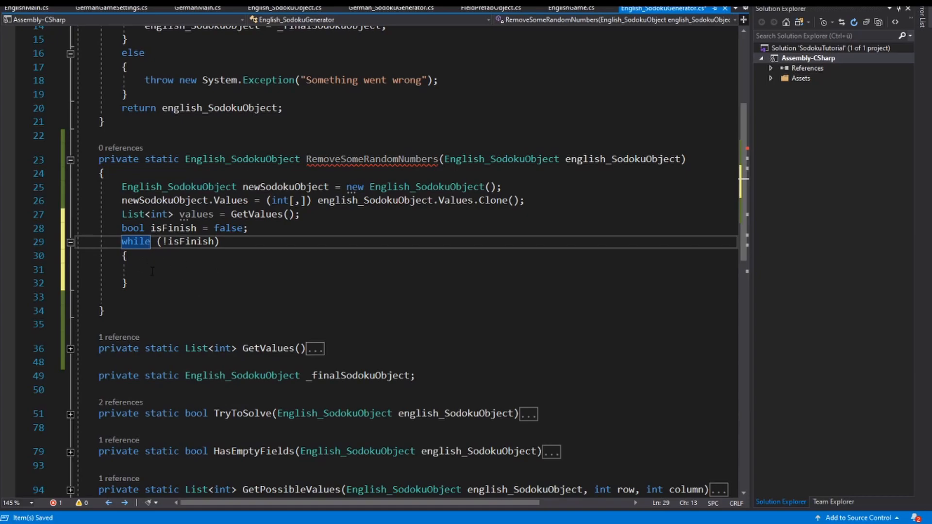
# - Inside the loop, set int index = Random.Range(0, values.Count)
pyautogui.click(146, 269)
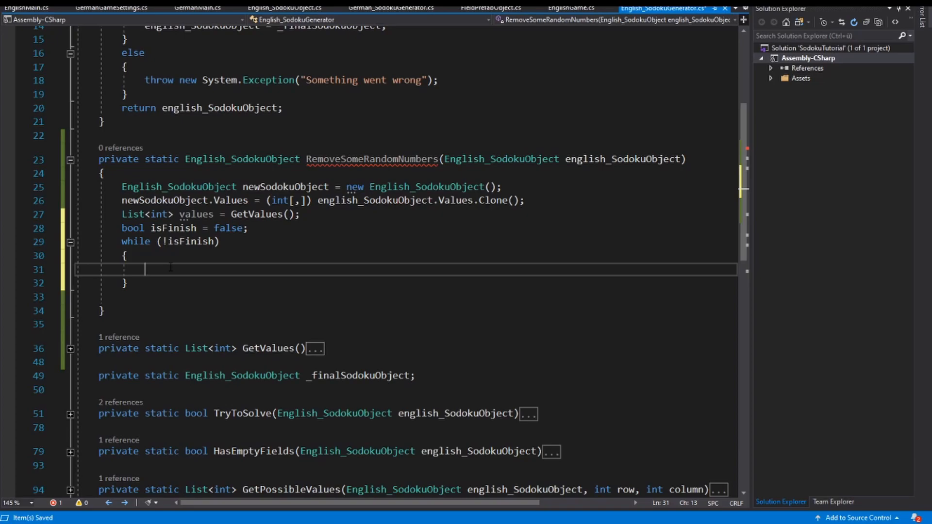
pyautogui.write('int i')
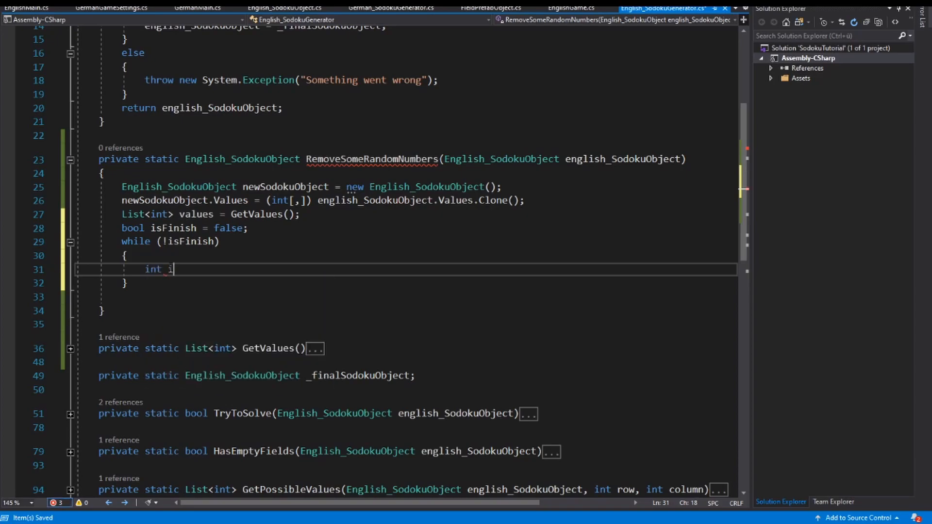
pyautogui.write('ndex =')
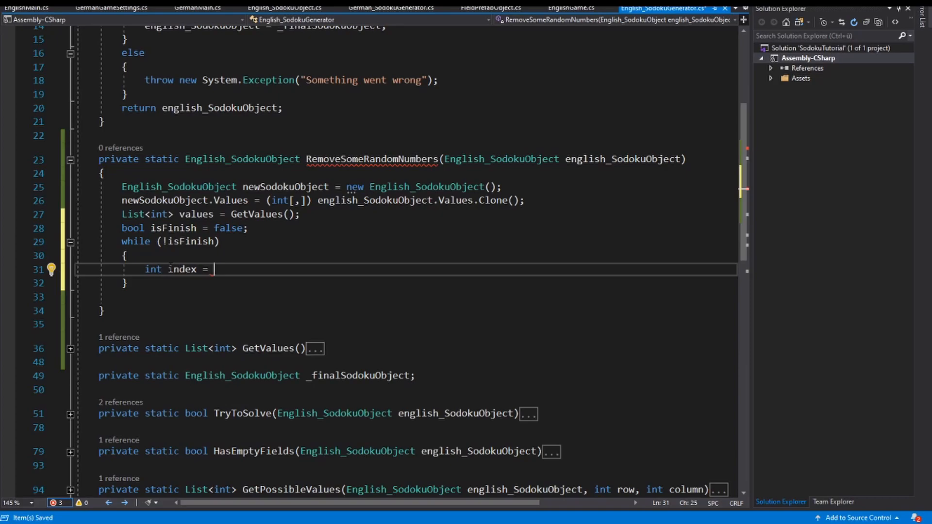
pyautogui.write('Random.')
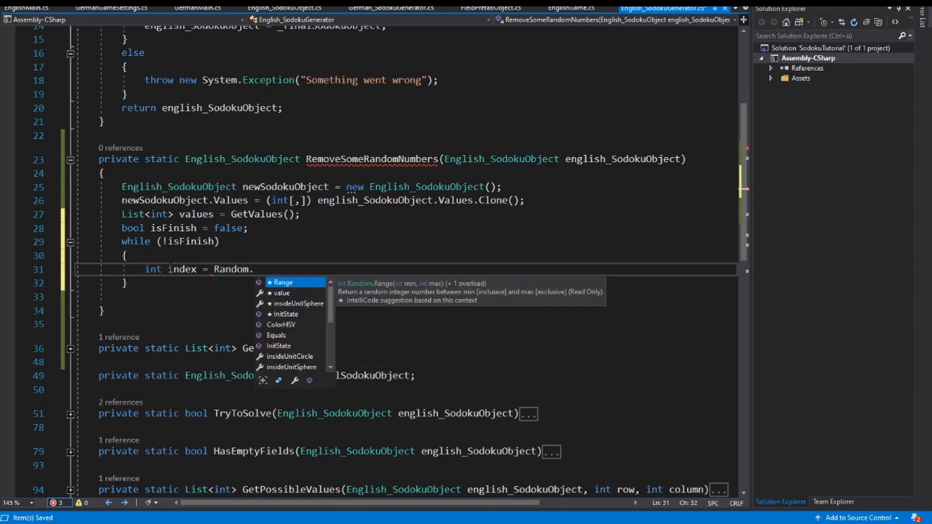
pyautogui.write('Range(0,')
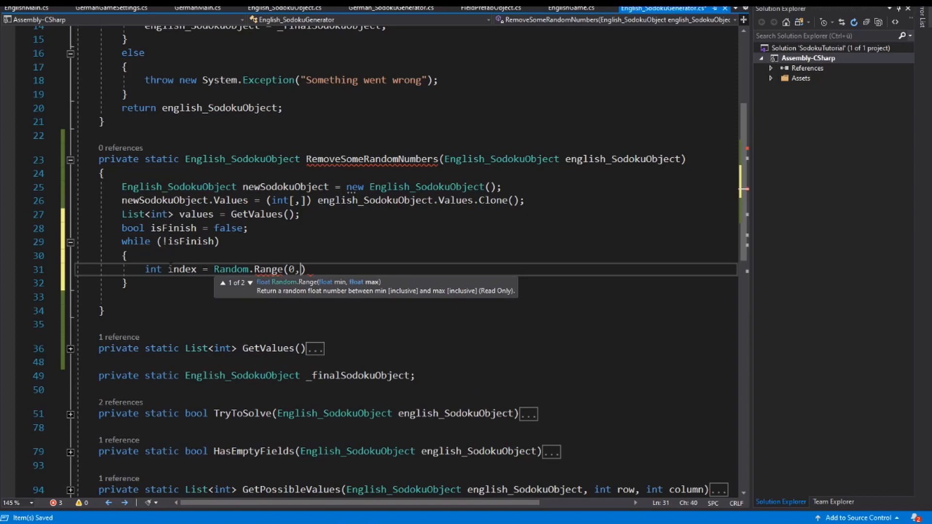
pyautogui.write('values.')
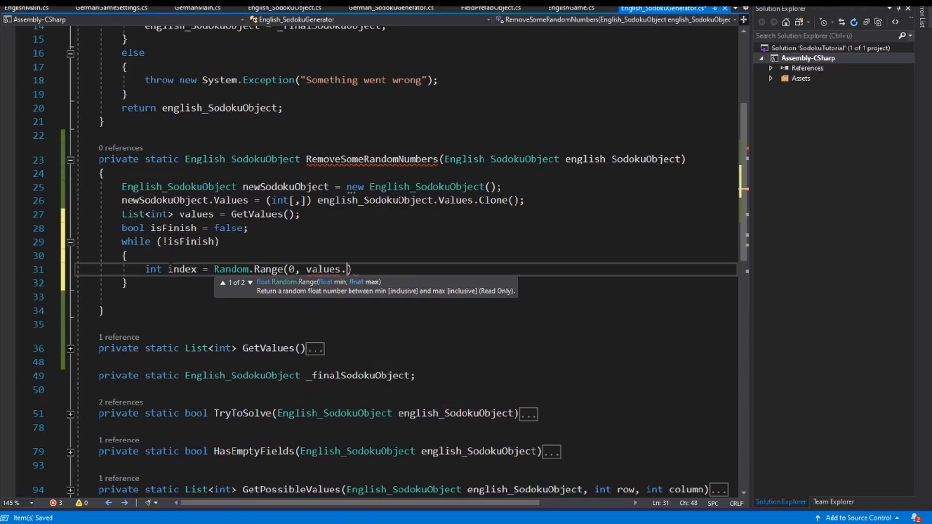
pyautogui.write('Count);')
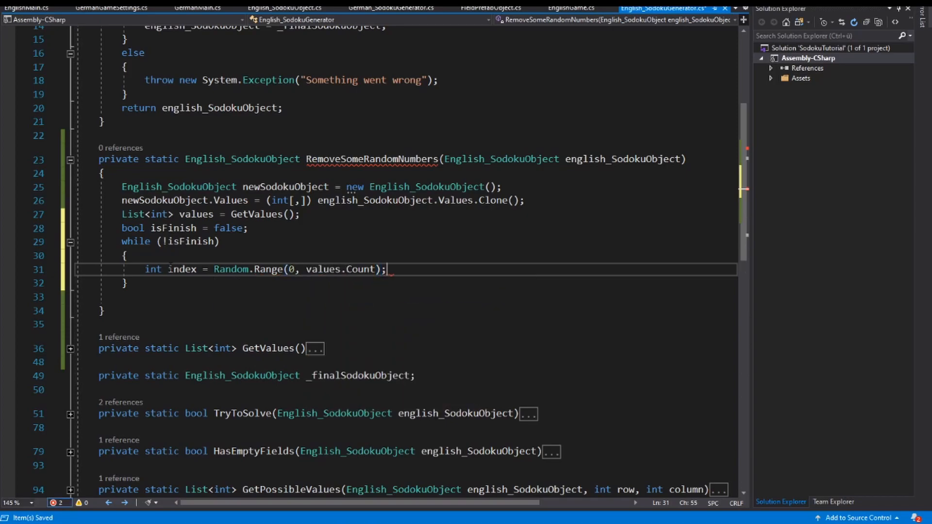
pyautogui.click(199, 213)
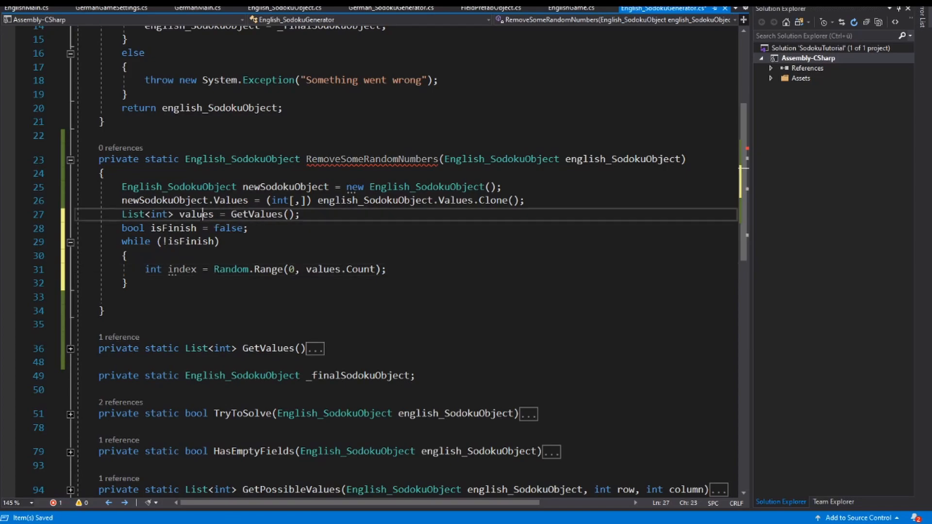
pyautogui.click(387, 269)
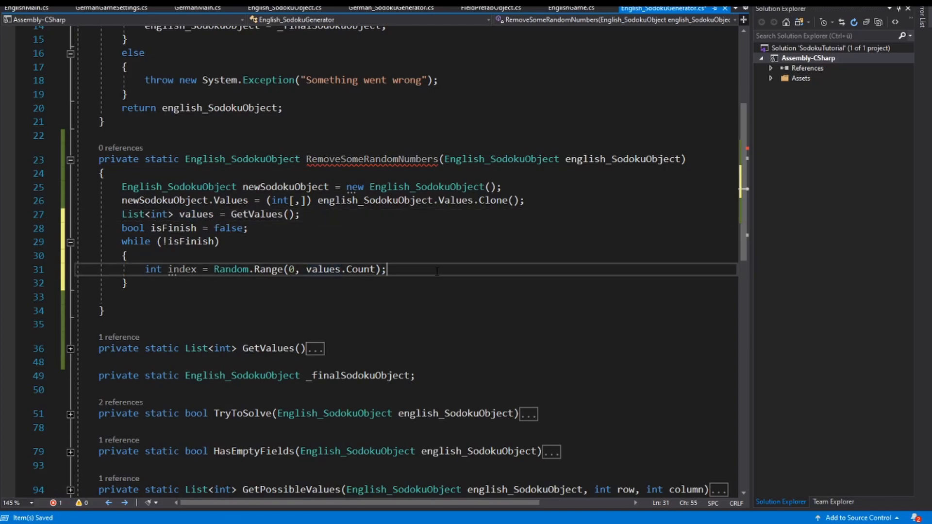
# - Read int searchedIdex = values[index] and start a for loop below it
pyautogui.write('i')
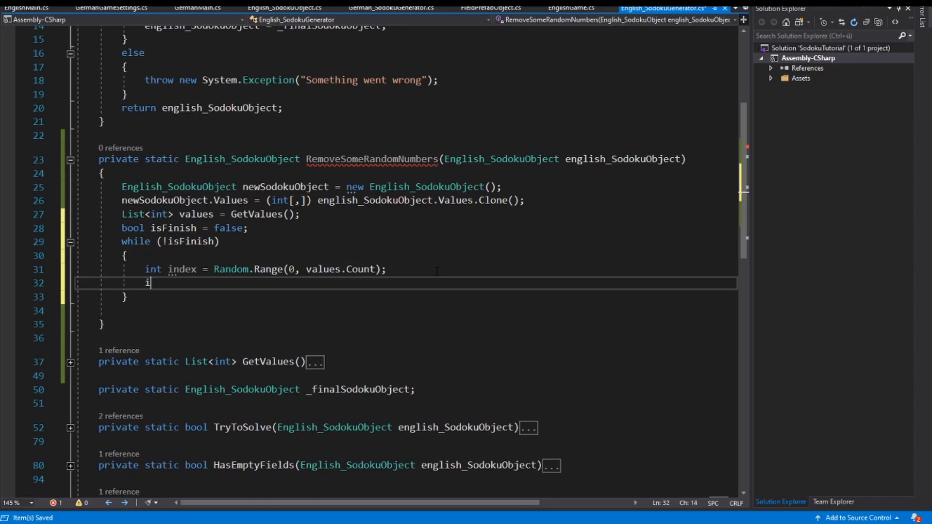
pyautogui.write('nt searchedIde')
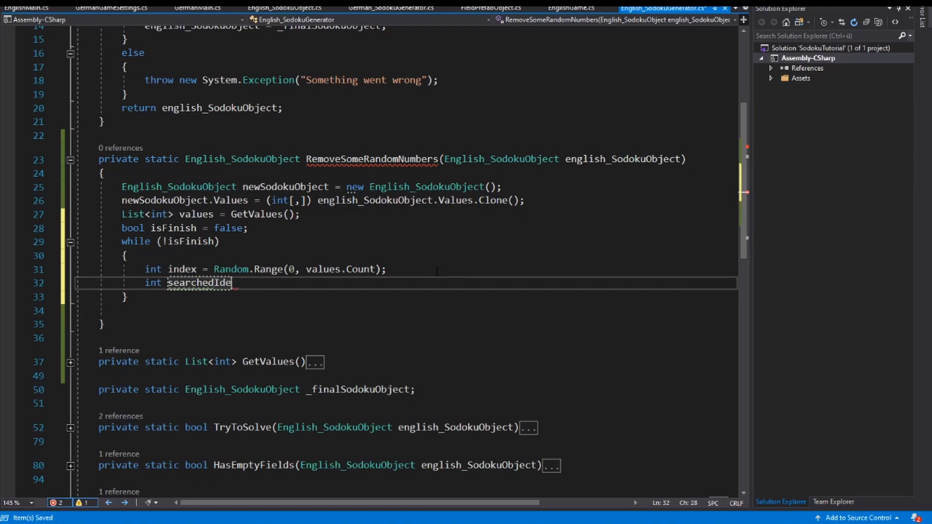
pyautogui.write('x')
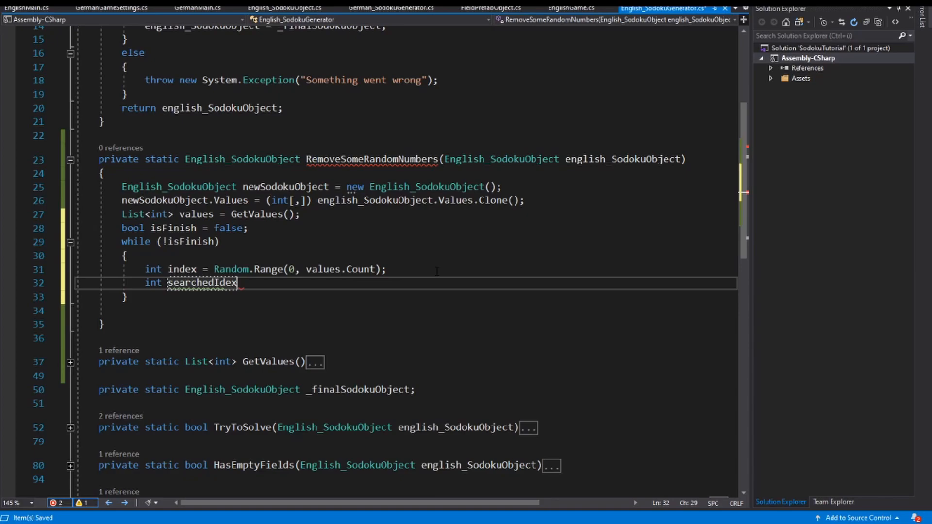
pyautogui.write('= values')
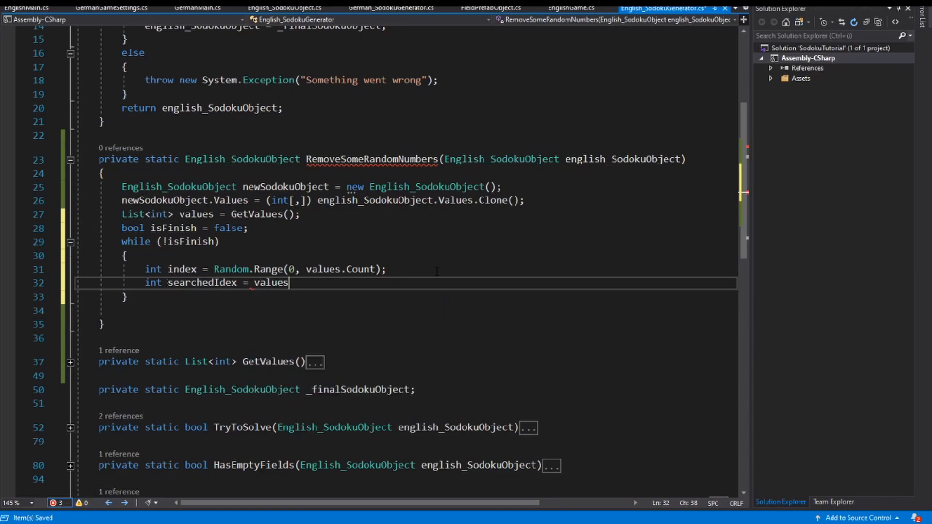
pyautogui.write('{')
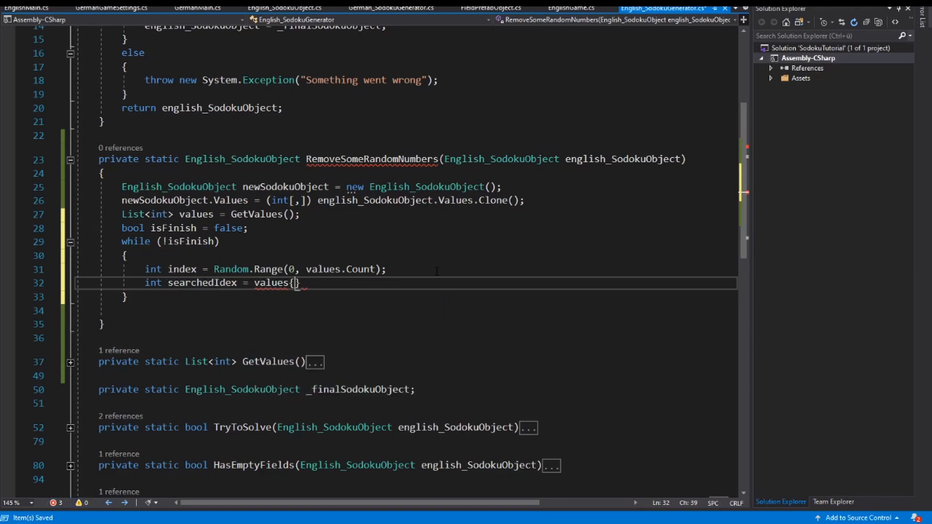
pyautogui.write('index]')
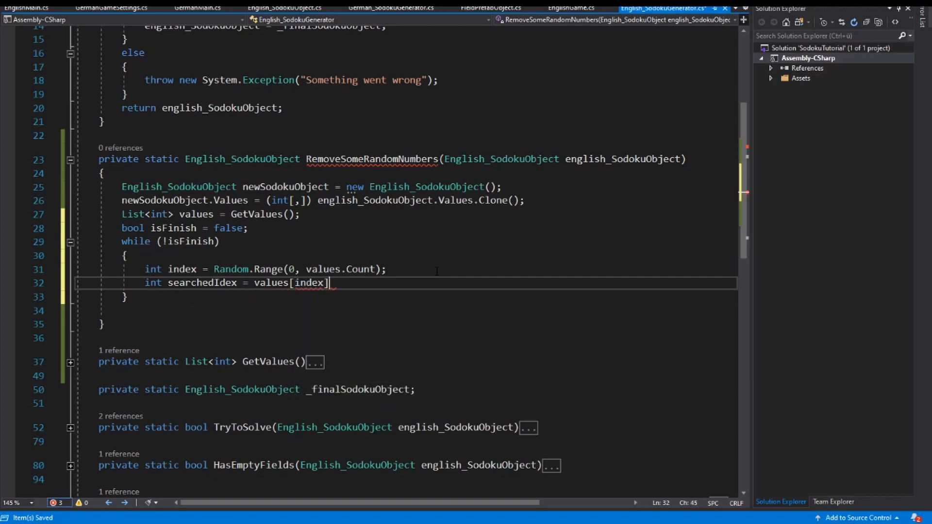
pyautogui.write(';')
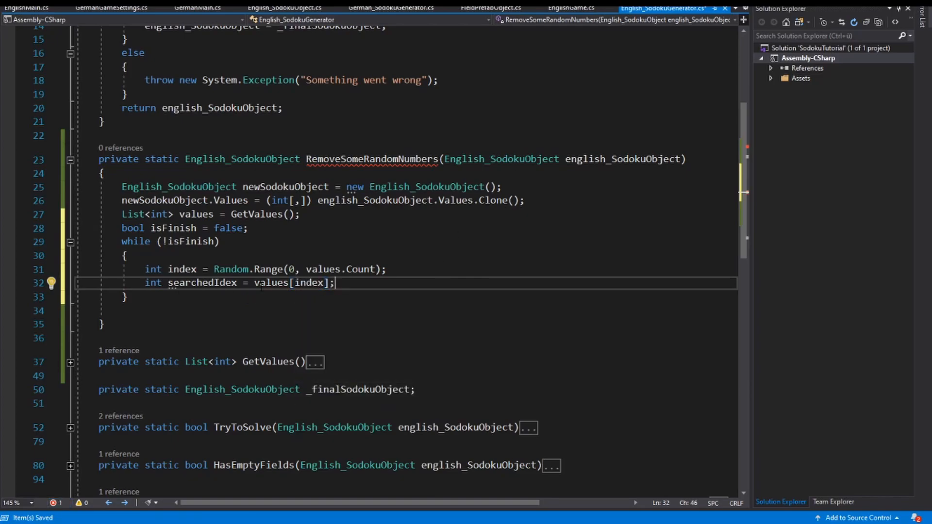
pyautogui.doubleClick(270, 283)
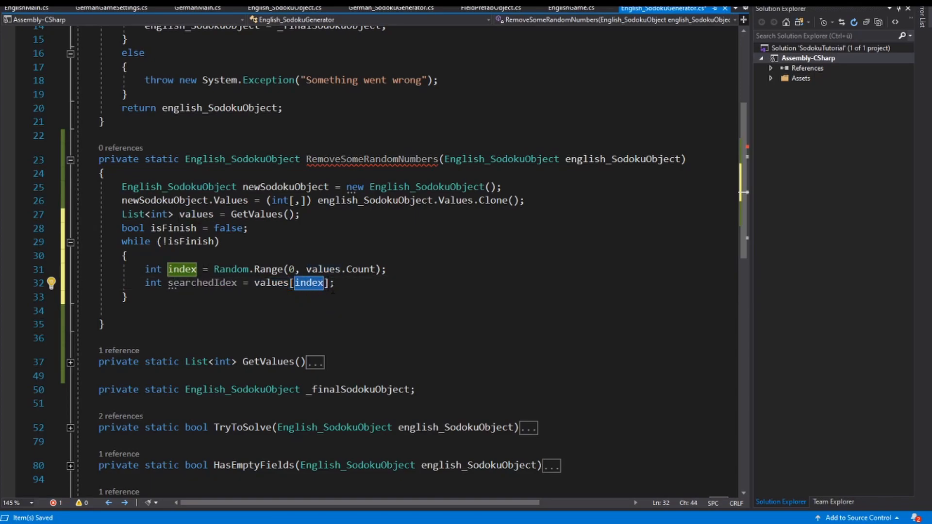
pyautogui.press('Enter')
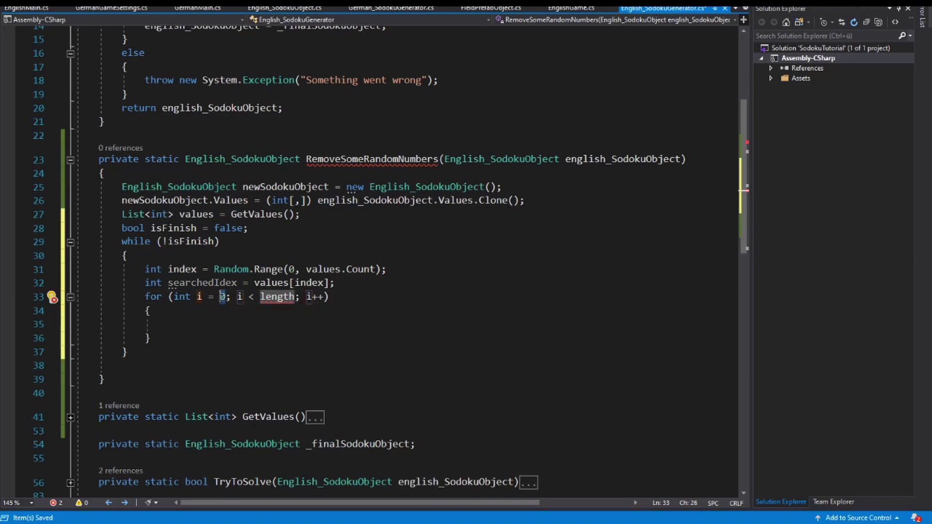
# - Set up nested i and j loops running from 1 to below 10
pyautogui.write('1')
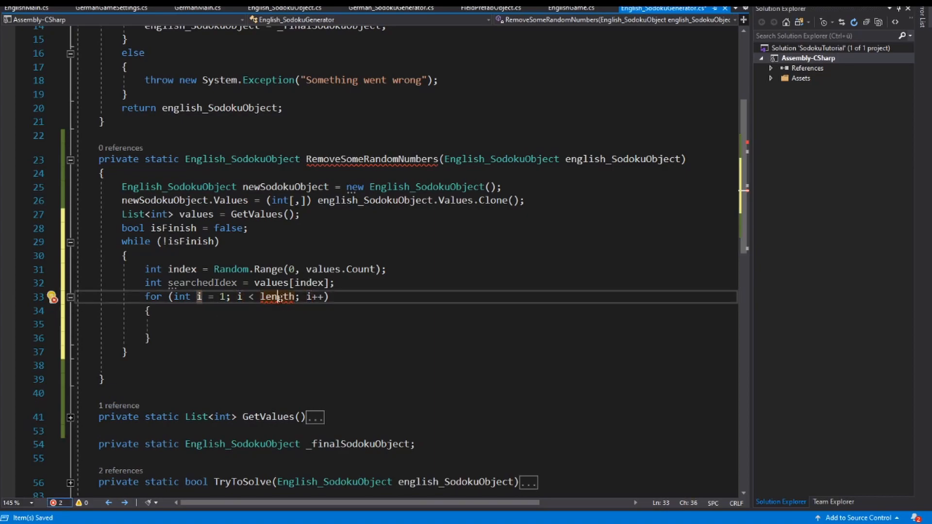
pyautogui.write('10')
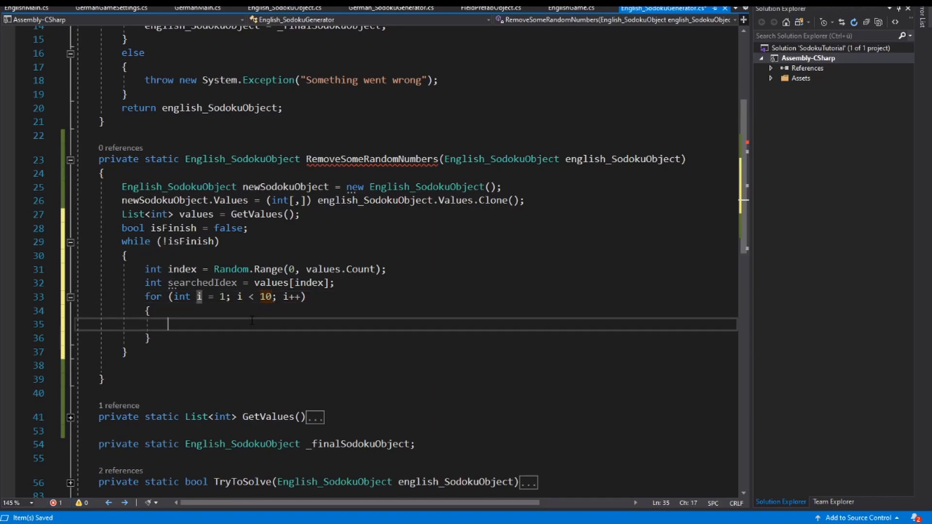
pyautogui.write('for (int j = 1; j < length; j++')
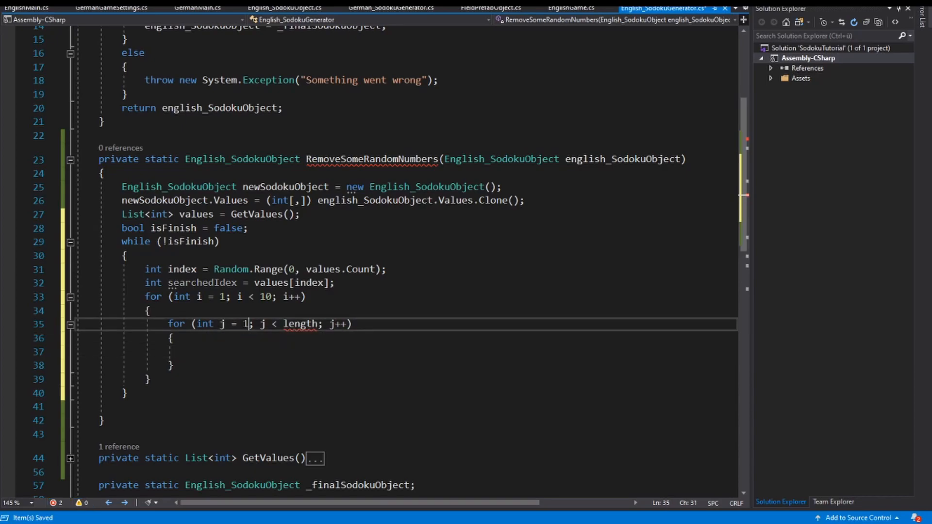
pyautogui.write('10')
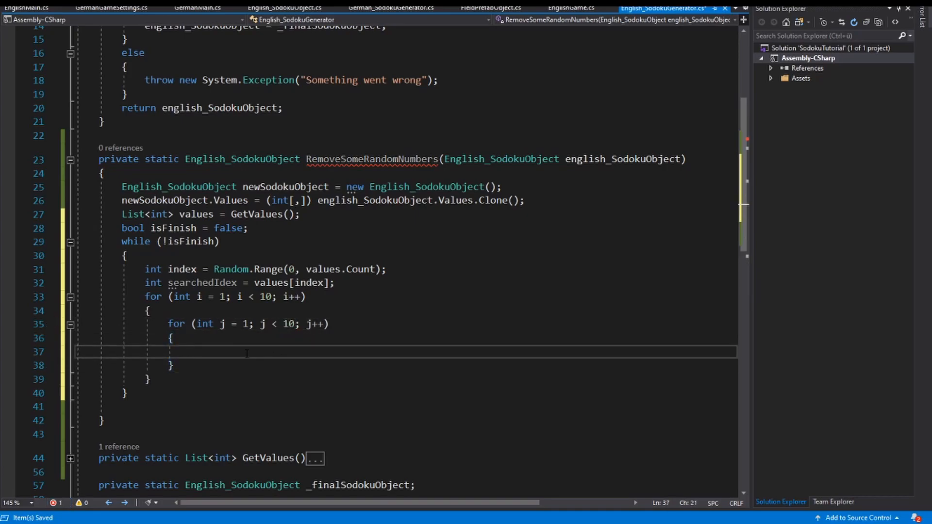
# - Add the if (i*j == searchedIndex) check and select the misspelled searchedIdex
pyautogui.write('if(')
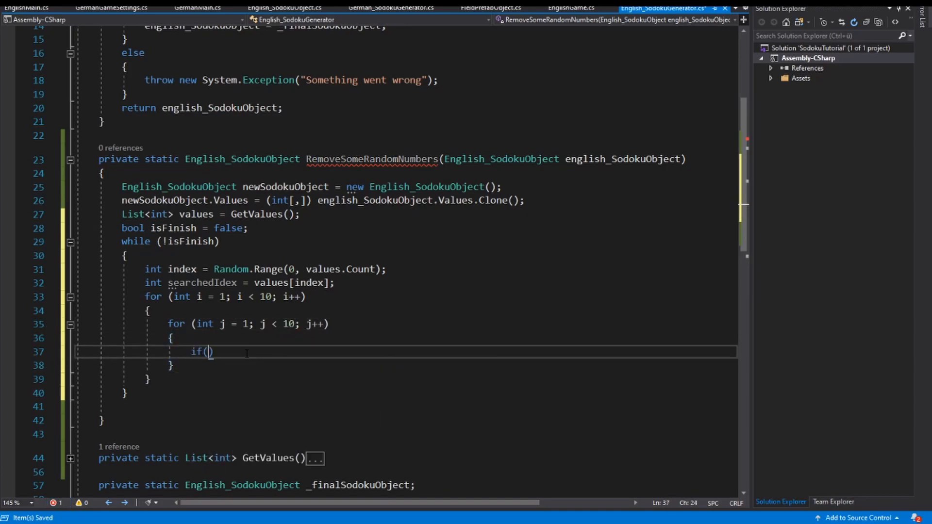
pyautogui.write('i*')
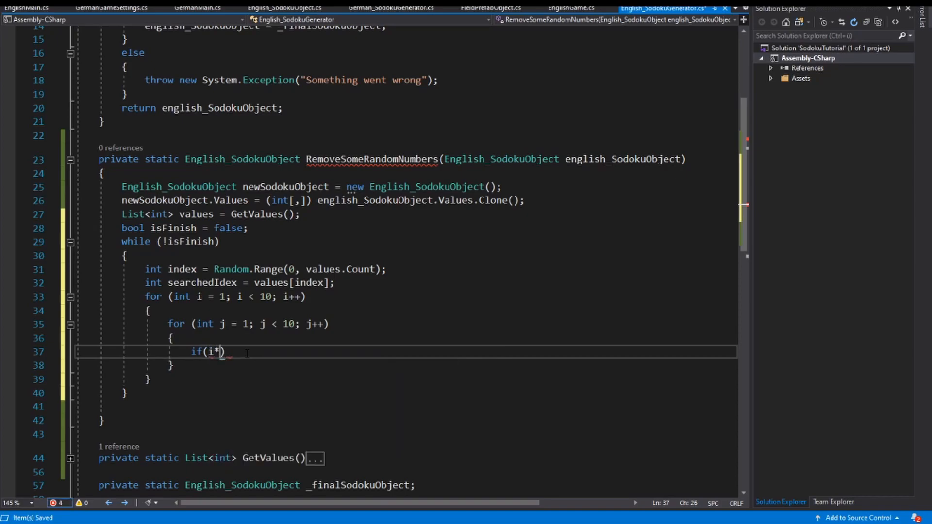
pyautogui.write('j=')
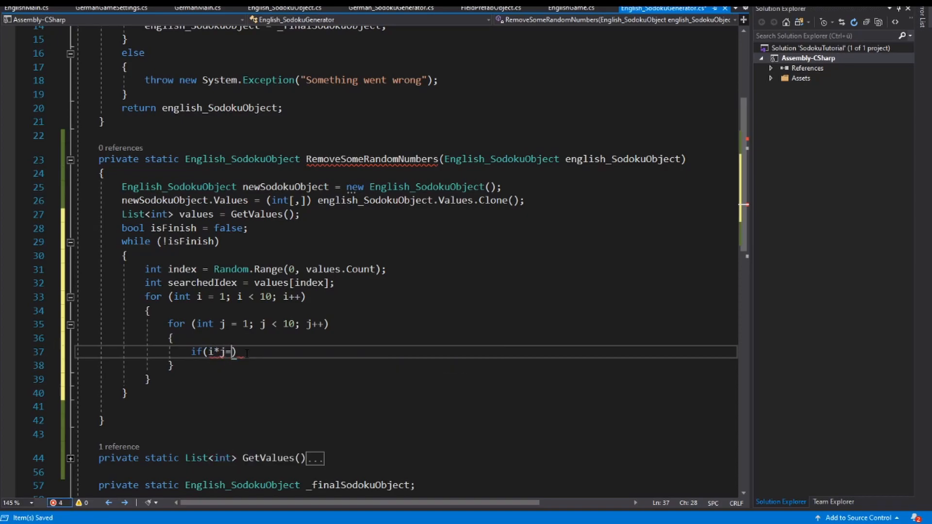
pyautogui.write('=')
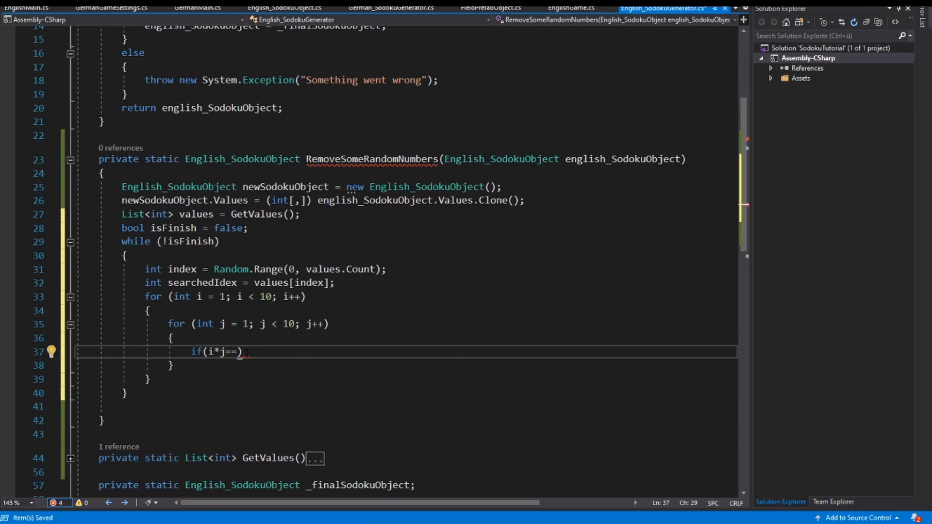
pyautogui.write('searchedIndex')
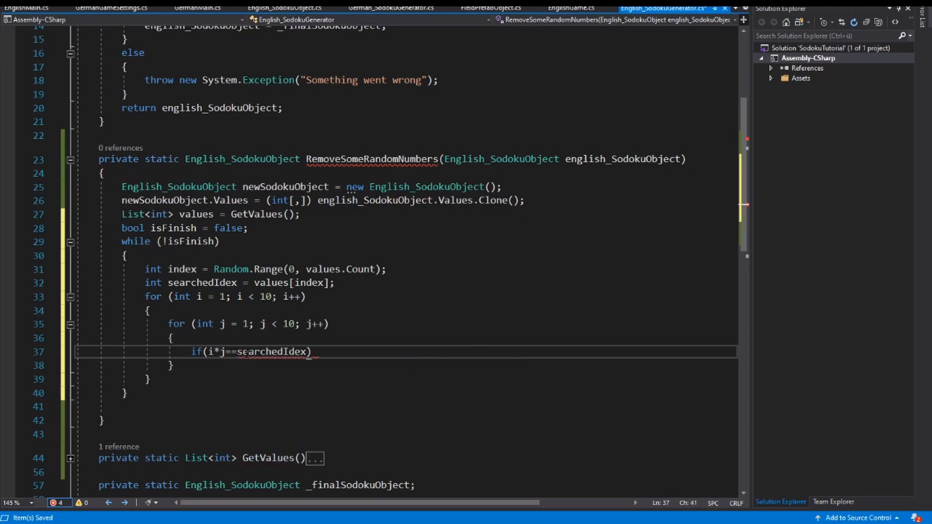
pyautogui.doubleClick(272, 352)
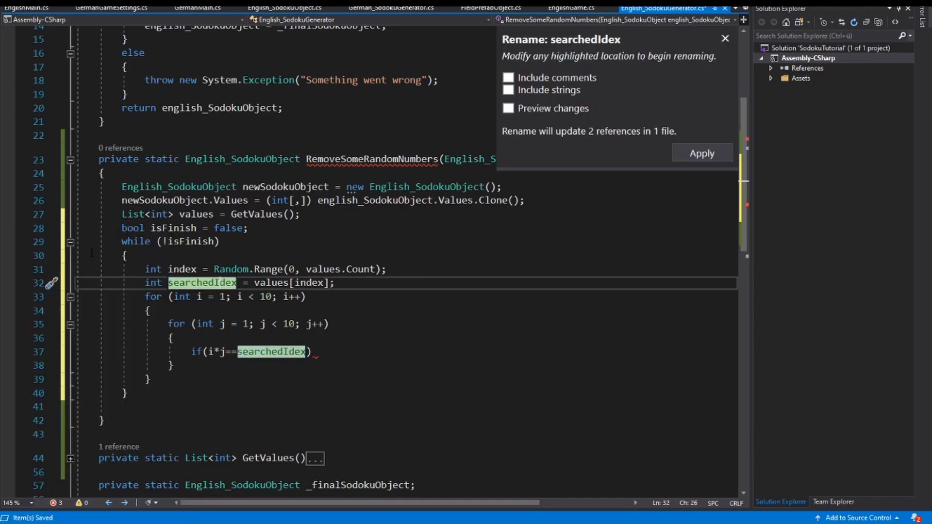
# - Apply the rename so searchedIdex becomes searchedIndex at both references
pyautogui.click(701, 153)
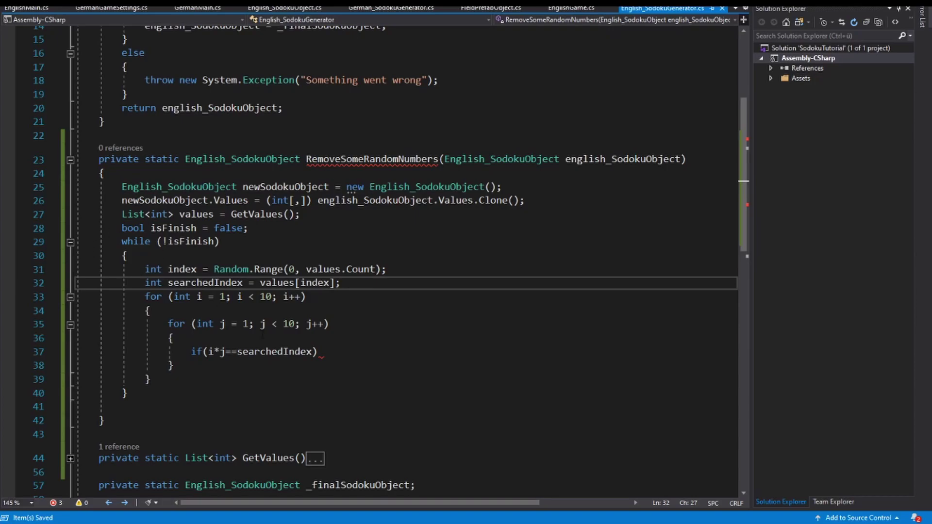
pyautogui.click(323, 352)
pyautogui.write('English_SodokuObject newSodokuObject = new English_SodokuObject();')
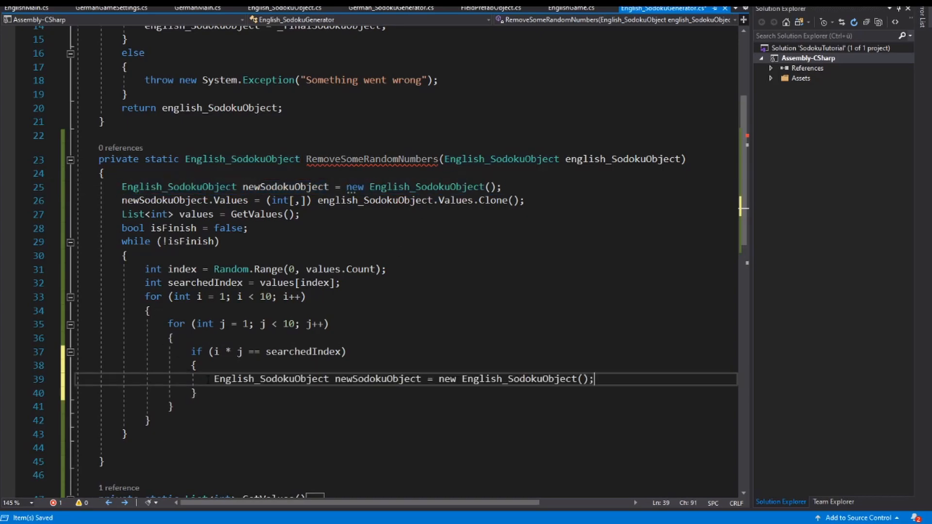
# - Rename the object created in the if block to nextSodokuObject
pyautogui.doubleClick(378, 378)
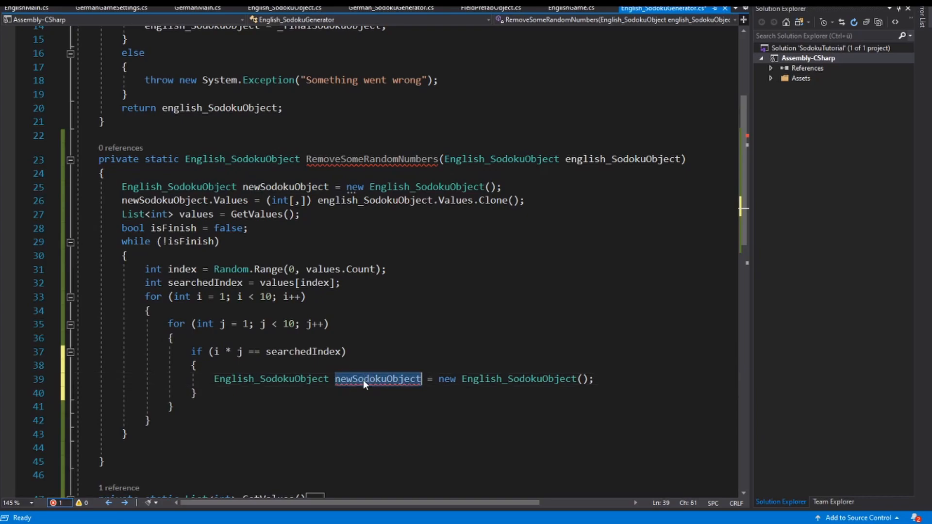
pyautogui.write('nextSo')
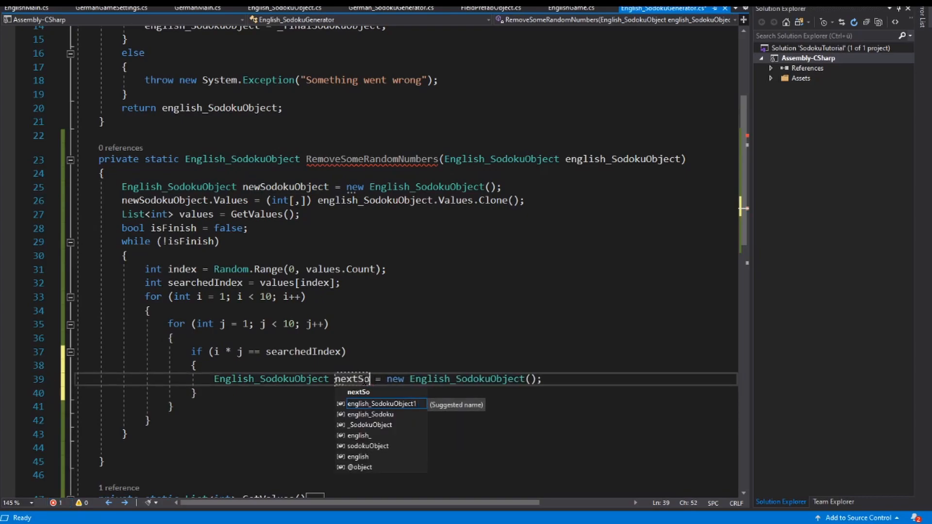
pyautogui.write('dokuObject')
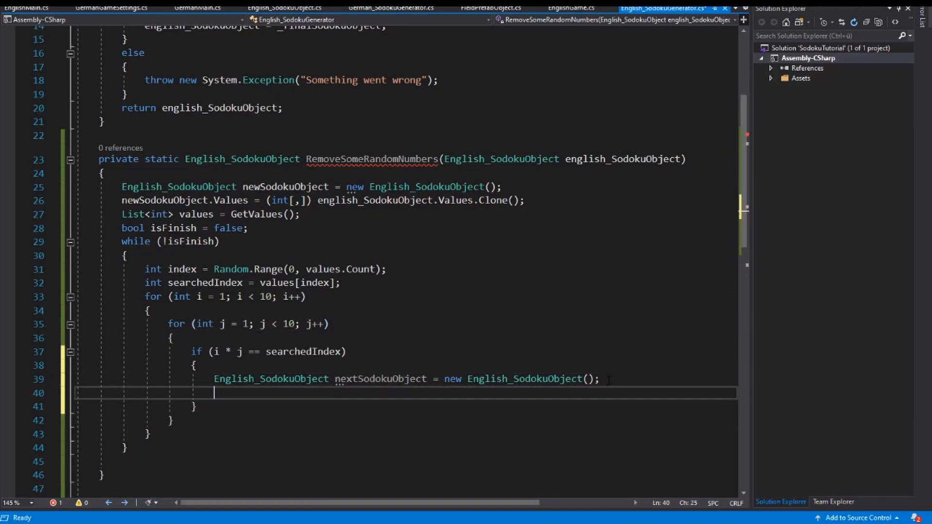
pyautogui.write('nextSodokuObject')
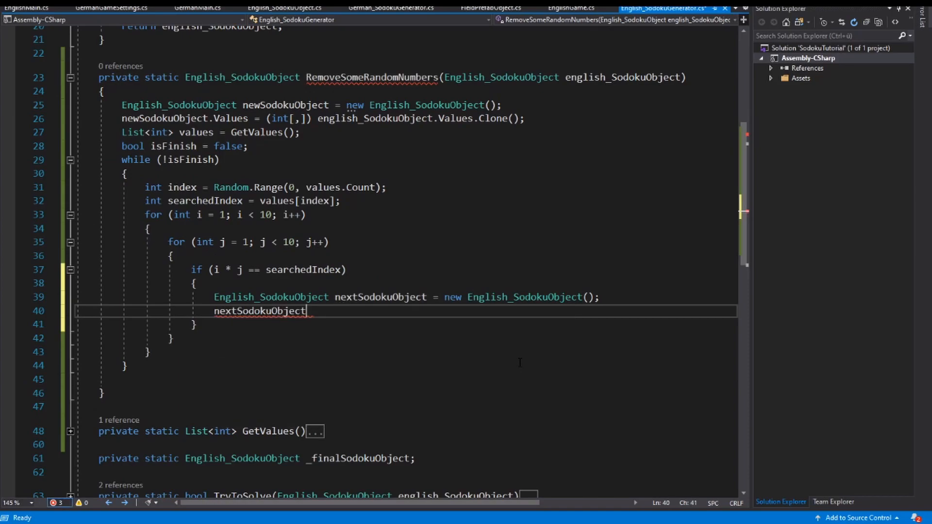
# - Assign nextSodokuObject.Values an (int[,]) clone of newSodokuObject.Values
pyautogui.write('.Values =')
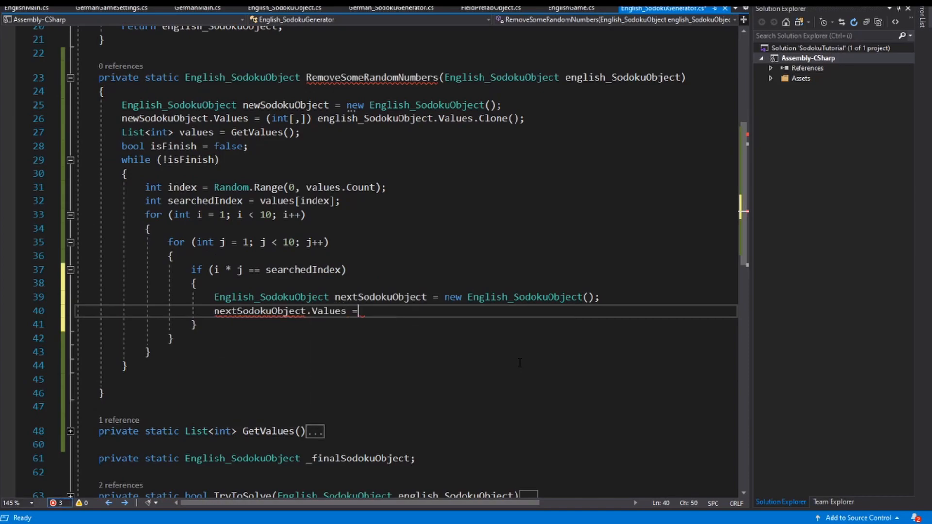
pyautogui.write('newSodokuObject.Values')
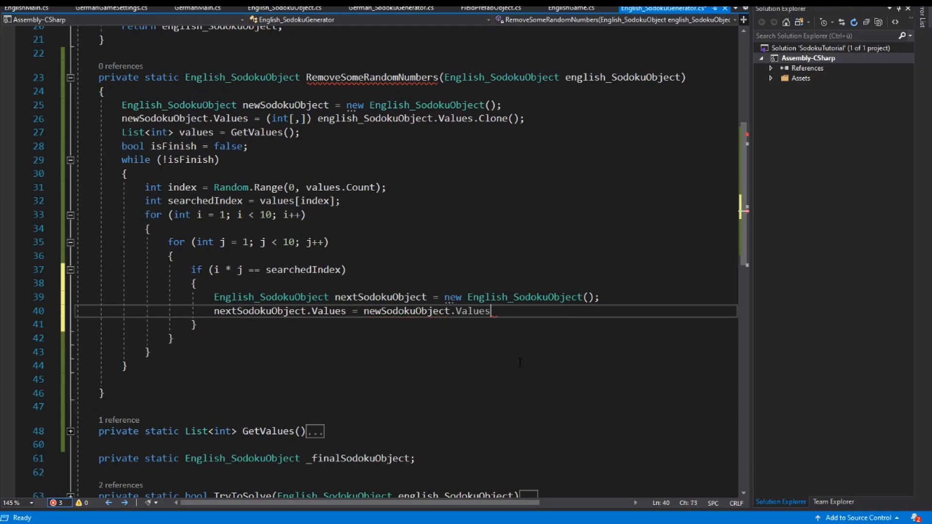
pyautogui.write('.Clone();')
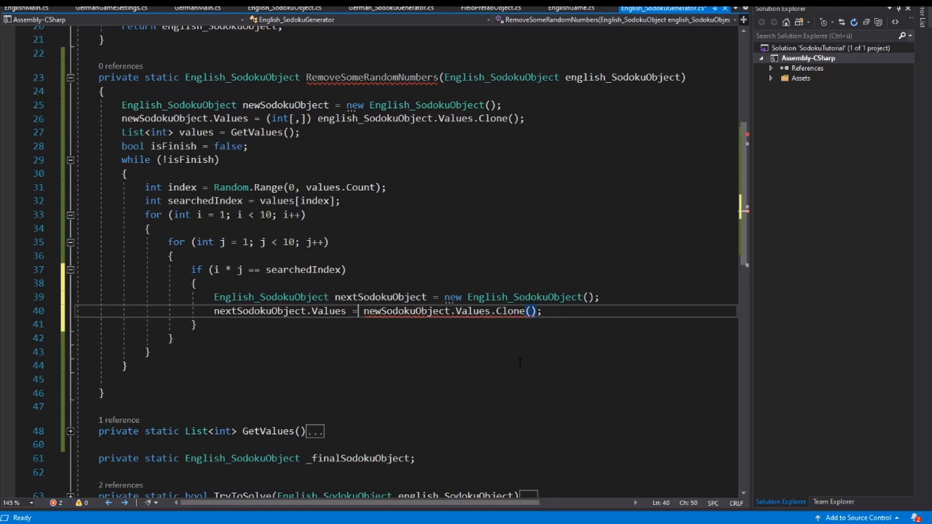
pyautogui.write('(int[,')
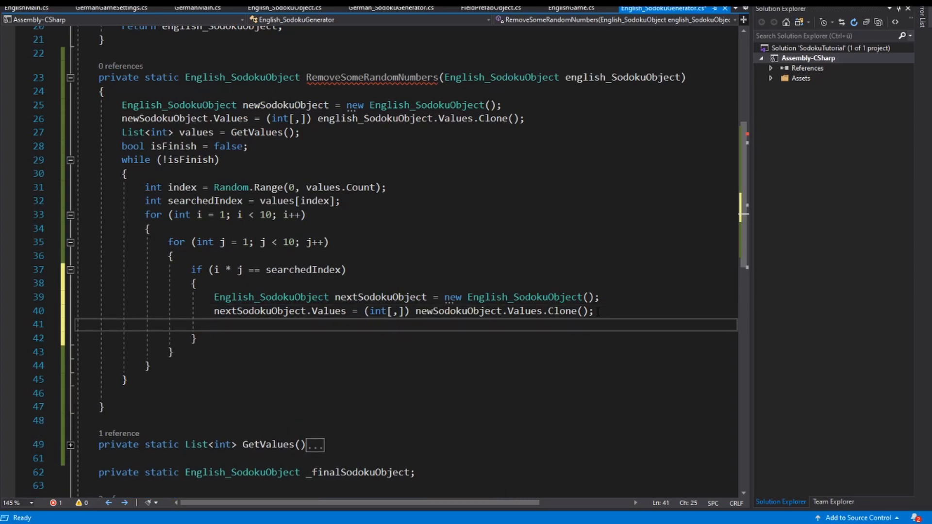
# - Start nextSodokuObject.Values[i - 1, j - 1] on a new line after the clone
pyautogui.click(213, 325)
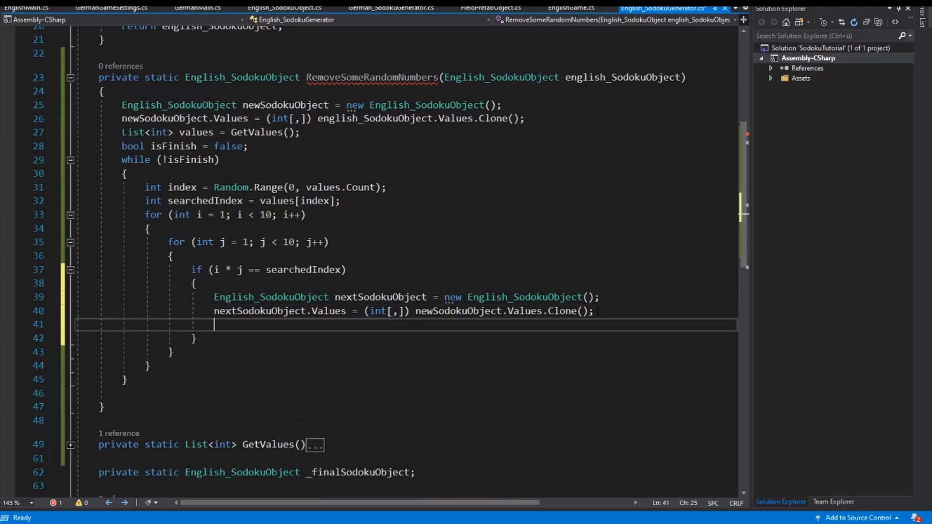
pyautogui.write('nextSodokuObject')
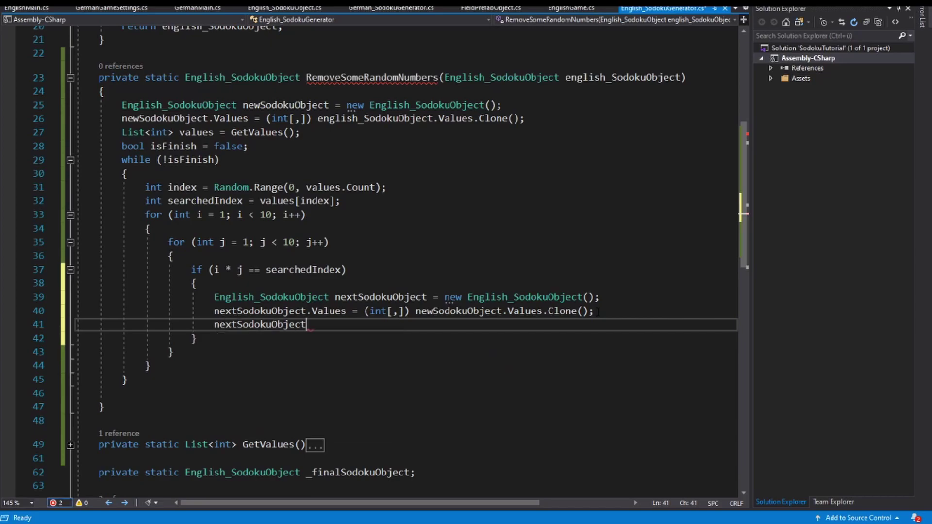
pyautogui.write('[i')
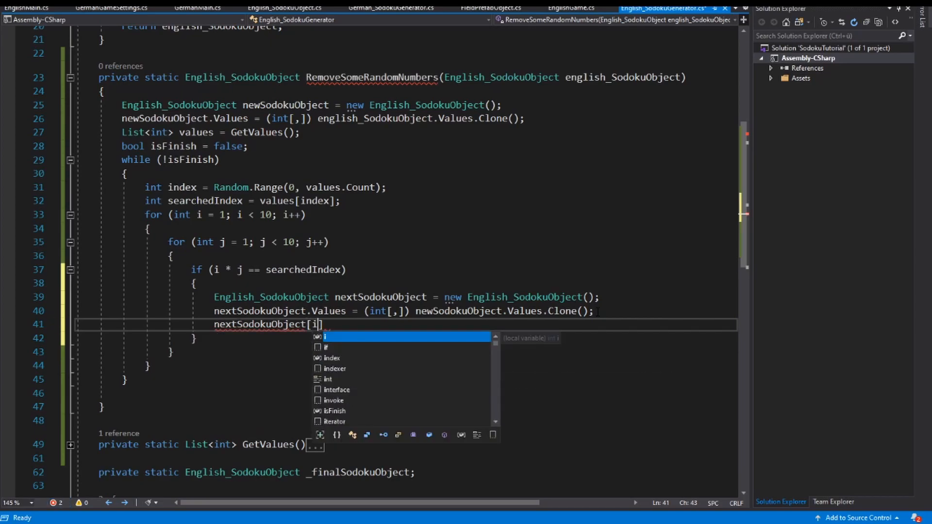
pyautogui.write('-1,j-1')
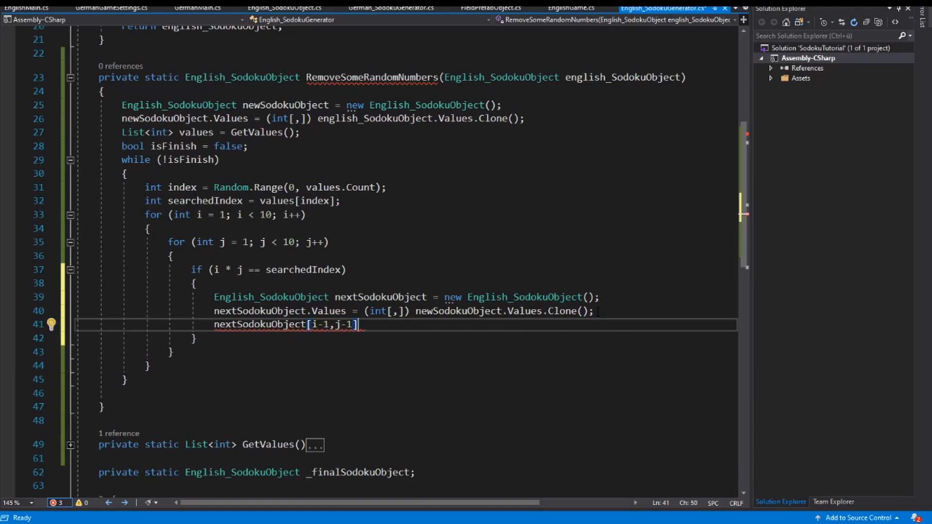
pyautogui.press('Left')
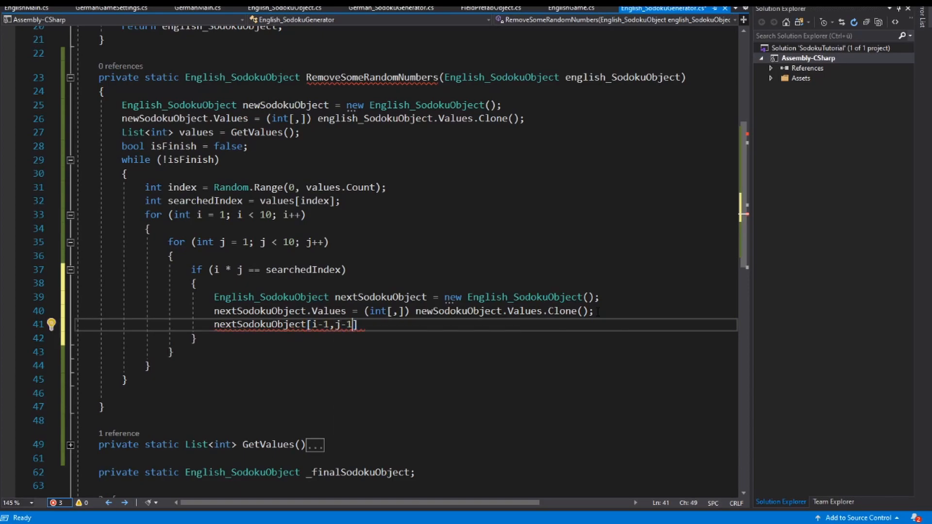
pyautogui.write('.Values')
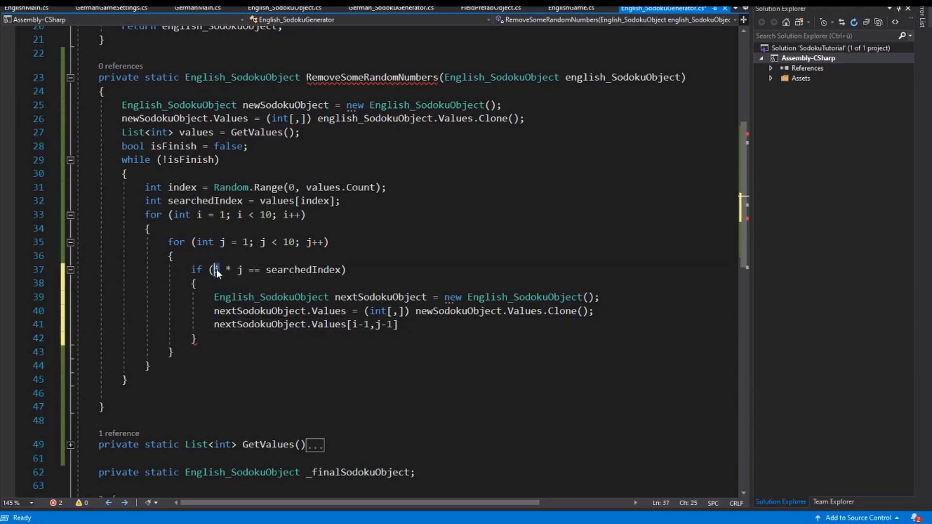
pyautogui.moveTo(216, 269)
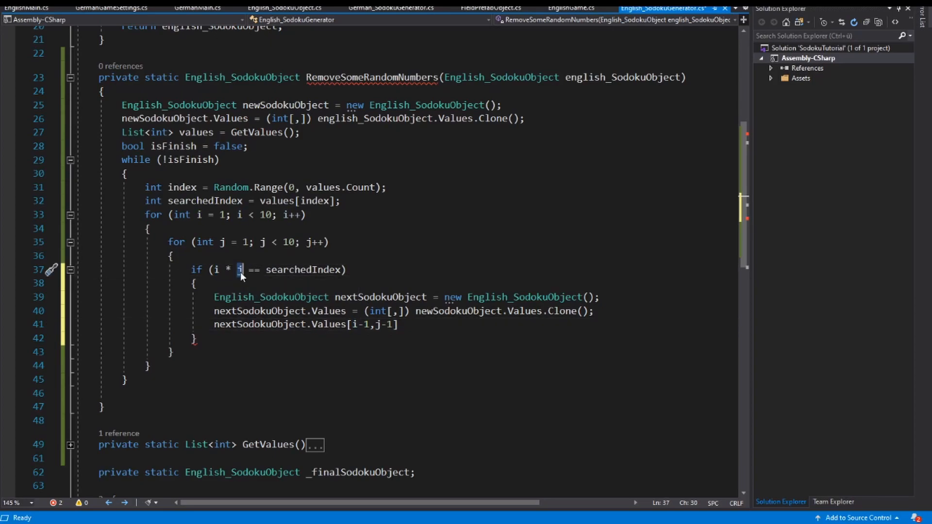
# - Set that cell to 0, noting the loops start at 1 in the i*j check
pyautogui.click(222, 214)
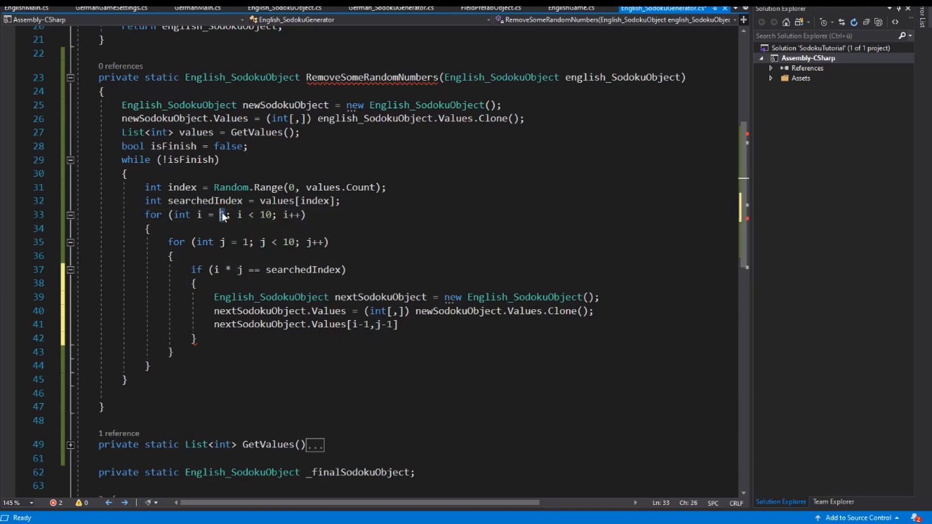
pyautogui.click(244, 242)
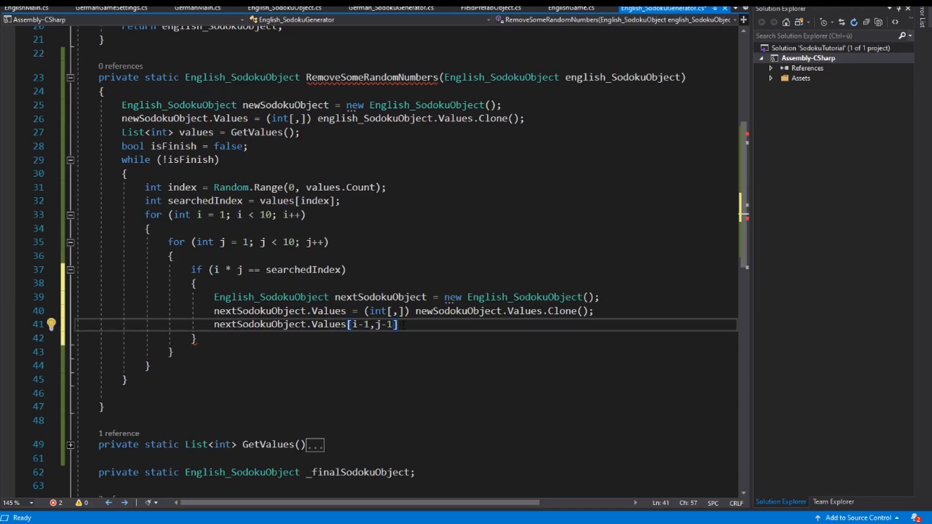
pyautogui.write('= 0;')
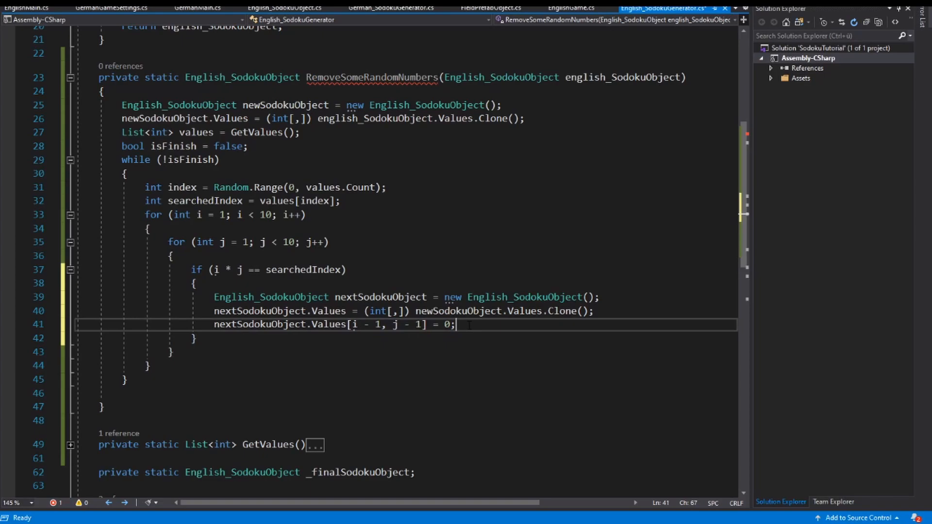
pyautogui.doubleClick(446, 324)
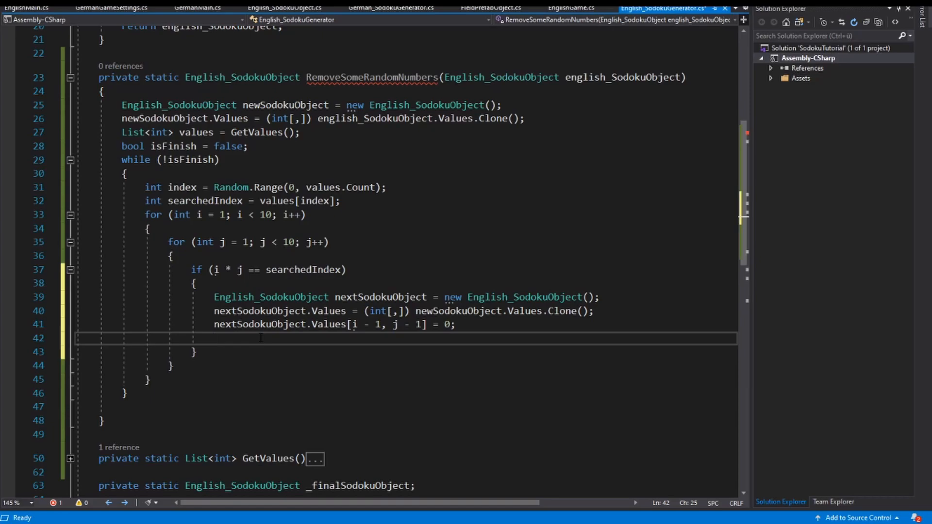
# - Append ', bool OnlyOne = false' to the TryToSolve parameter list
pyautogui.scroll(-3)
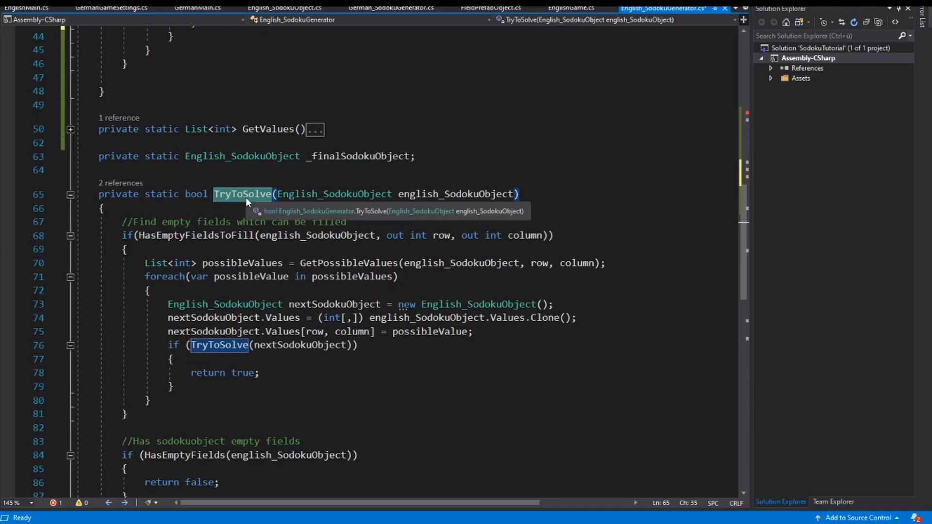
pyautogui.moveTo(457, 194)
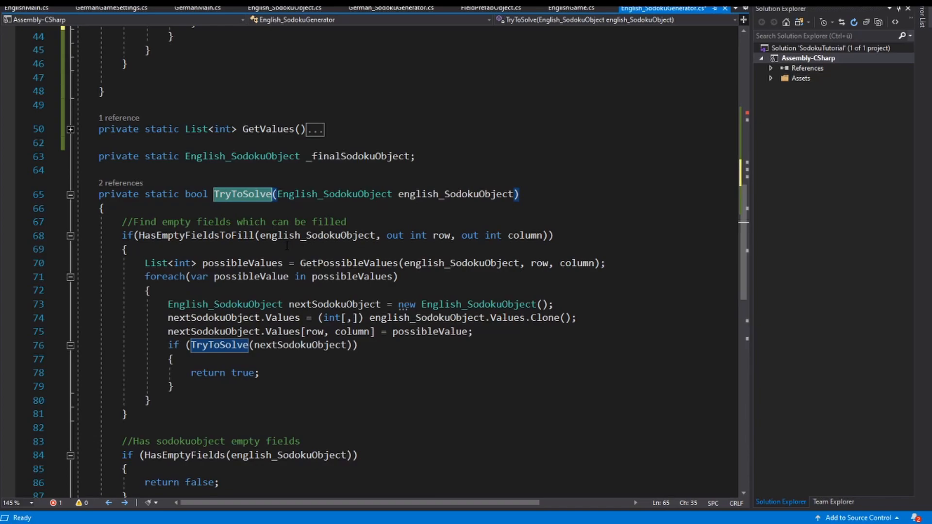
pyautogui.doubleClick(455, 195)
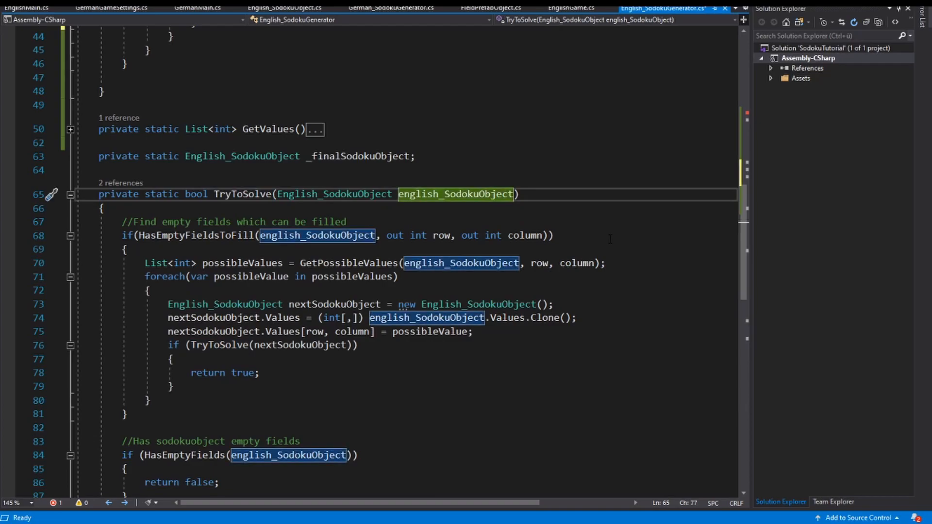
pyautogui.write(',')
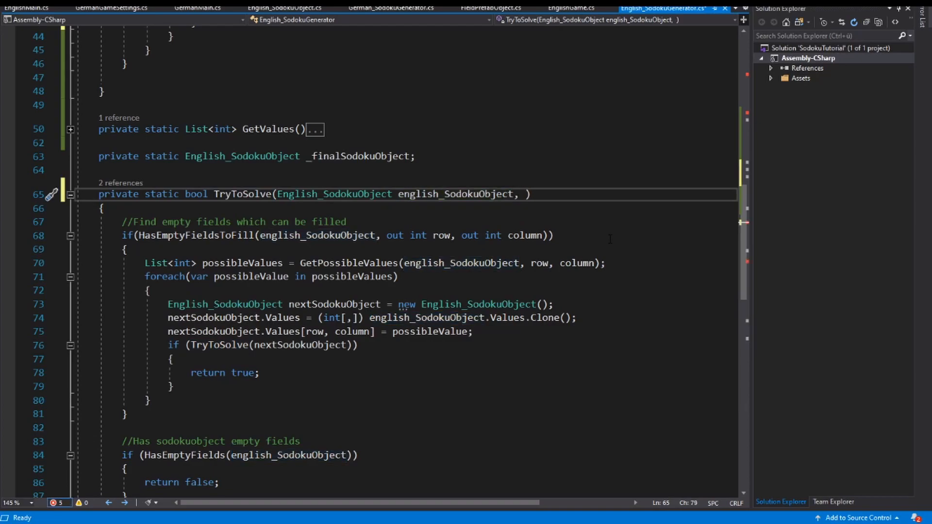
pyautogui.write('bool')
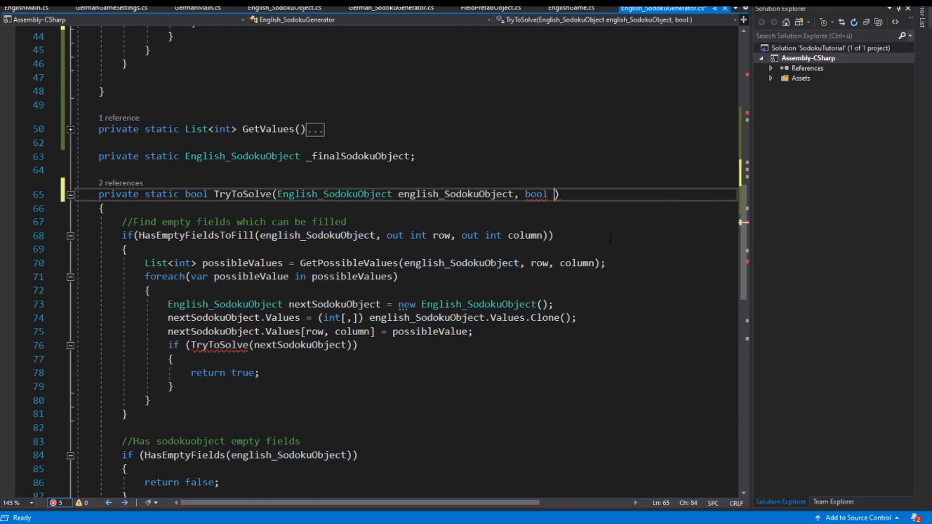
pyautogui.write('Only')
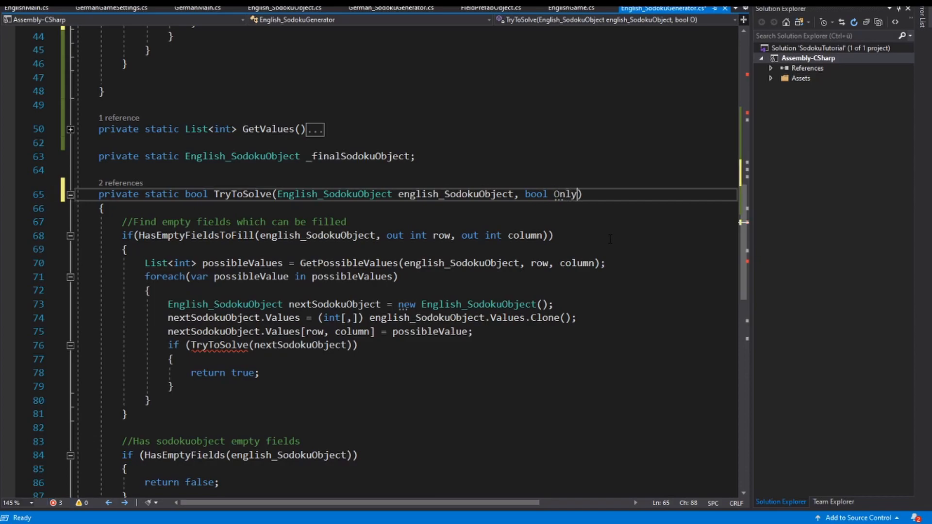
pyautogui.write('One')
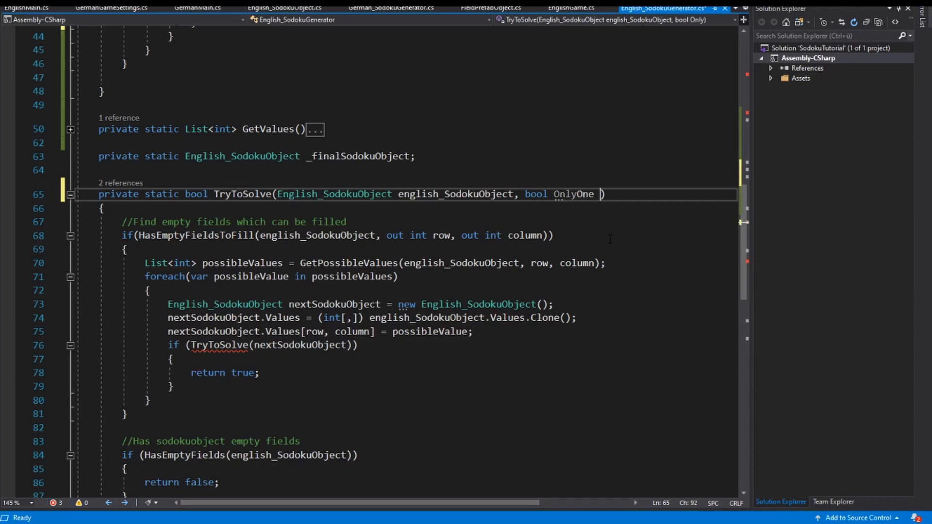
pyautogui.write('= false')
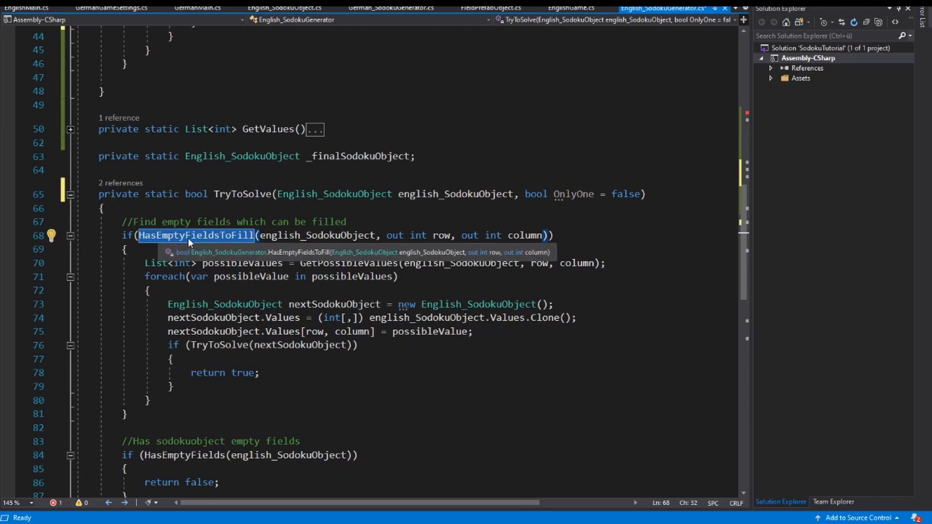
# - Append ', bool OnlyOne = false' after the out column parameter of HasEmptyFieldsToFill
pyautogui.click(221, 235)
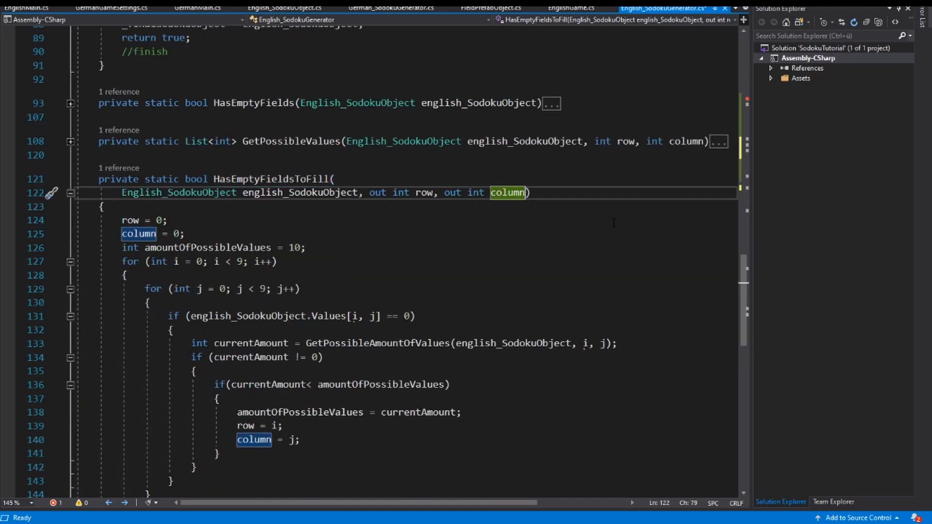
pyautogui.write(', bool OnlyOne =')
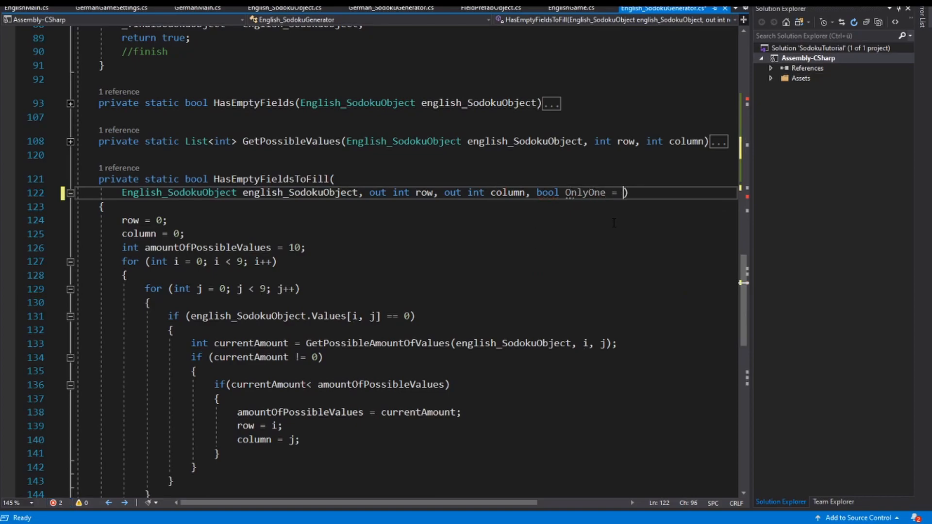
pyautogui.write('false')
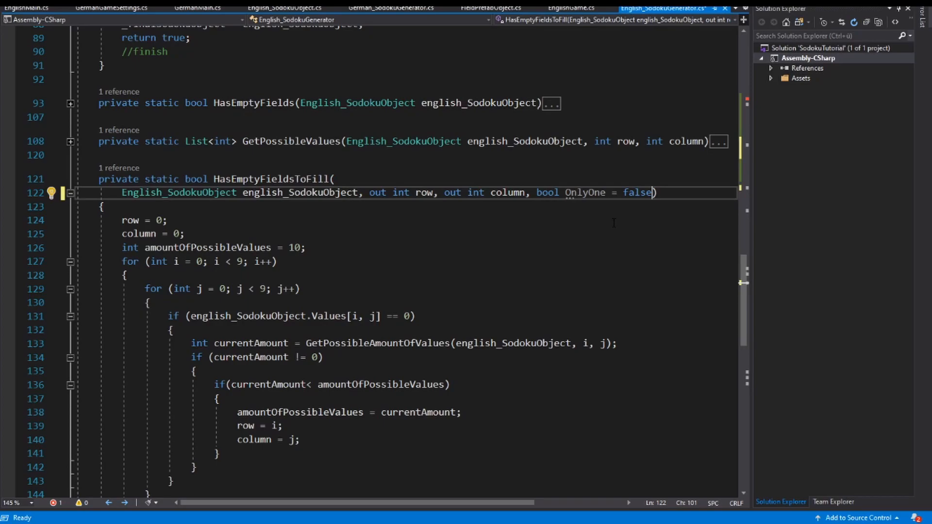
pyautogui.scroll(-3)
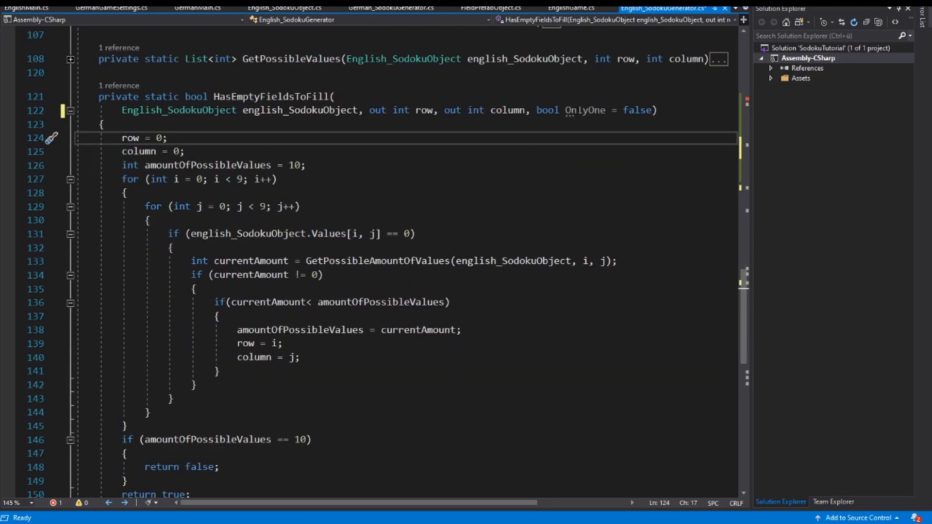
pyautogui.scroll(-3)
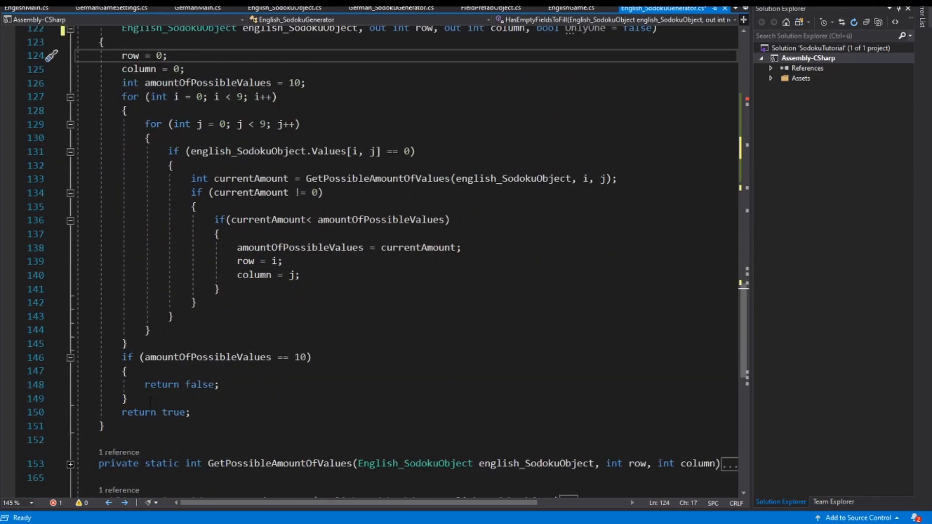
# - Add if (OnlyOne) returning true only when amountOfPossibleValues == 1, otherwise false
pyautogui.click(126, 398)
pyautogui.write('if(')
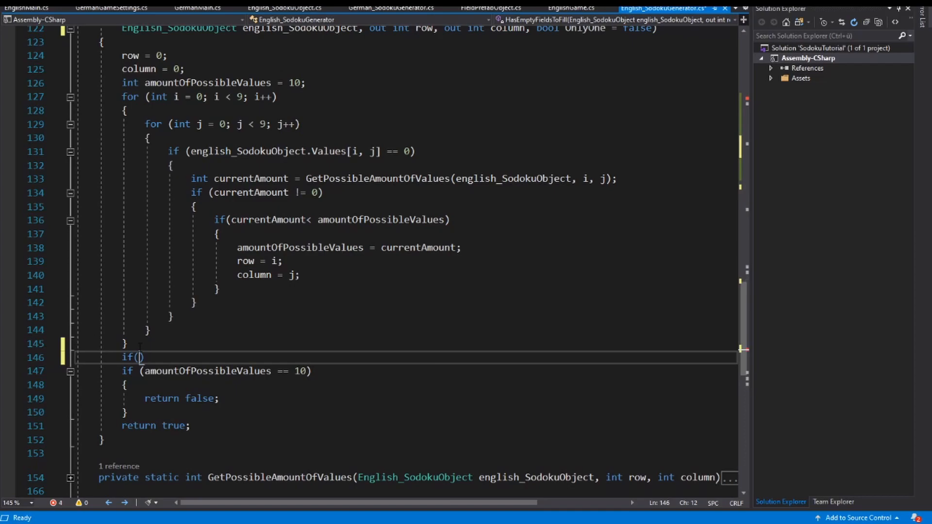
pyautogui.write('OnlyOne')
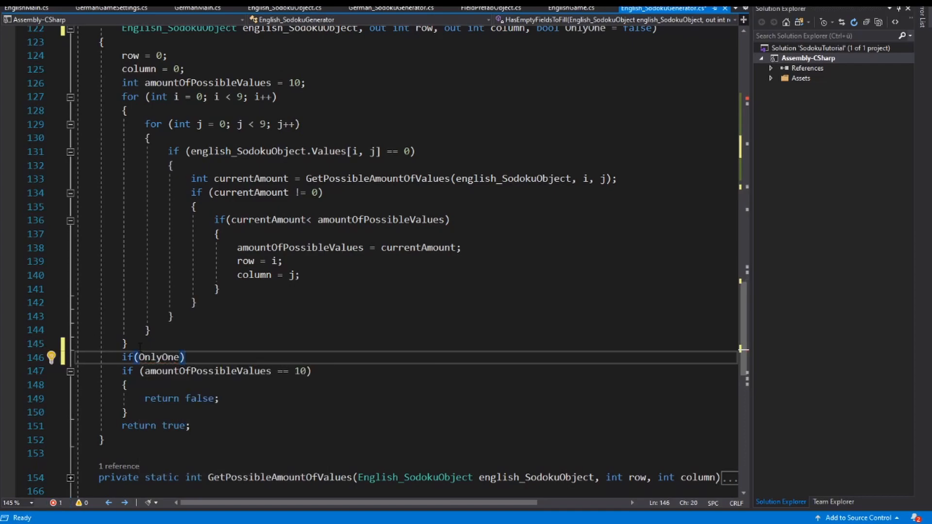
pyautogui.write('if(')
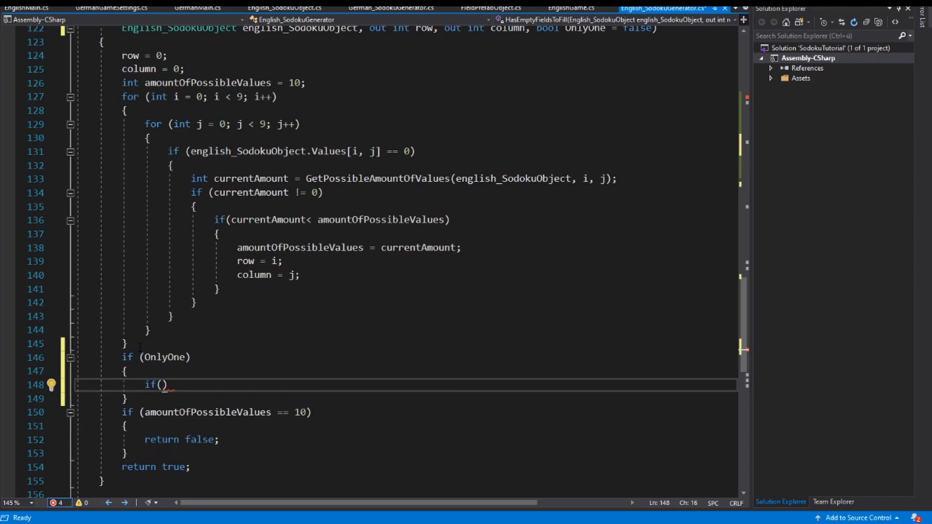
pyautogui.doubleClick(207, 412)
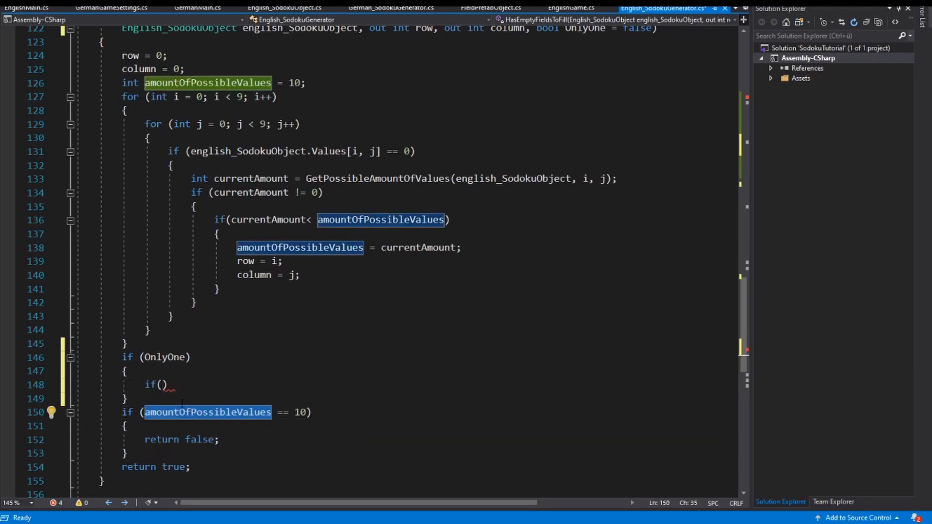
pyautogui.write('amountOfPossibleValues=01')
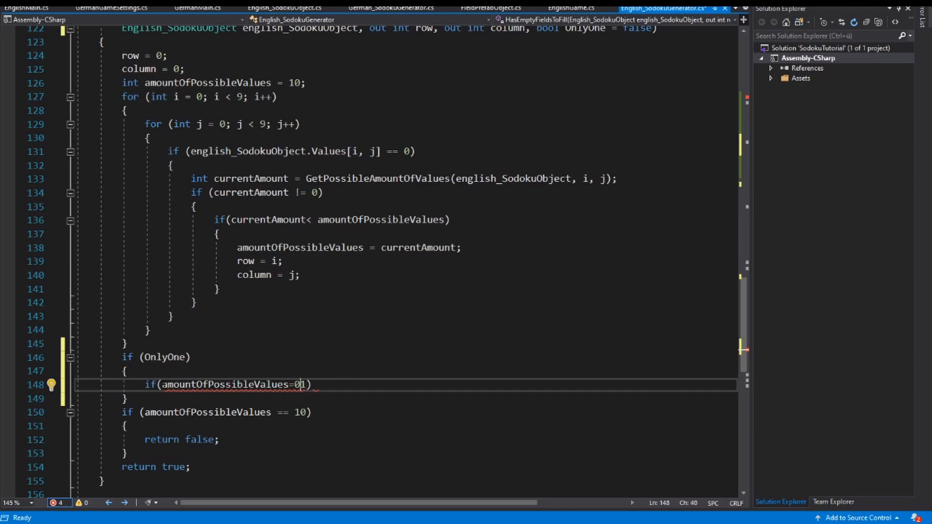
pyautogui.write('=1')
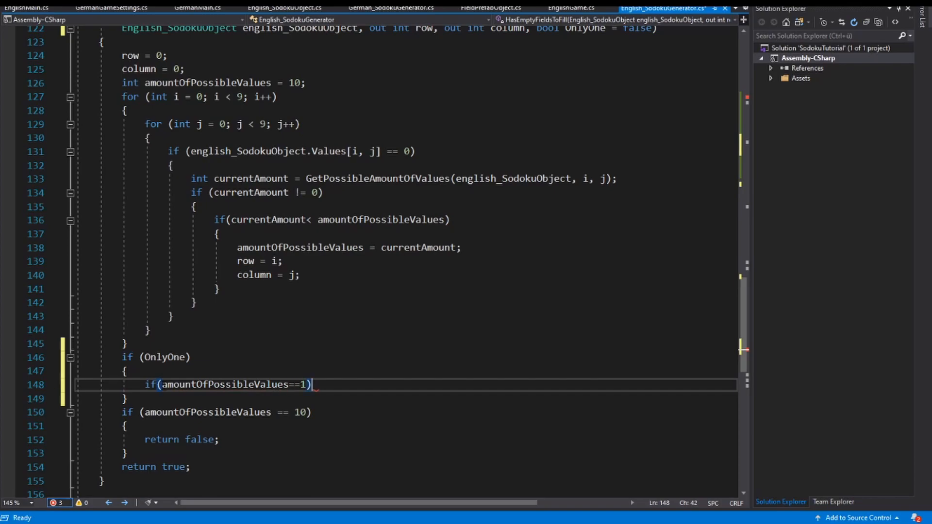
pyautogui.write('reu')
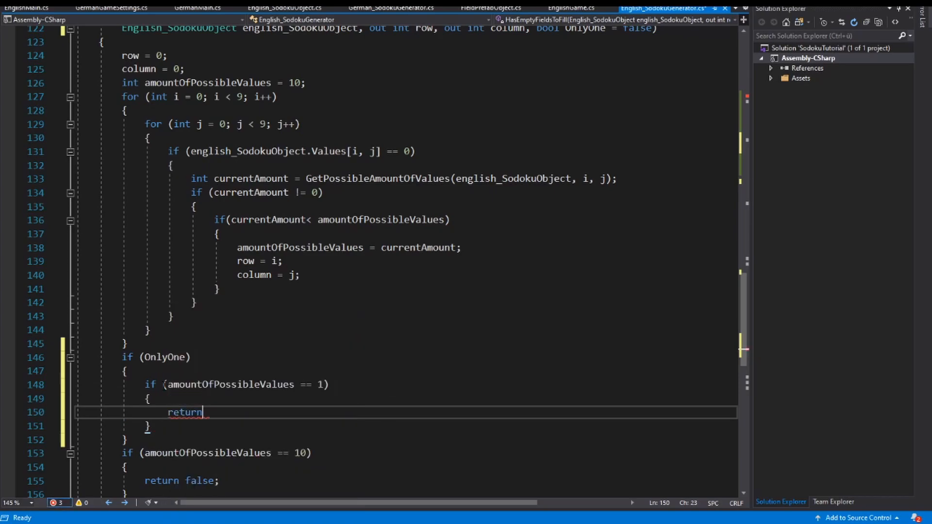
pyautogui.write('true;')
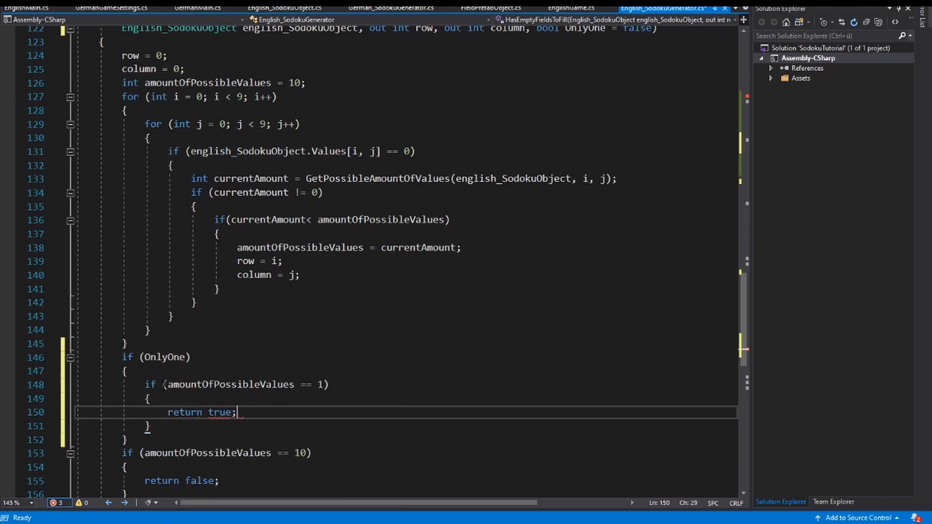
pyautogui.write('els')
pyautogui.write('r')
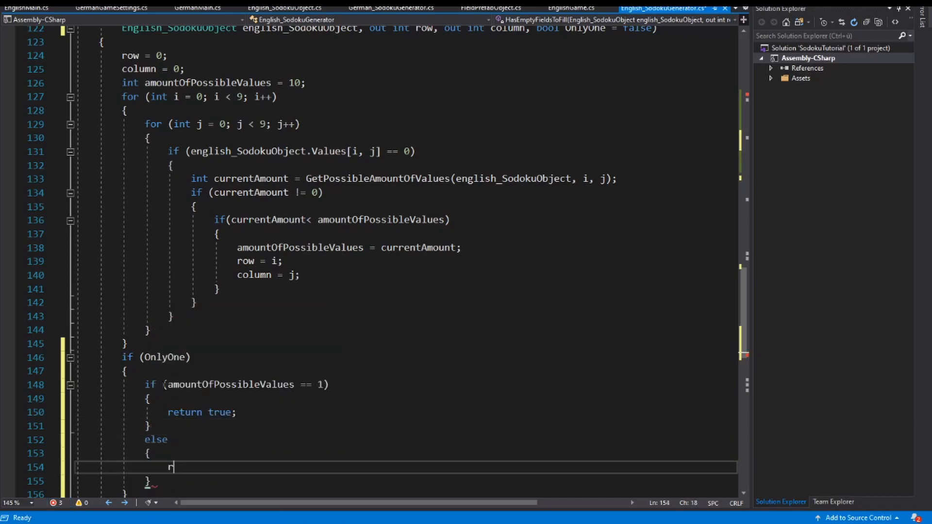
pyautogui.write('eturn fa')
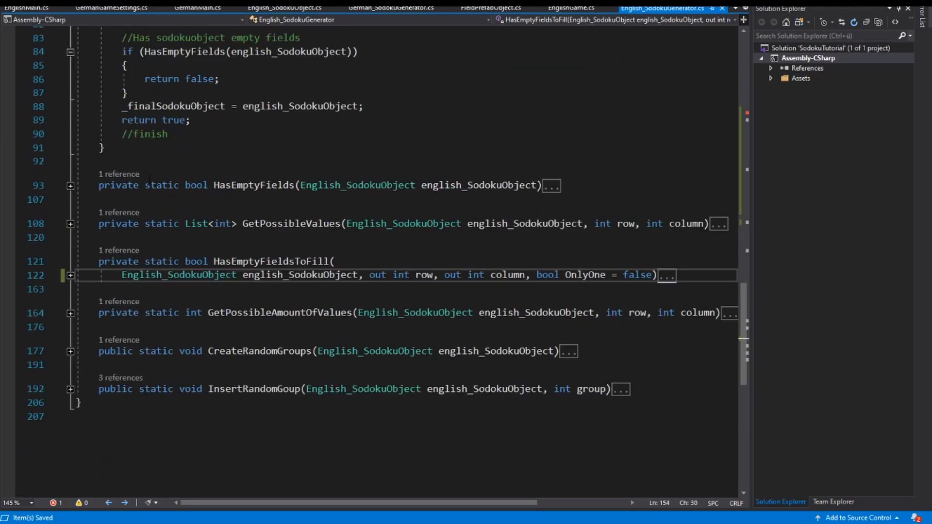
# - Forward OnlyOne to the HasEmptyFieldsToFill call and the recursive TryToSolve call
pyautogui.scroll(3)
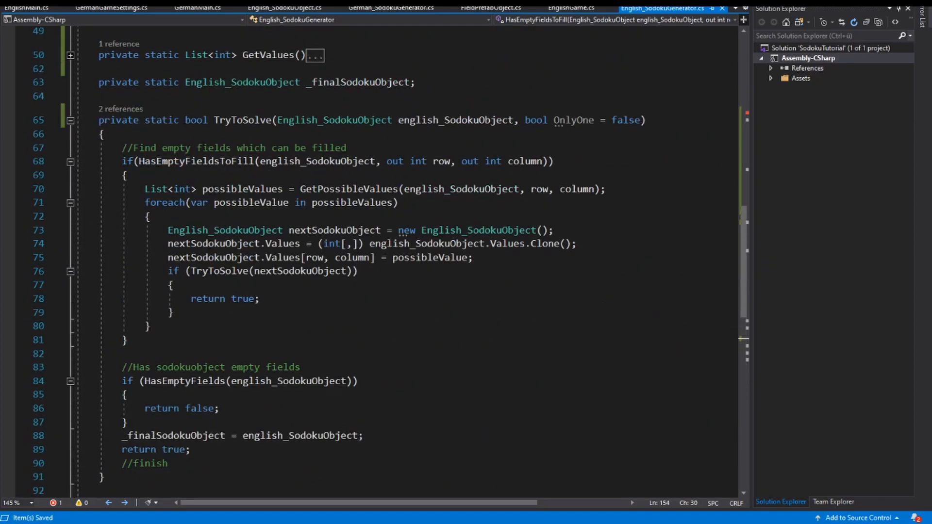
pyautogui.doubleClick(196, 161)
pyautogui.write(', OnlyOne')
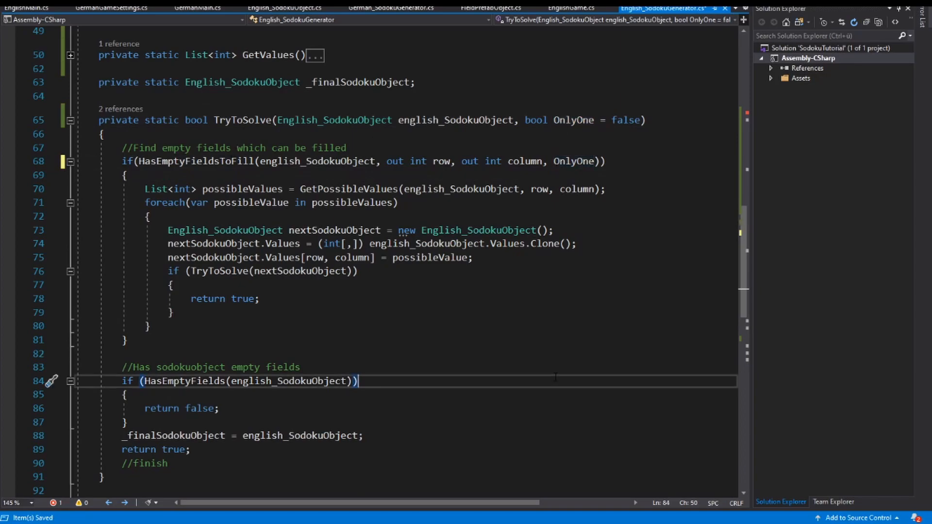
pyautogui.scroll(3)
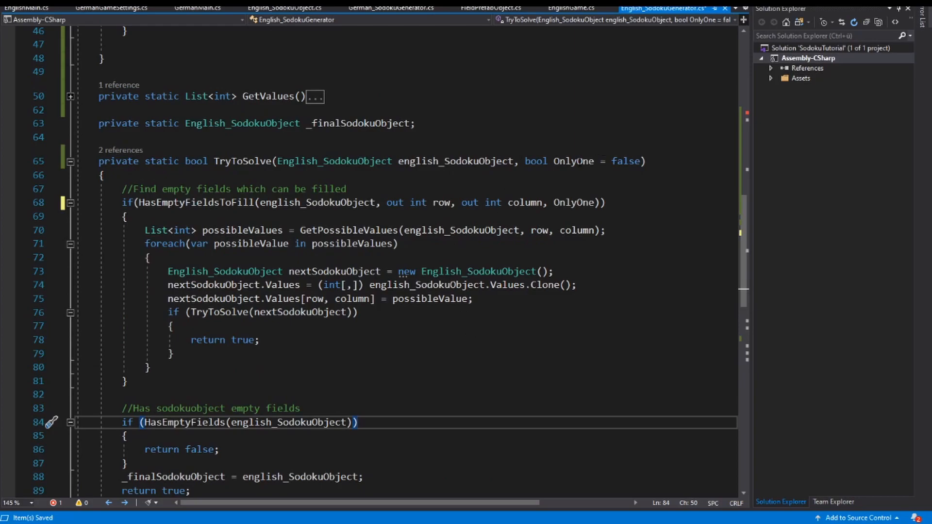
pyautogui.doubleClick(194, 203)
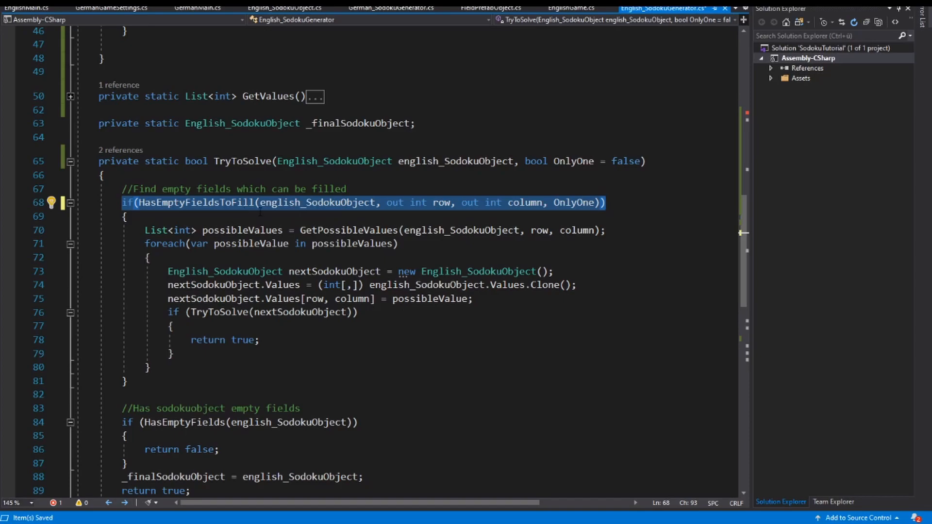
pyautogui.moveTo(255, 230)
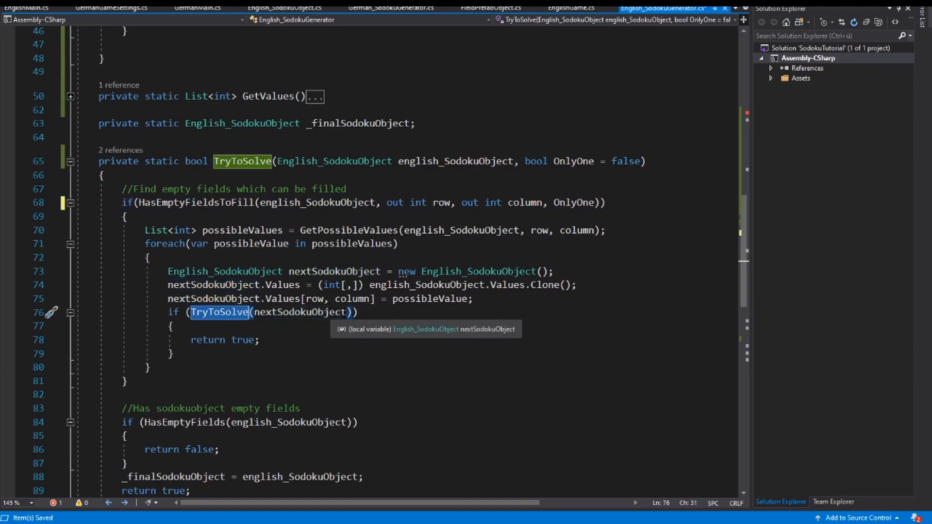
pyautogui.write(',')
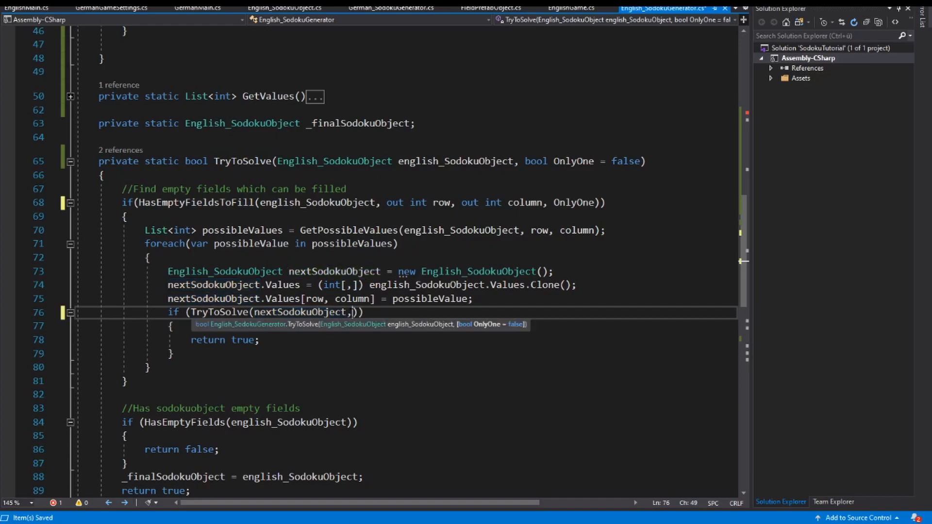
pyautogui.write('OnlyOne')
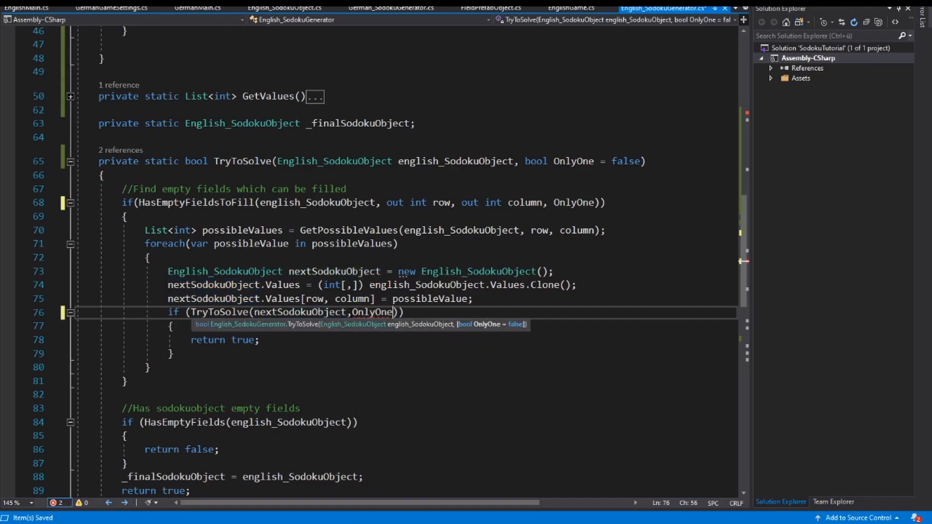
pyautogui.click(149, 367)
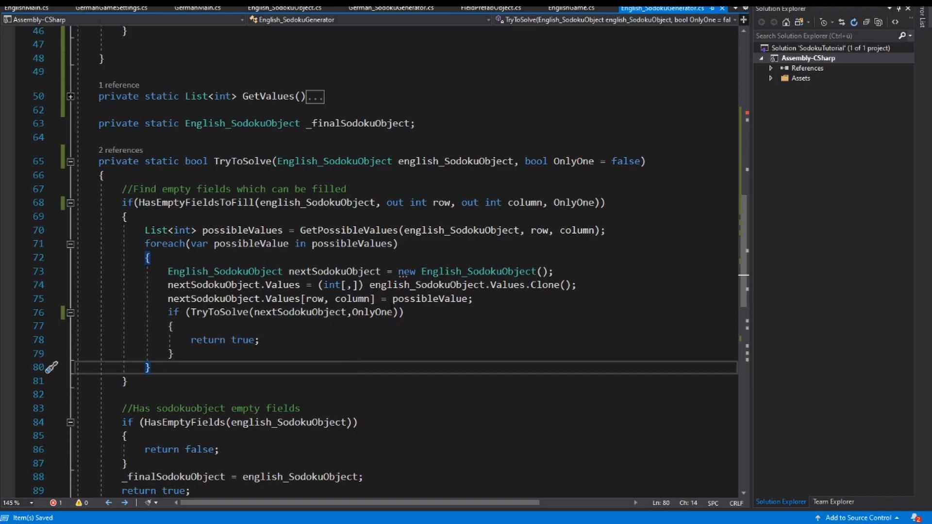
pyautogui.scroll(-3)
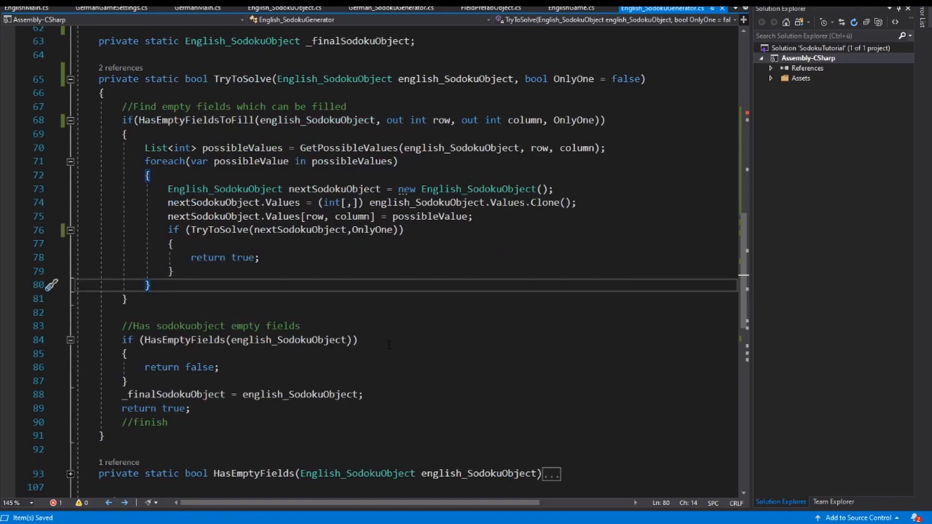
pyautogui.scroll(3)
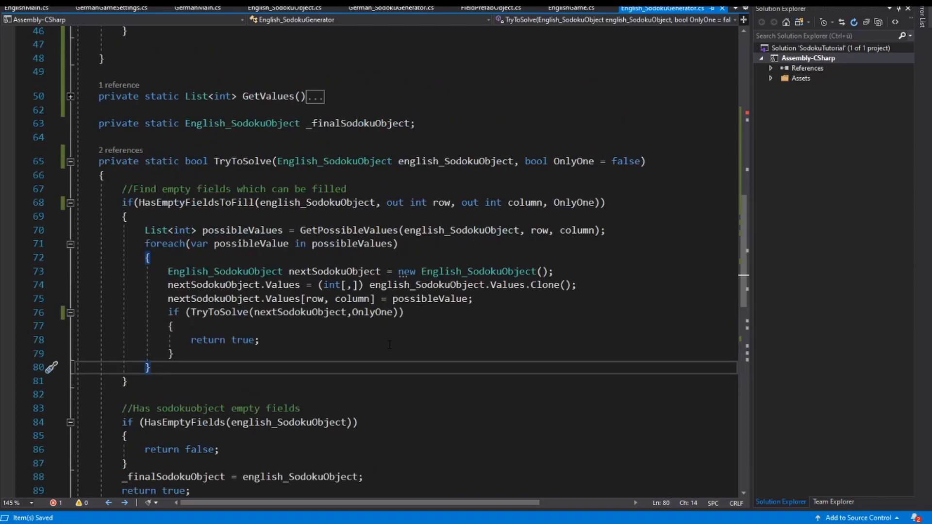
pyautogui.scroll(3)
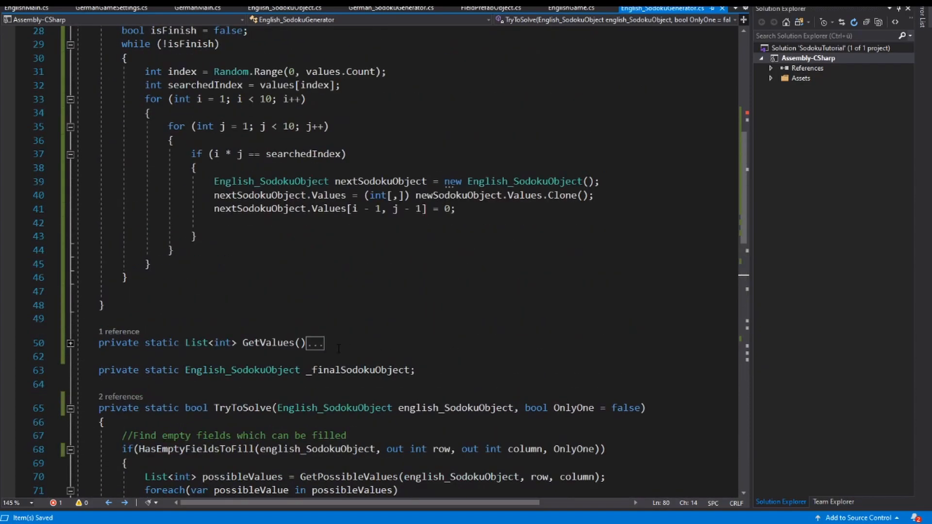
# - Add if (TryToSolve(nextSodokuObject, true)) assigning newSodokuObject = nextSodokuObject, then start another if
pyautogui.click(244, 222)
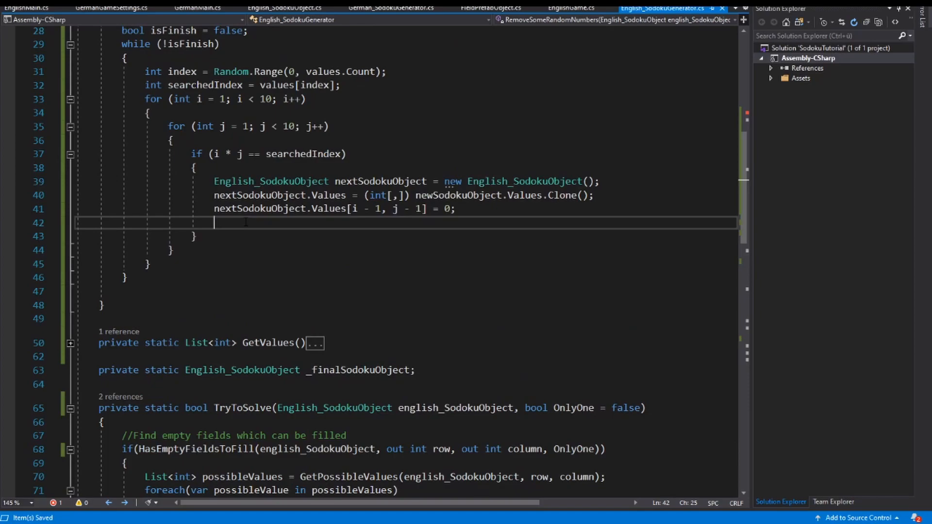
pyautogui.write('if')
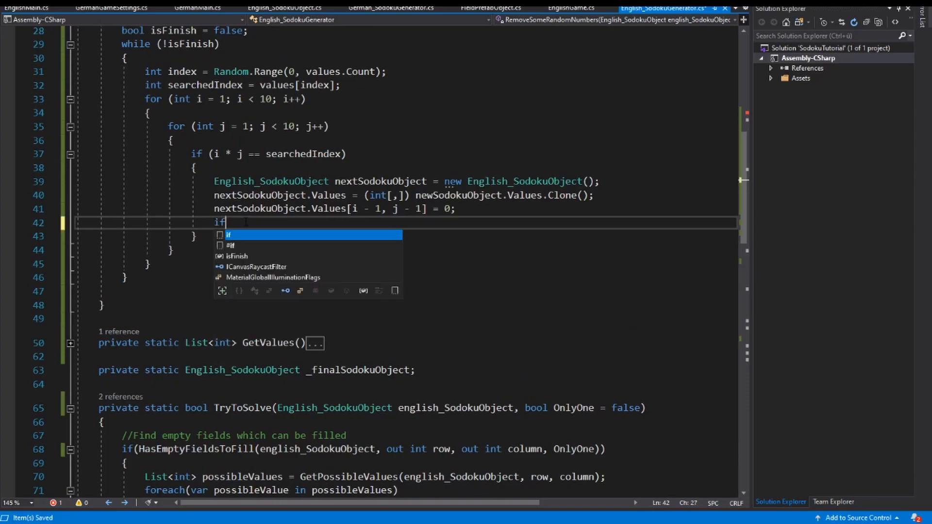
pyautogui.write('(try)')
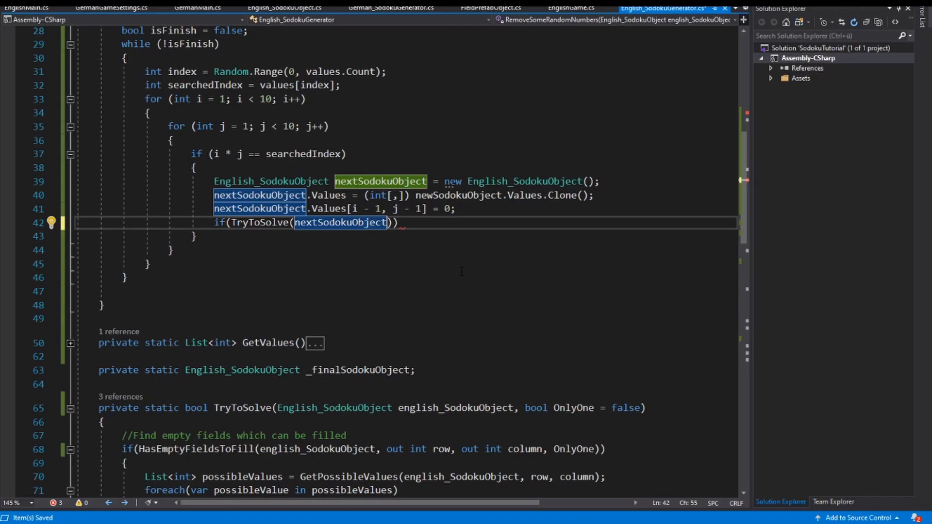
pyautogui.write(',tr')
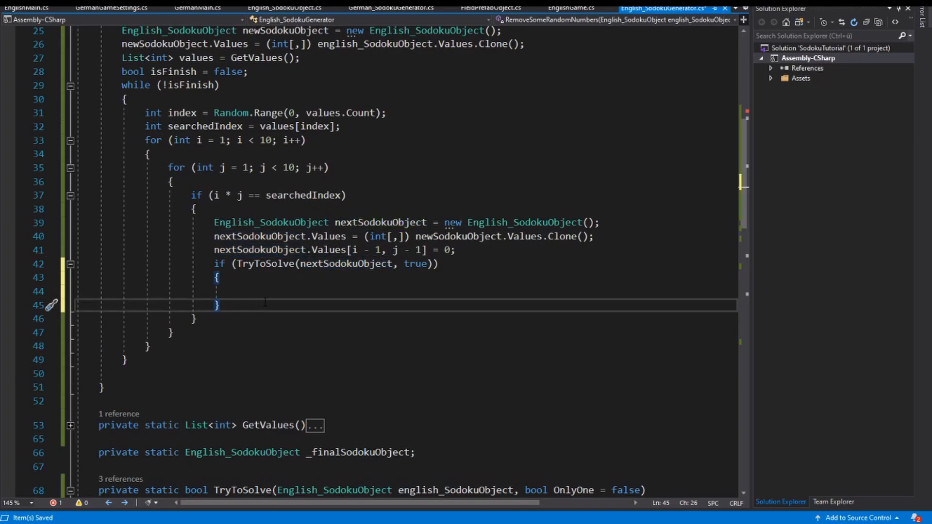
pyautogui.scroll(3)
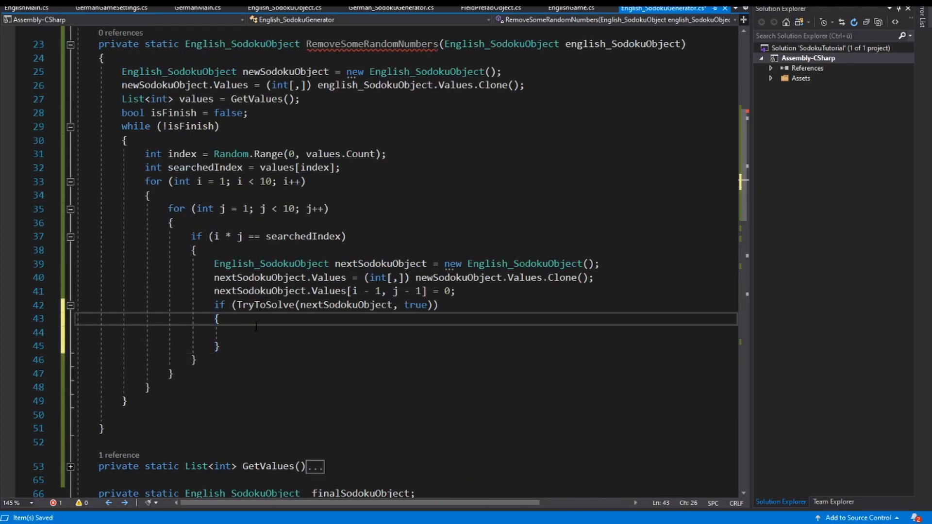
pyautogui.write('newSodokuObject =')
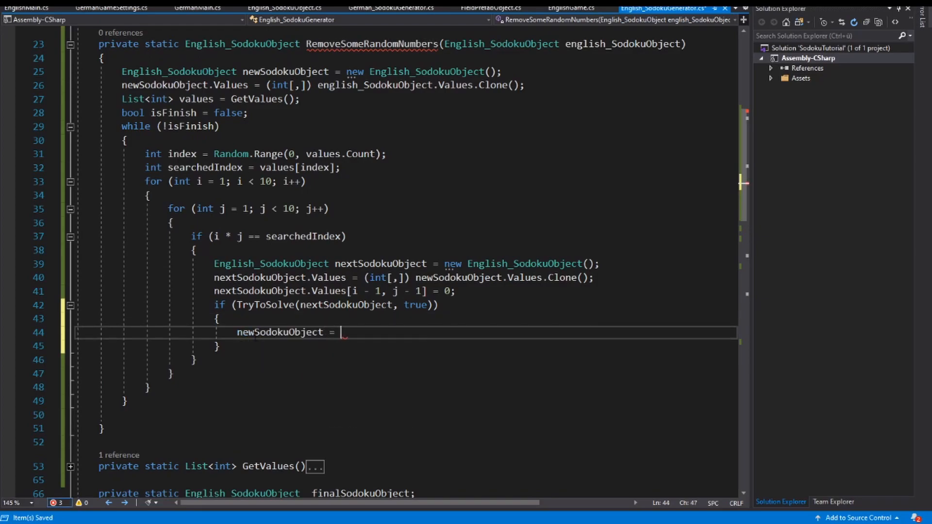
pyautogui.write('nextSodokuObject')
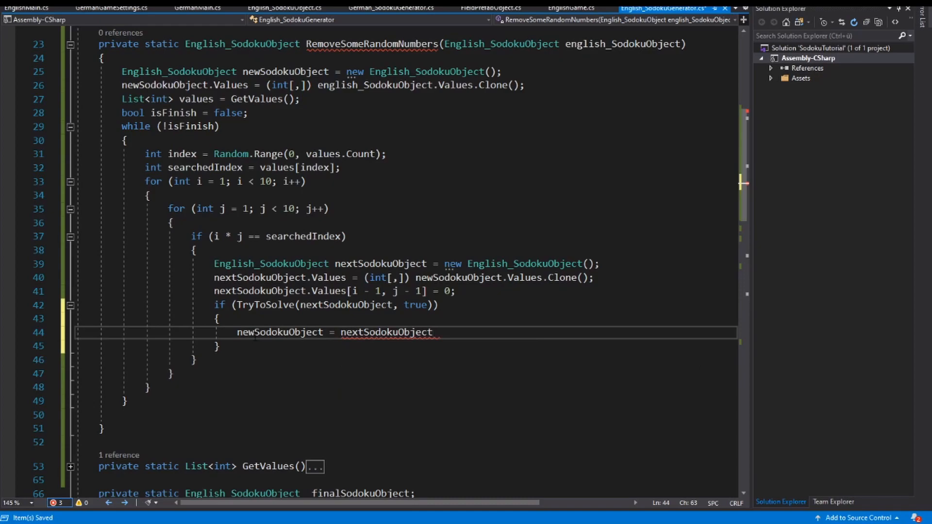
pyautogui.write(';')
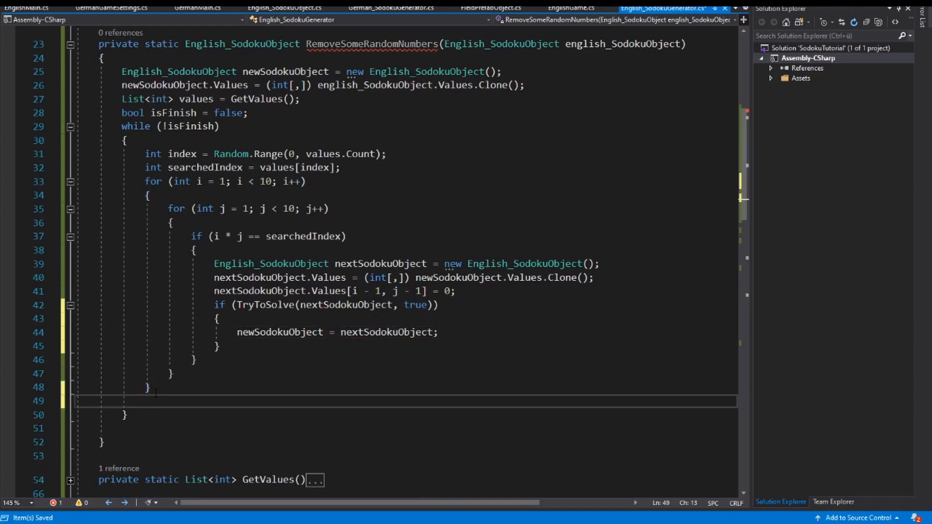
pyautogui.write('if(')
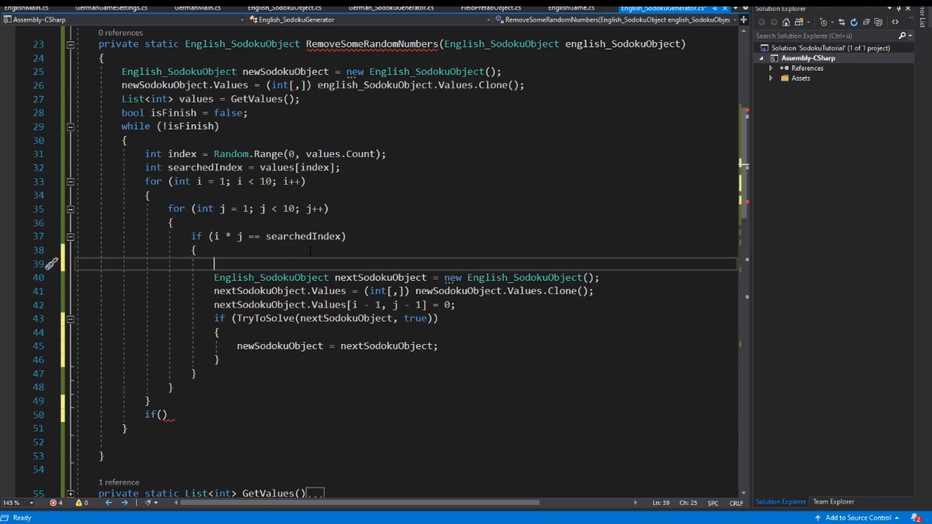
# - Add values.RemoveAt(index); inside the solvable-check block
pyautogui.write('values.RemoveAt(')
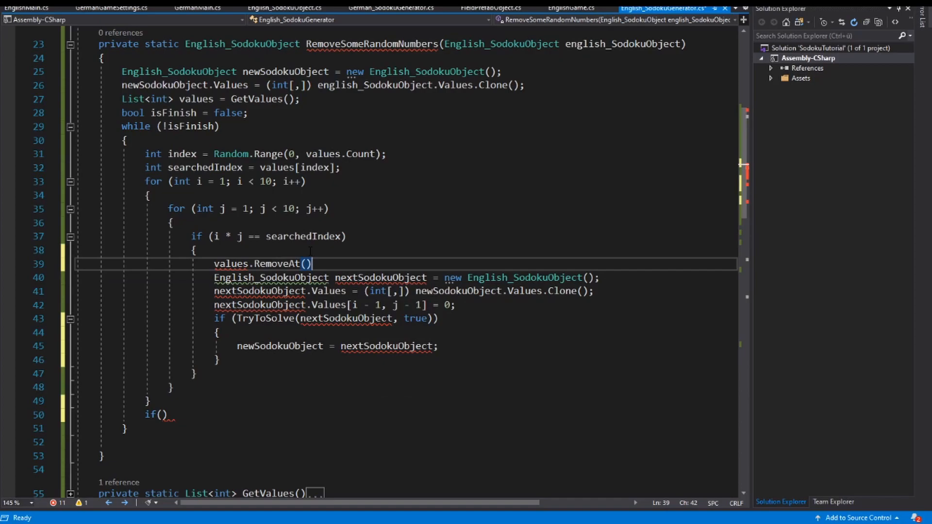
pyautogui.write('index')
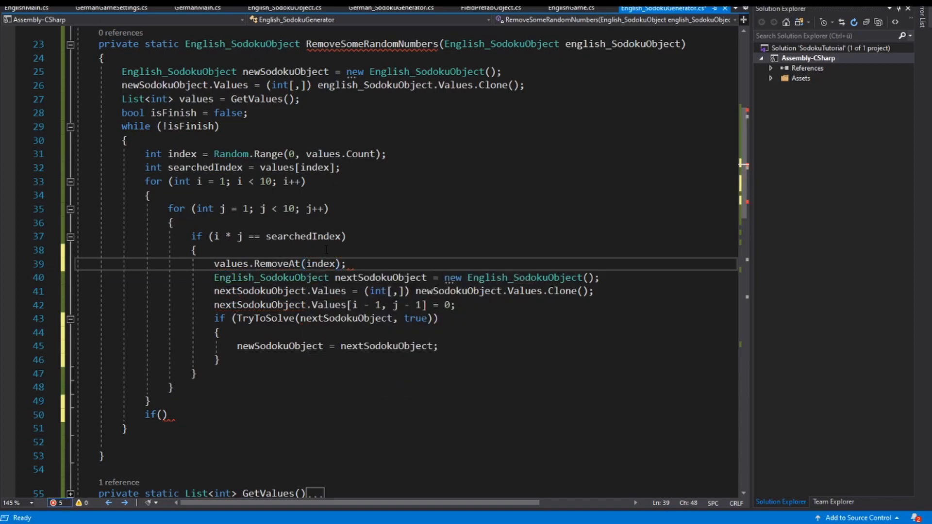
# - Set isFinish = true when values.Count < 30 and return newSodokuObject
pyautogui.click(159, 414)
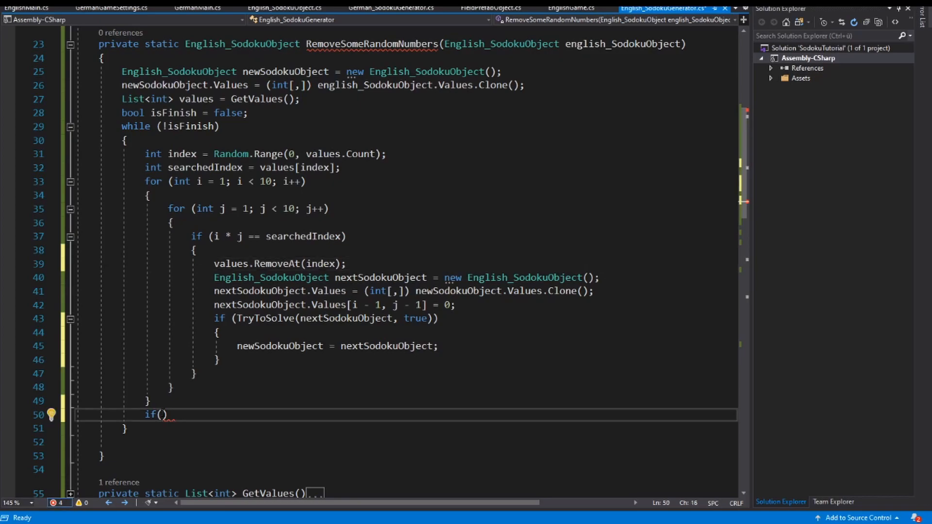
pyautogui.write('values.')
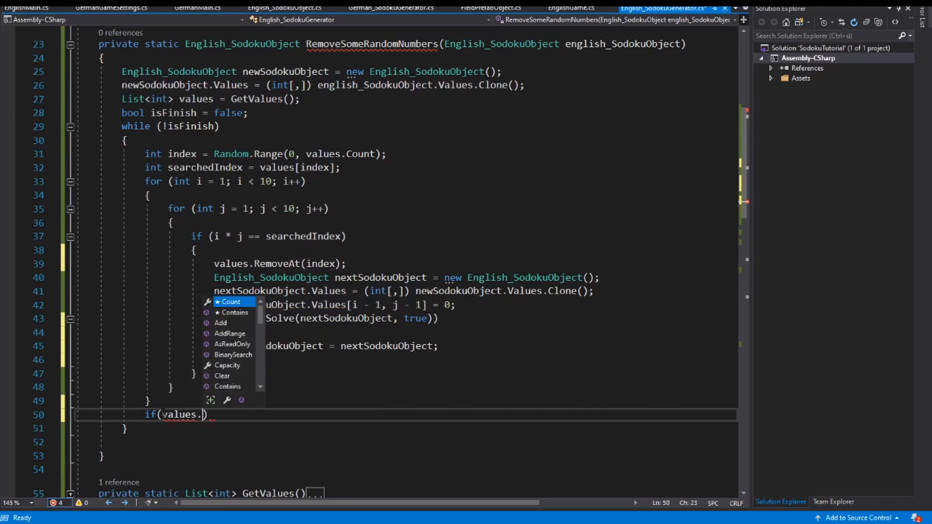
pyautogui.write('Count <')
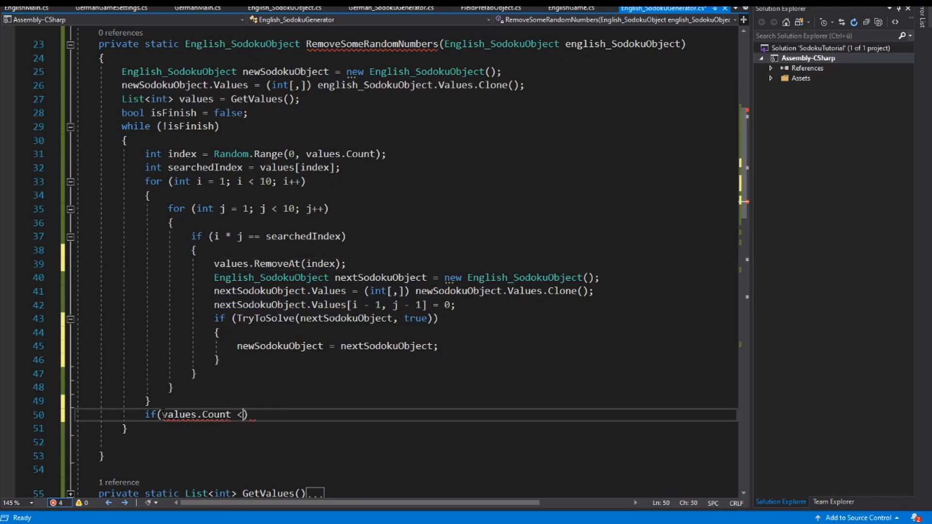
pyautogui.write('30')
pyautogui.write('{')
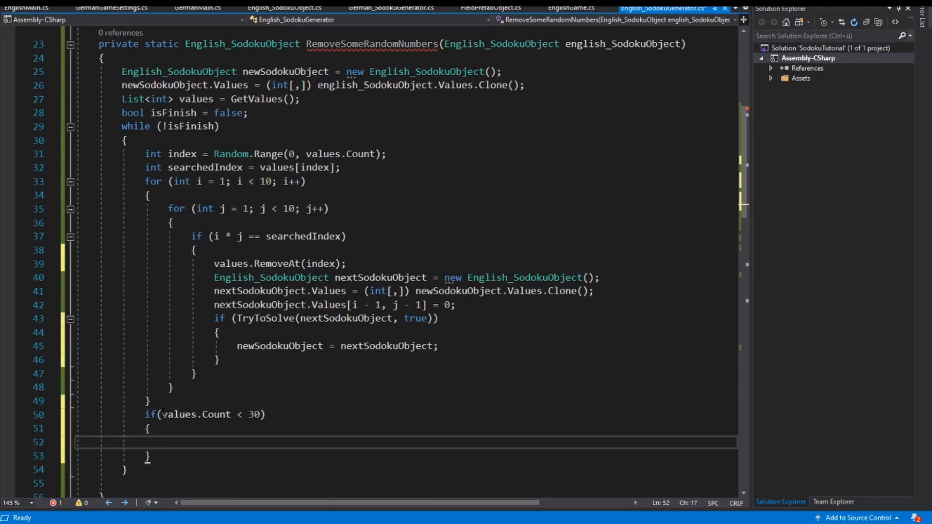
pyautogui.write('isFinish = true')
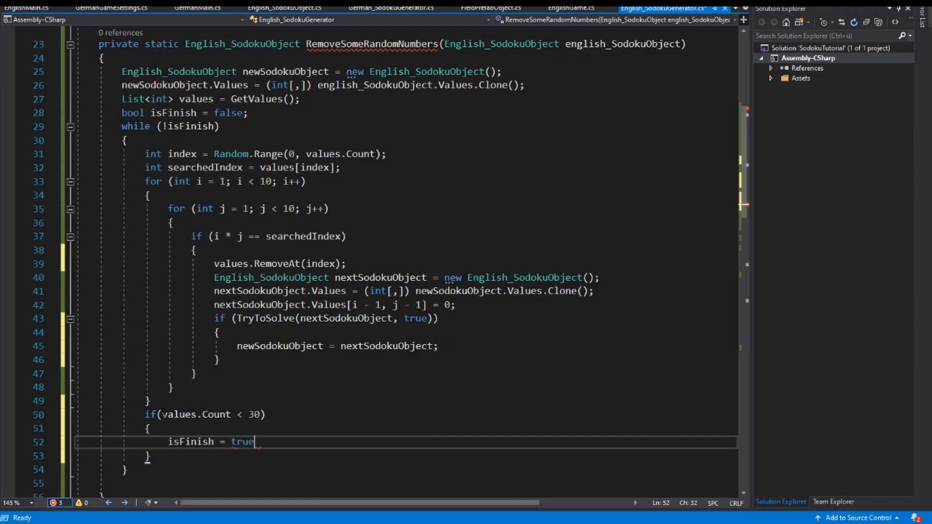
pyautogui.write(';')
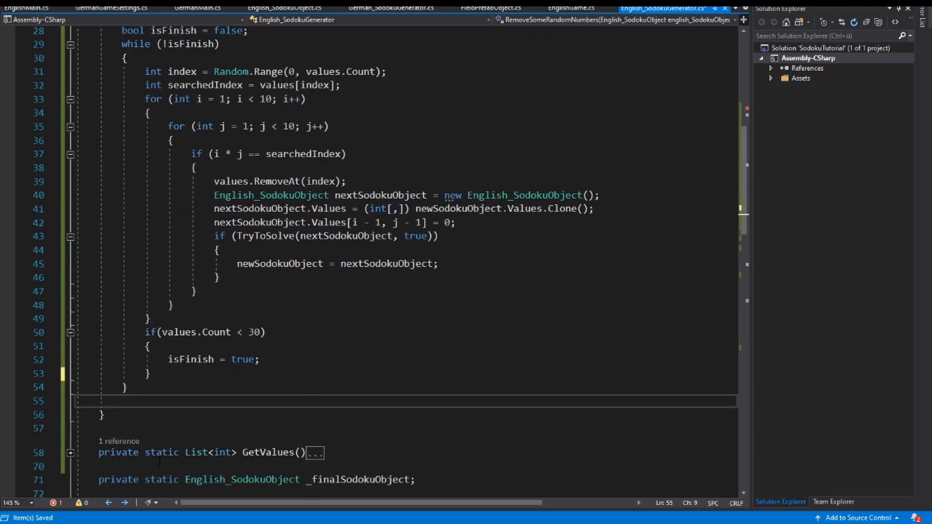
pyautogui.write('retur')
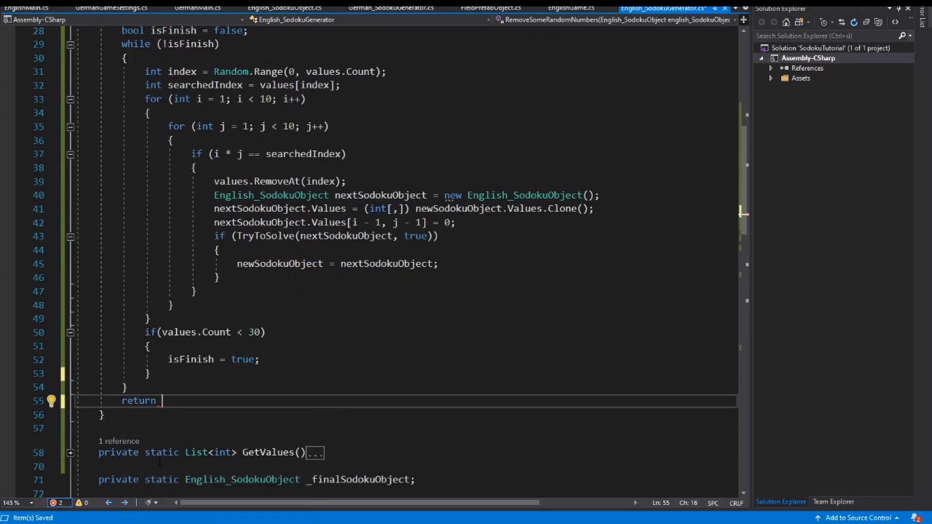
pyautogui.write('newSodokuObject;')
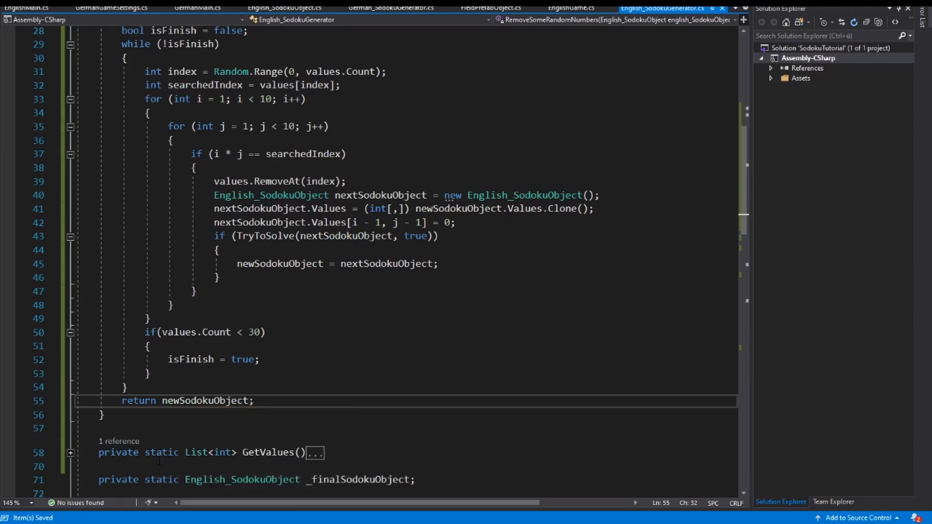
pyautogui.scroll(3)
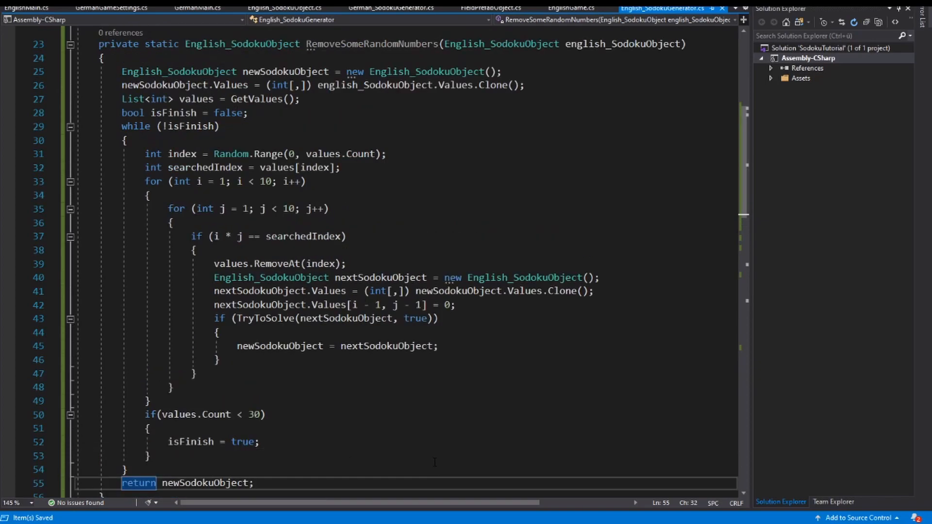
pyautogui.scroll(3)
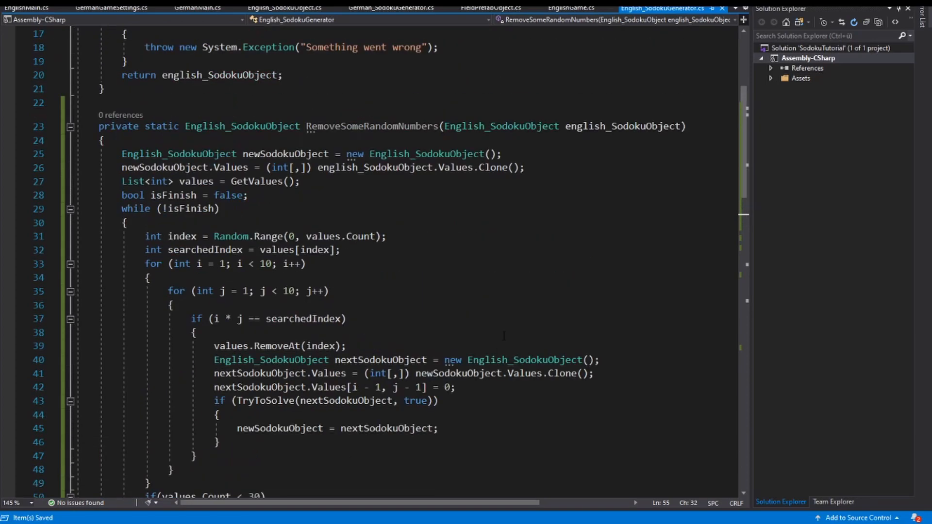
pyautogui.scroll(3)
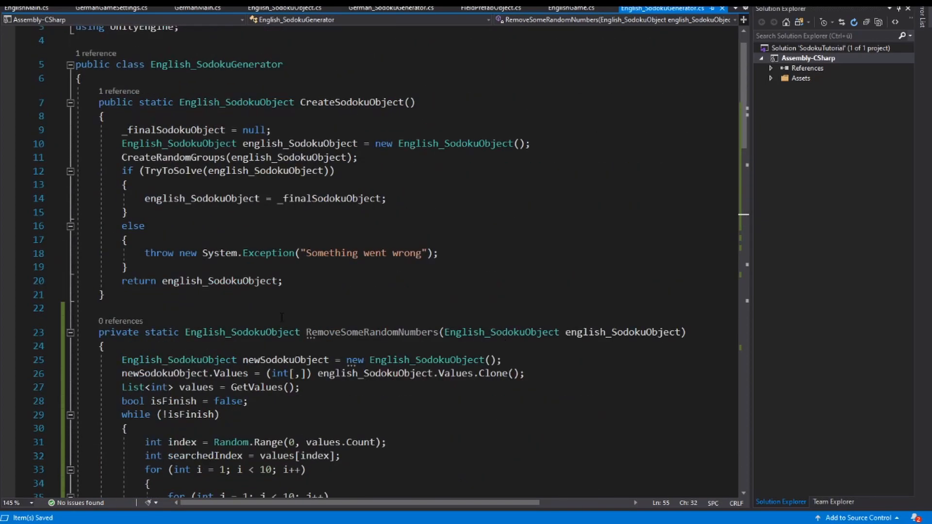
# - Change the return to RemoveSomeRandomNumbers(english_SodokuObject) and save the script
pyautogui.click(126, 267)
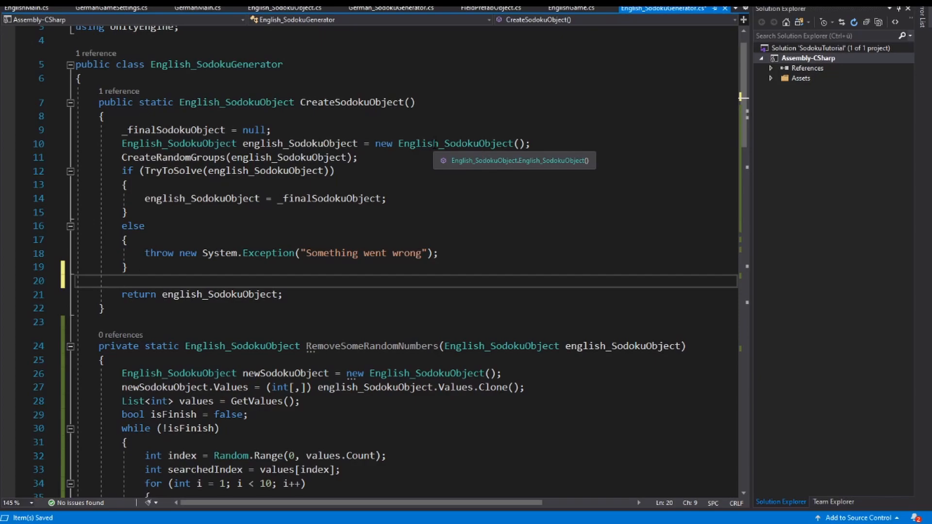
pyautogui.moveTo(220, 294)
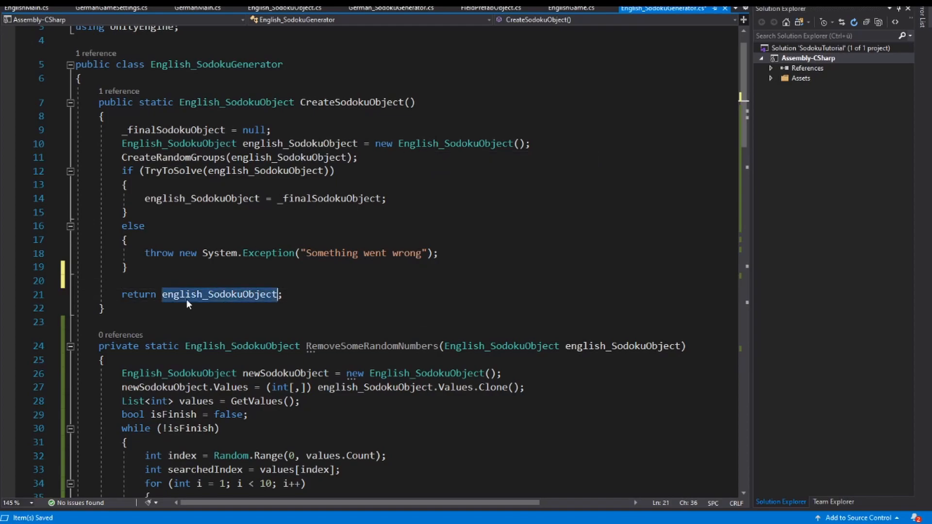
pyautogui.write('RemoveSomeRandomNumbers')
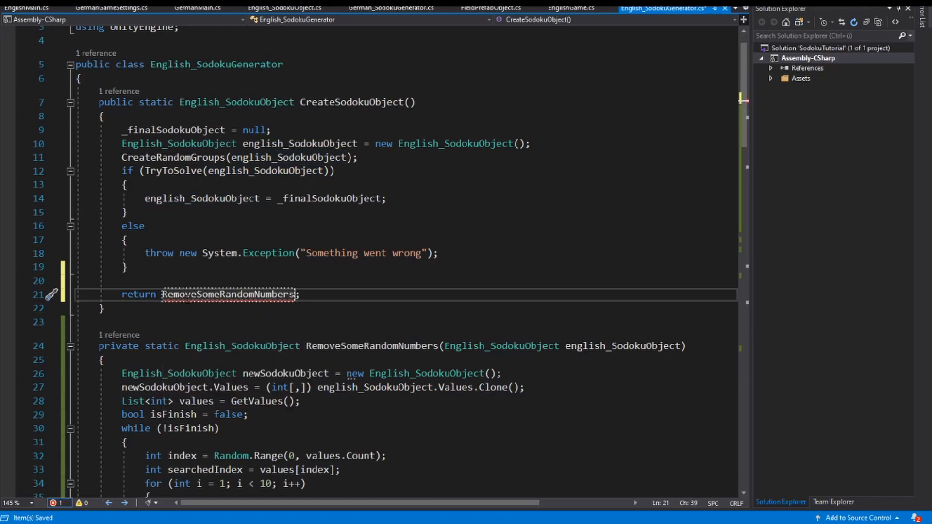
pyautogui.write('()')
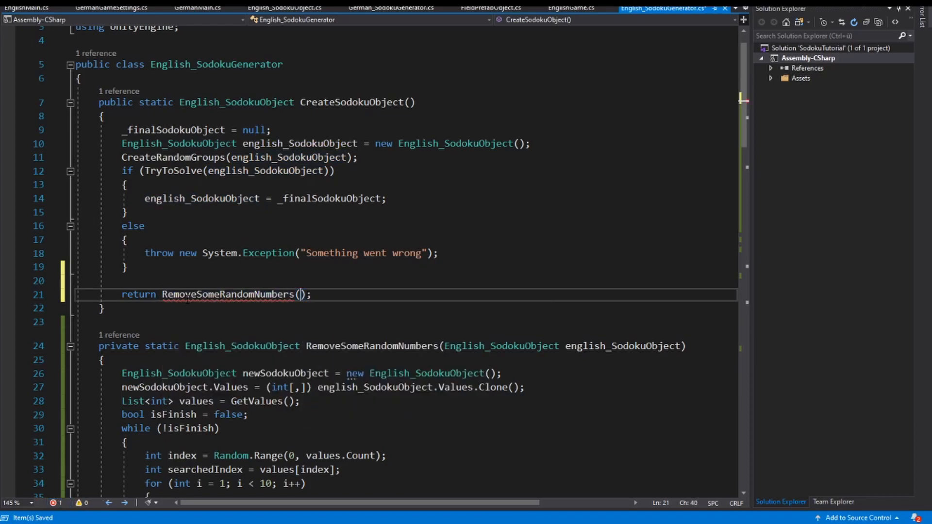
pyautogui.write('english_SodokuObject')
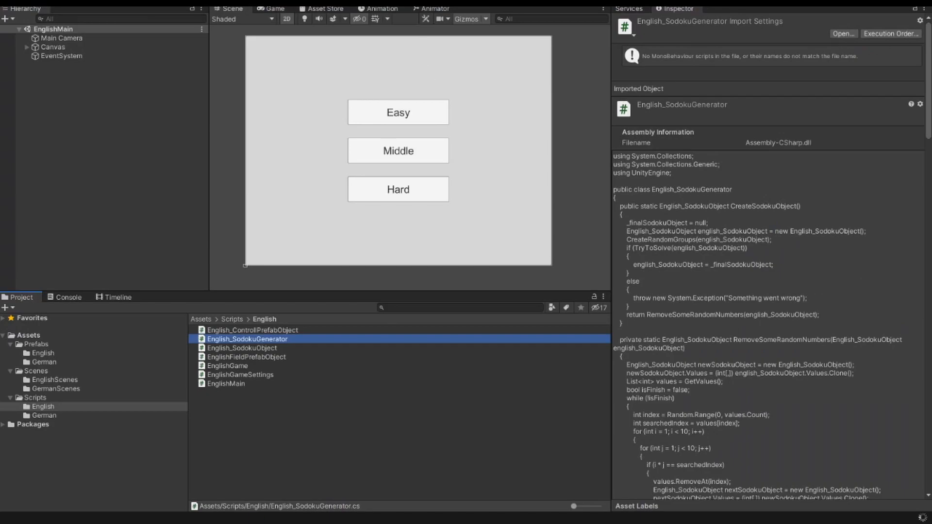
# - Play the game and pick a difficulty to see the Sudoku grid with blank cells
pyautogui.click(275, 9)
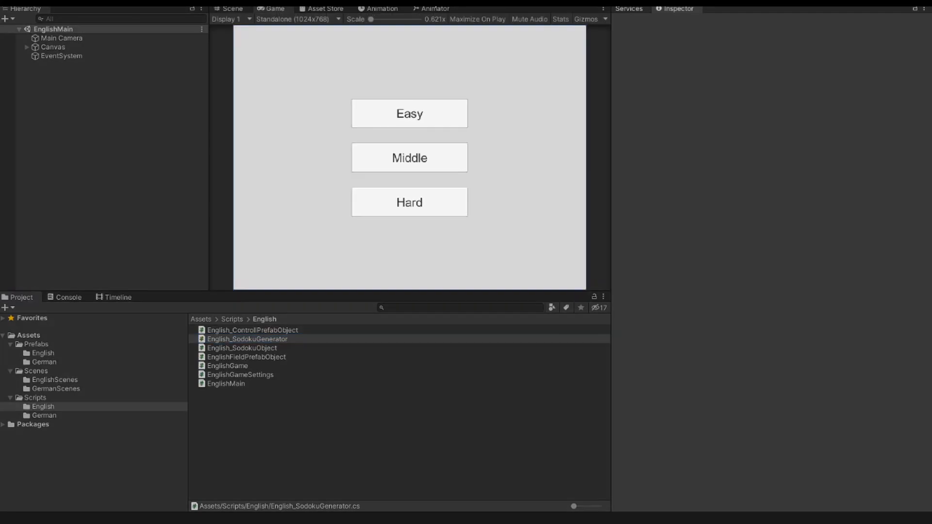
pyautogui.click(409, 113)
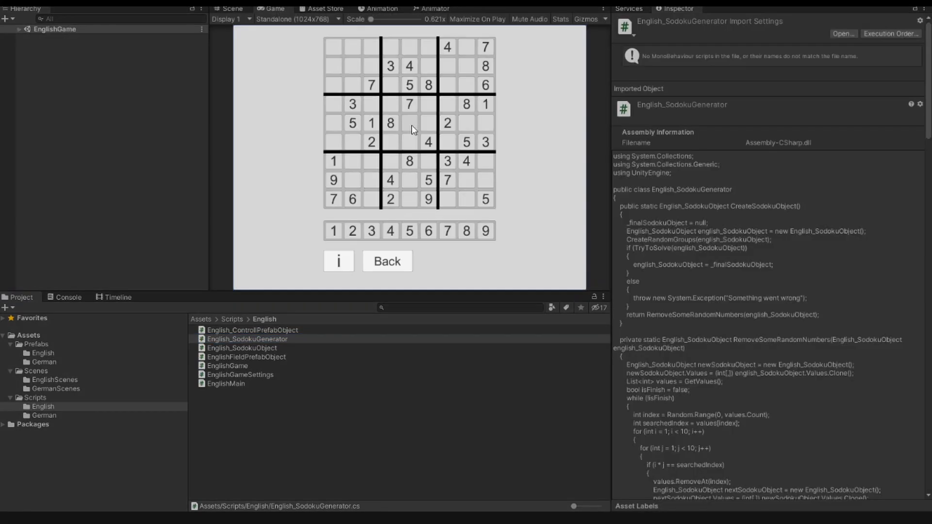
pyautogui.moveTo(568, 129)
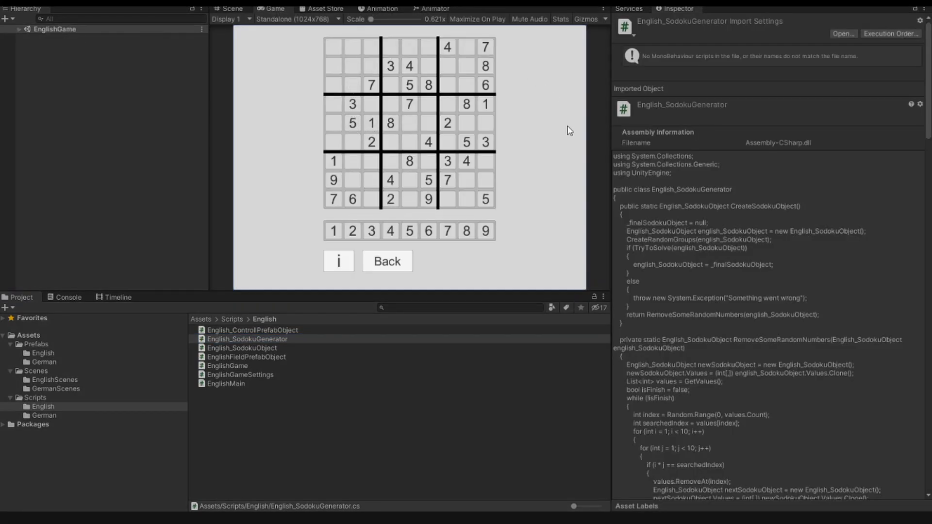
pyautogui.moveTo(346, 209)
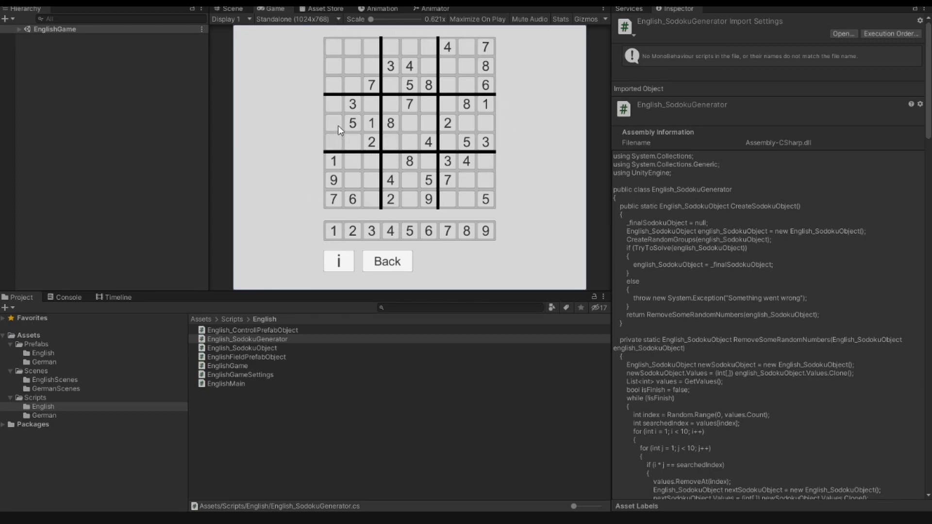
pyautogui.moveTo(557, 164)
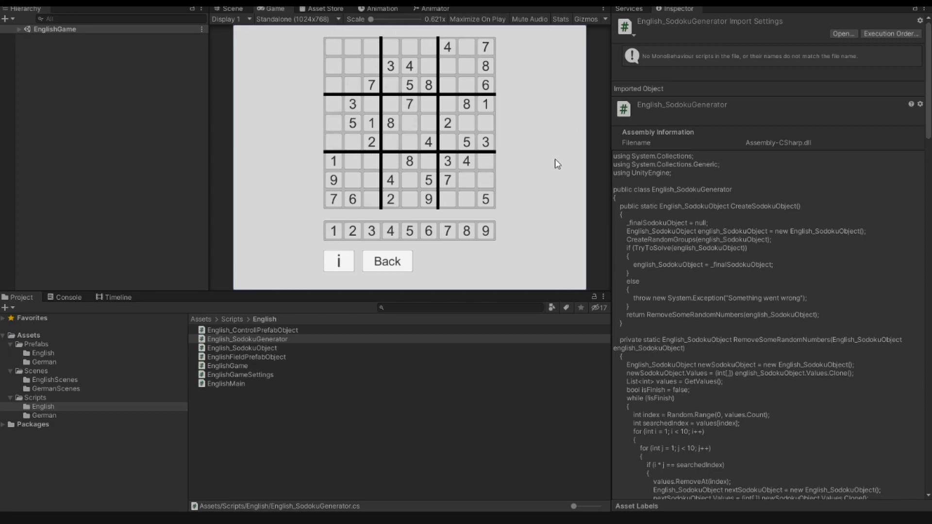